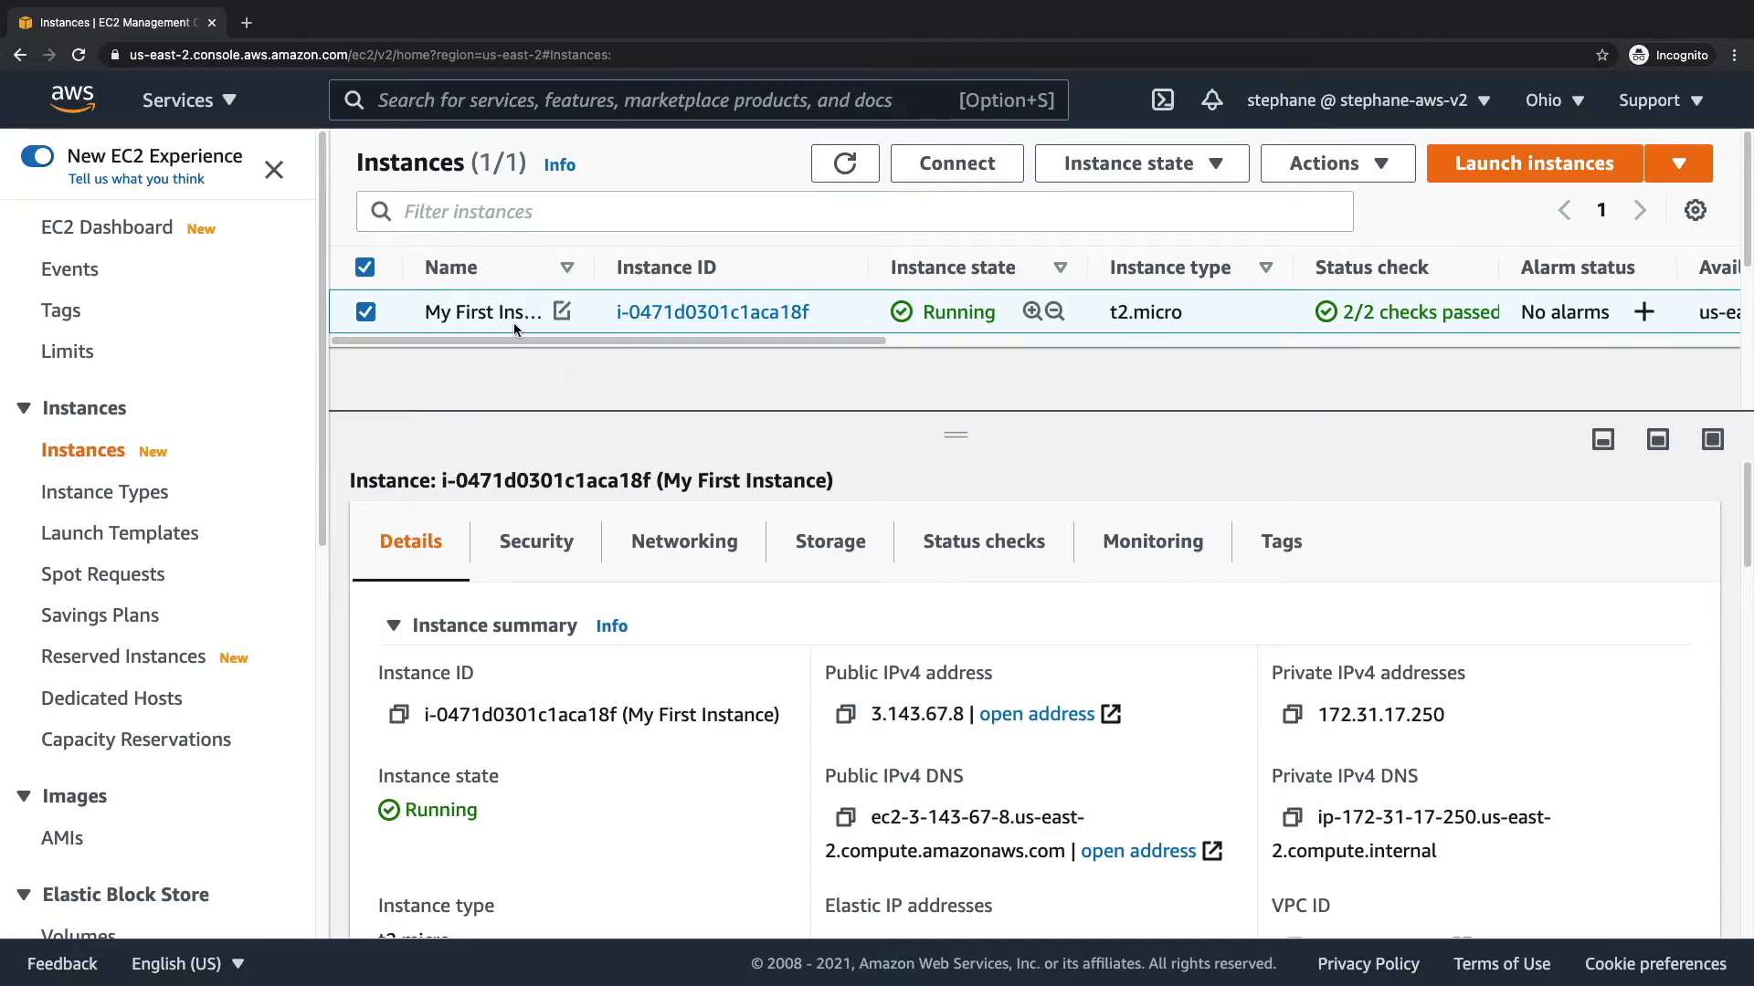
Connect to My First Instance via EC2 Instance Connect as ec2-user in a browser terminal.
click(955, 163)
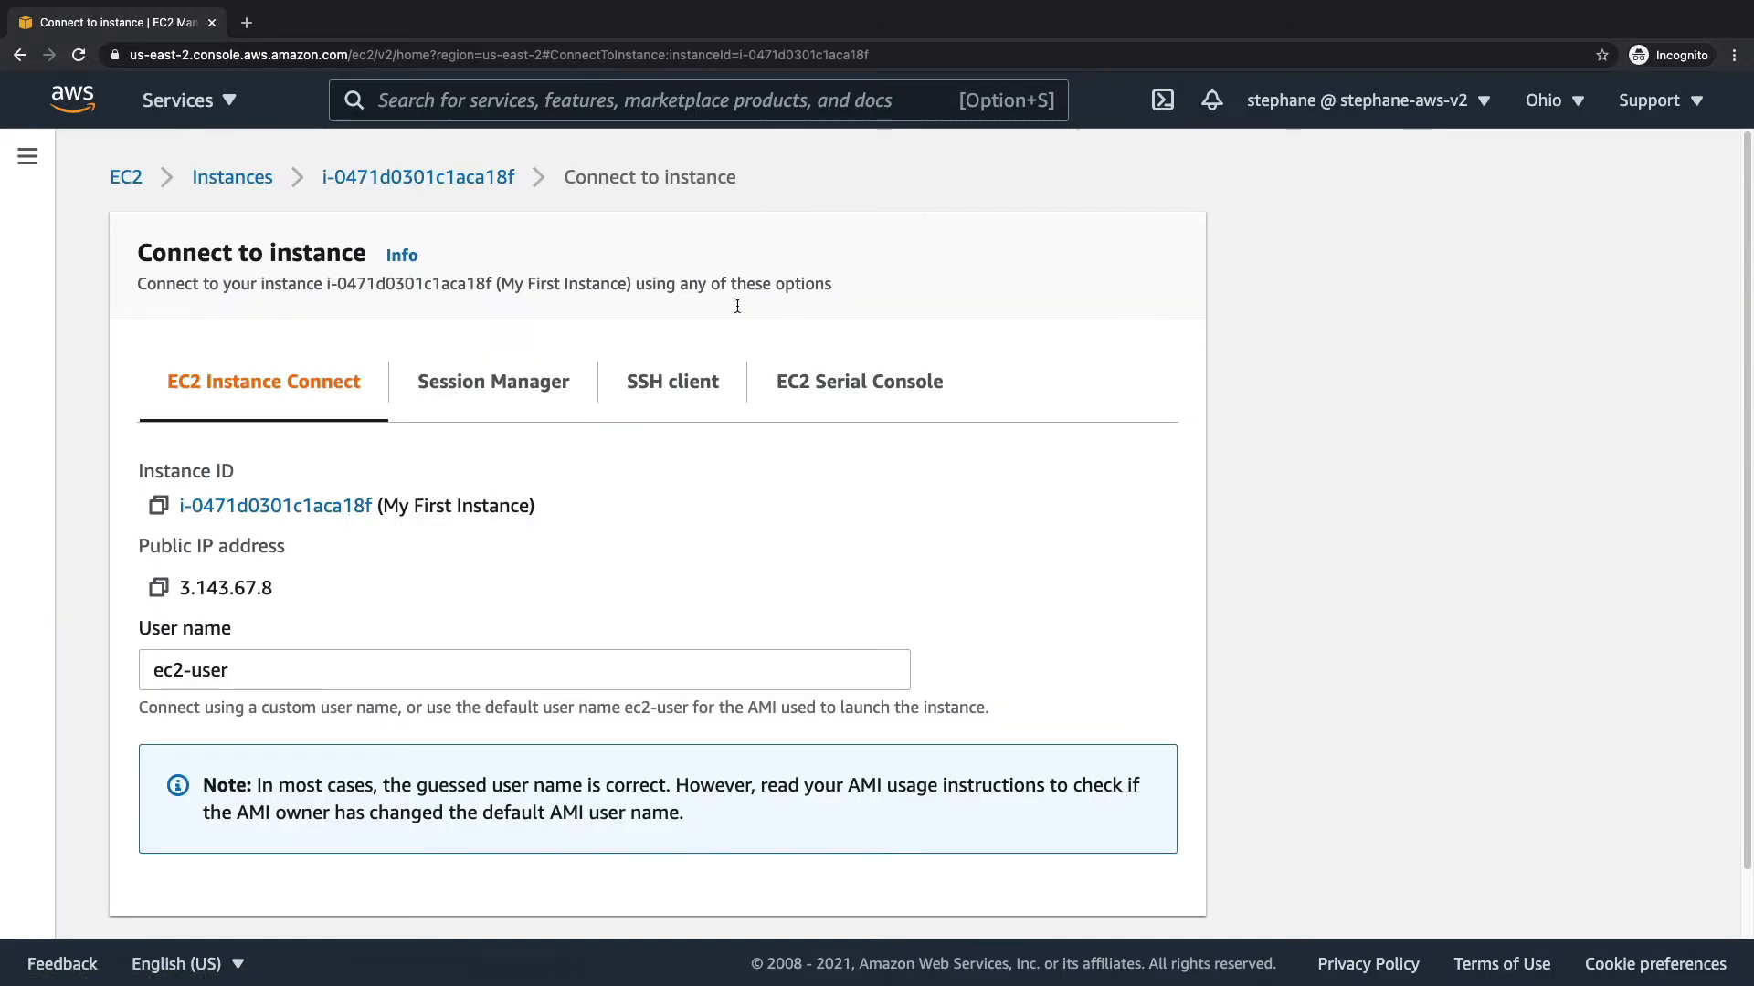
mouse_move(300, 455)
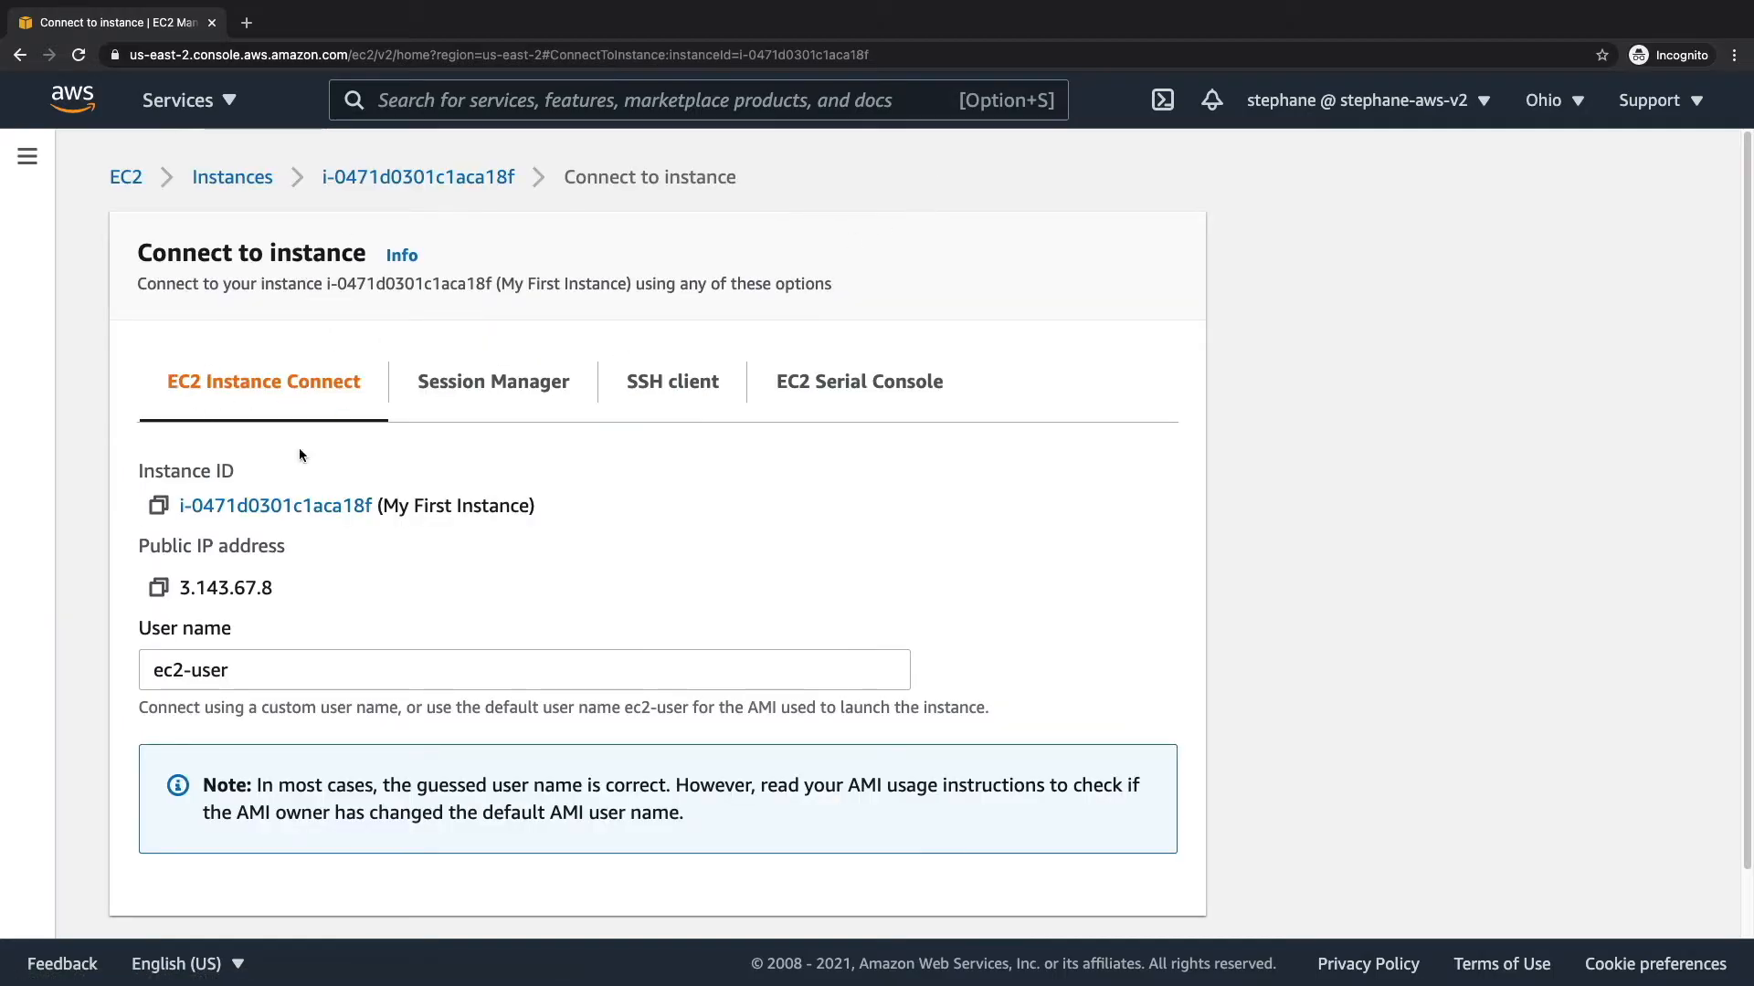
scroll(down, 3)
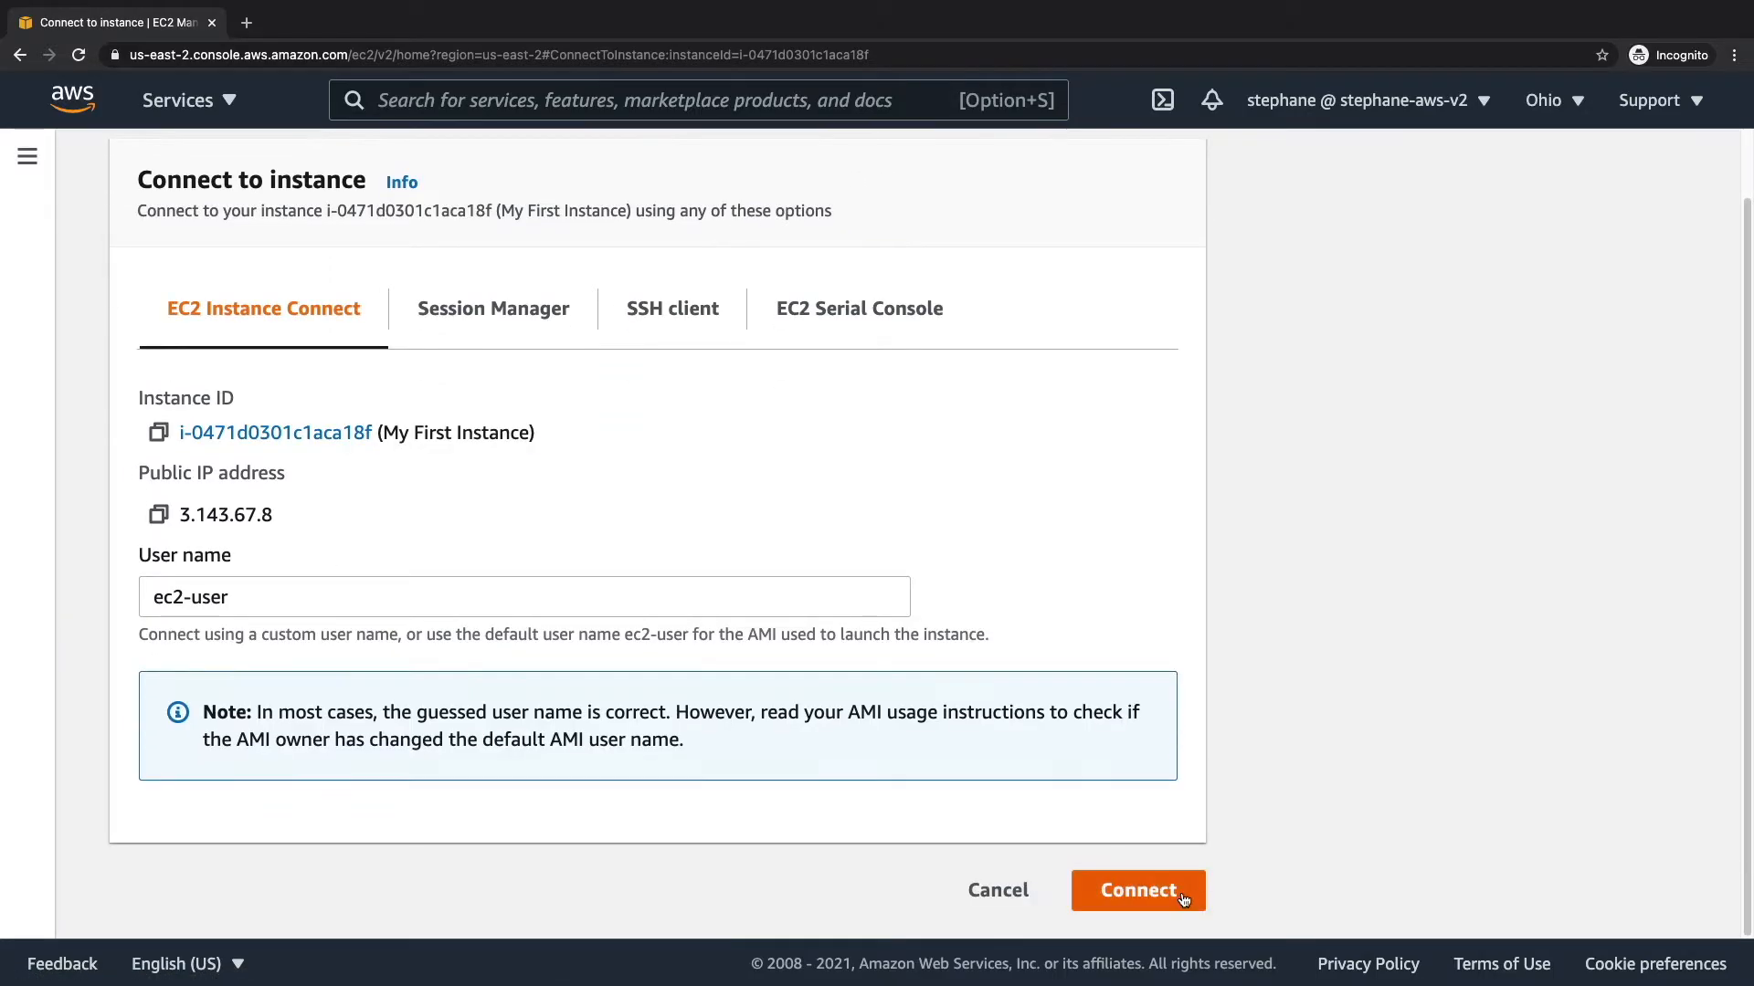
click(1136, 889)
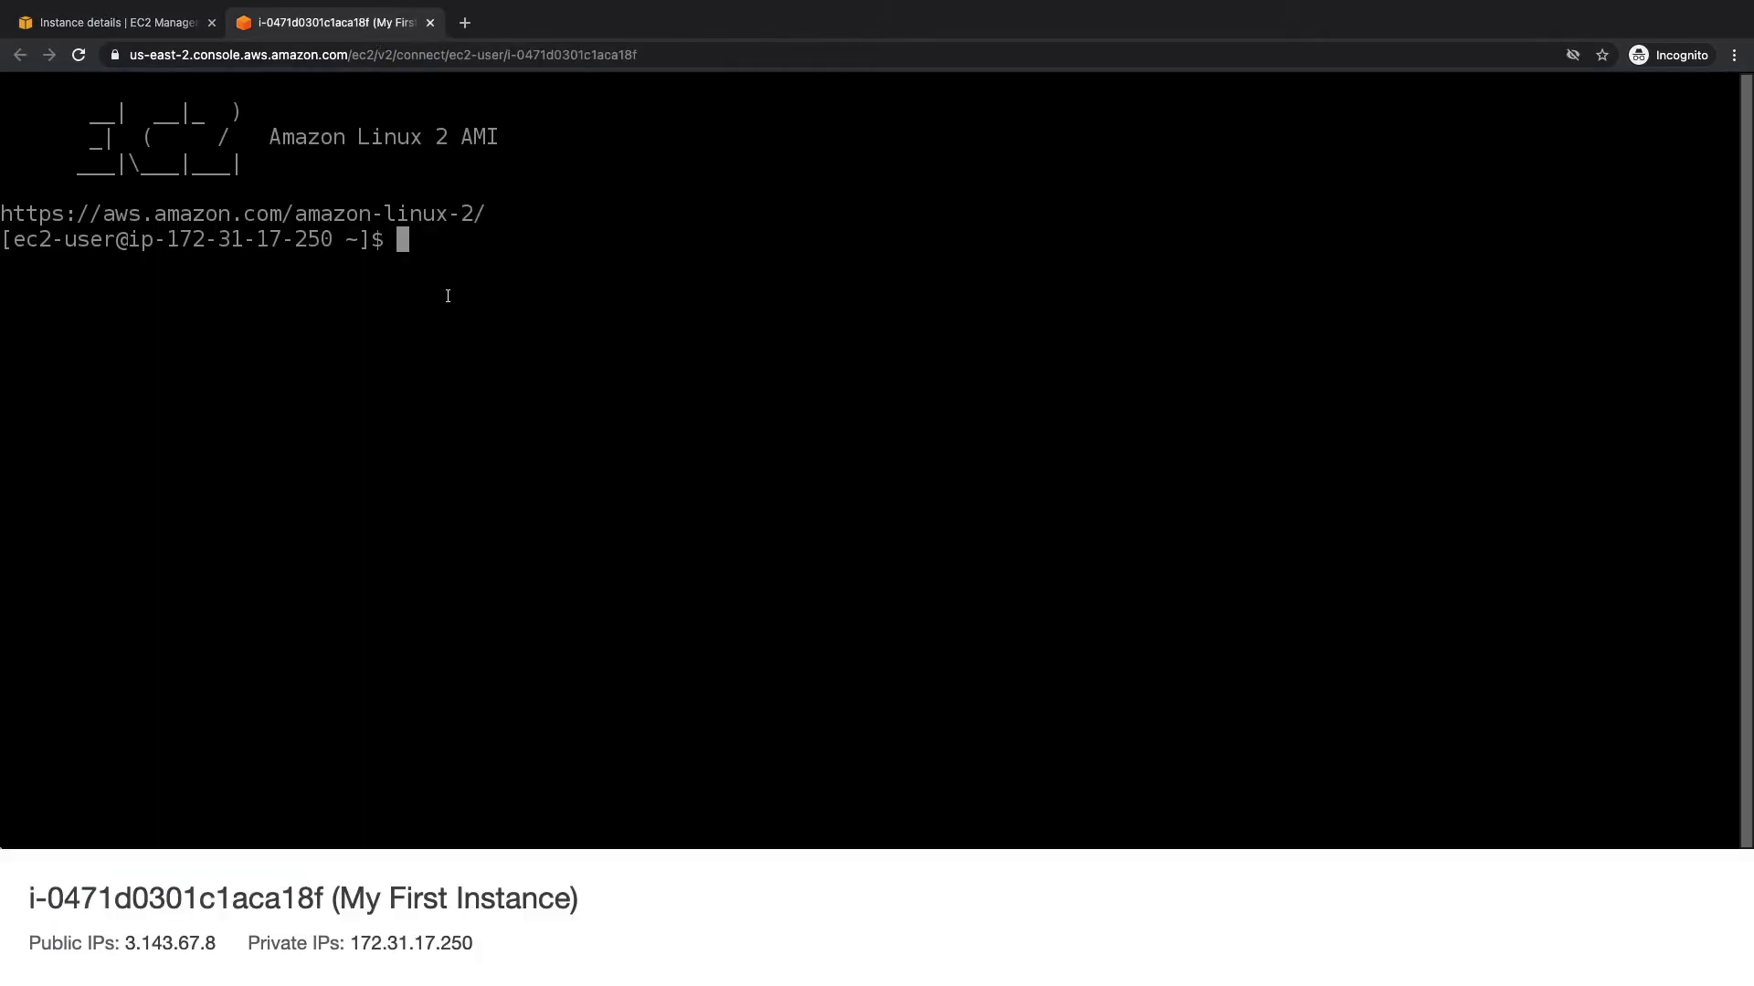
mouse_move(488, 313)
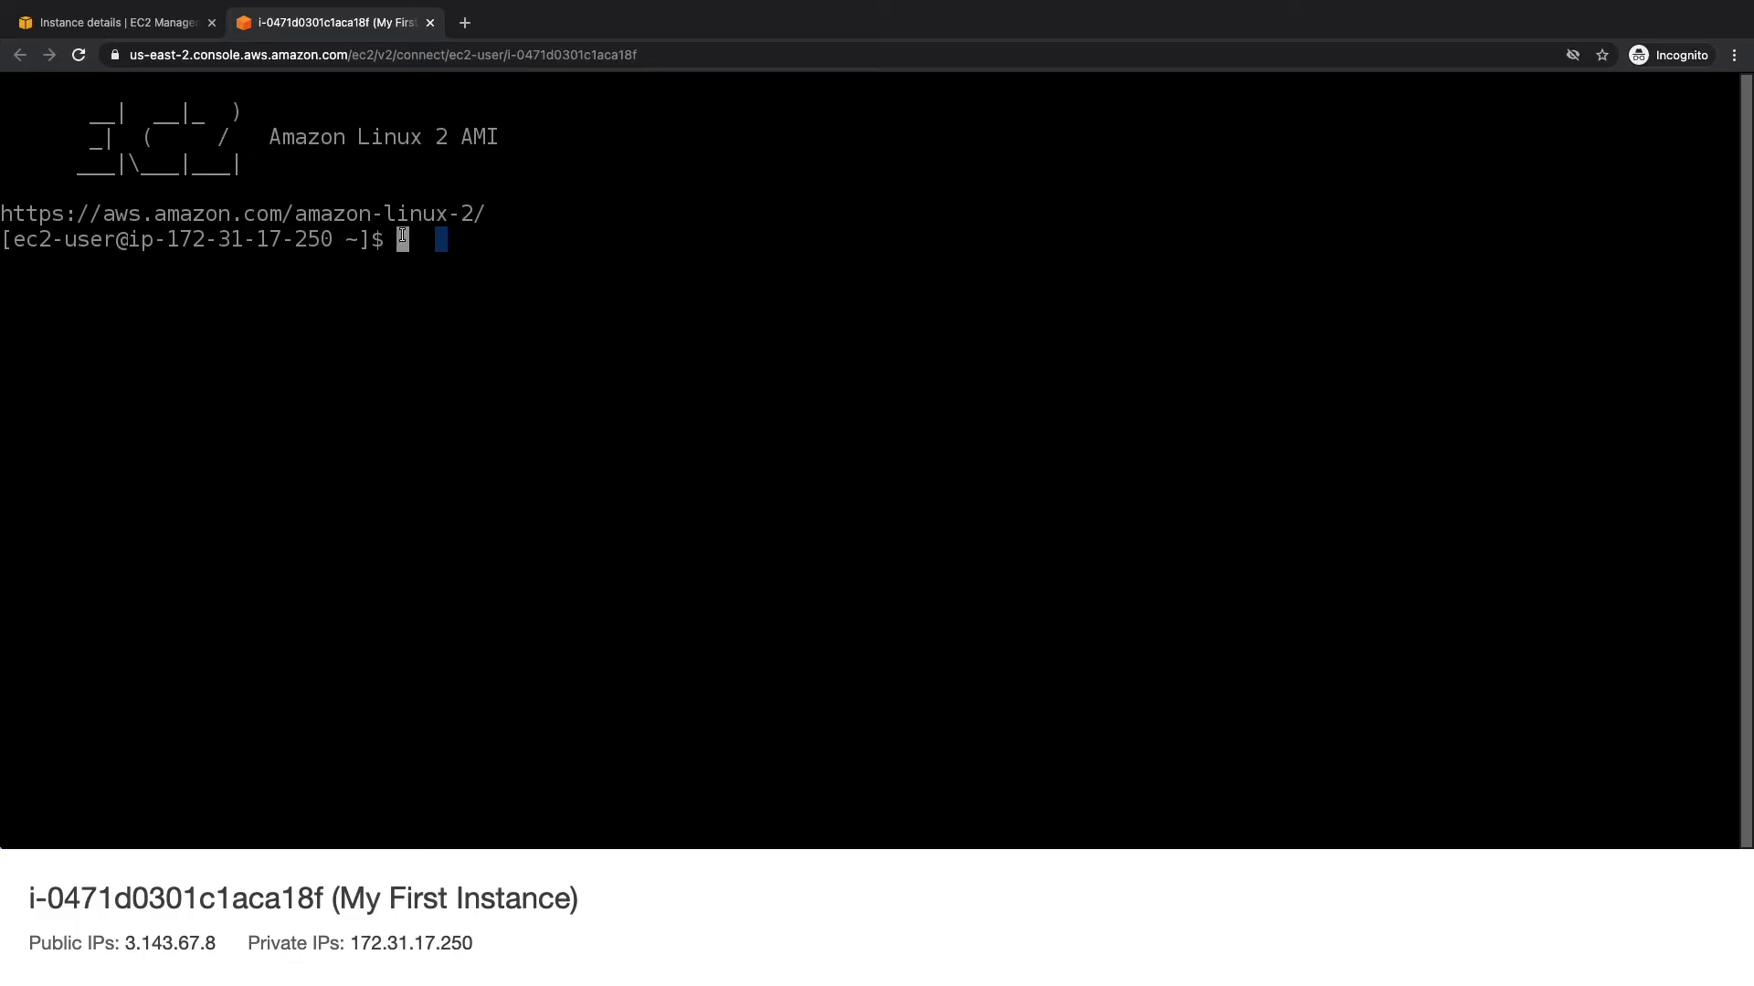
Ping google.com until 0% packet loss is confirmed, stop it with Ctrl+C, then clear the screen.
text(ping google.com)
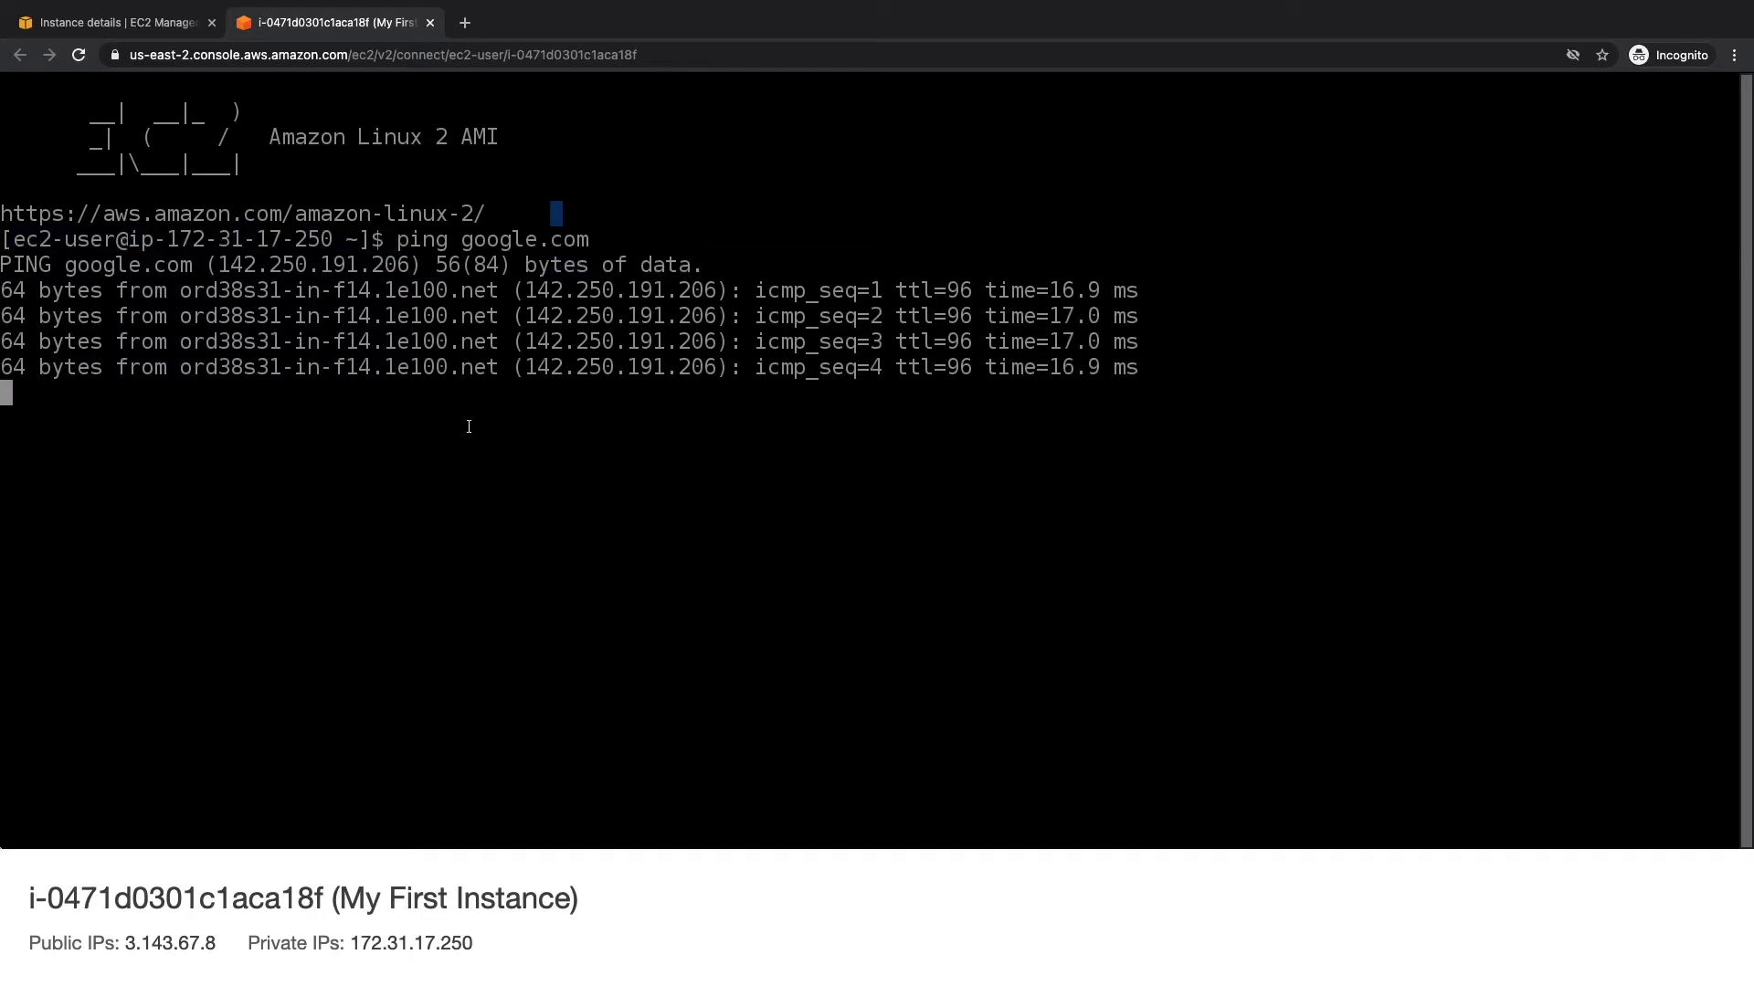
key(ctrl+c)
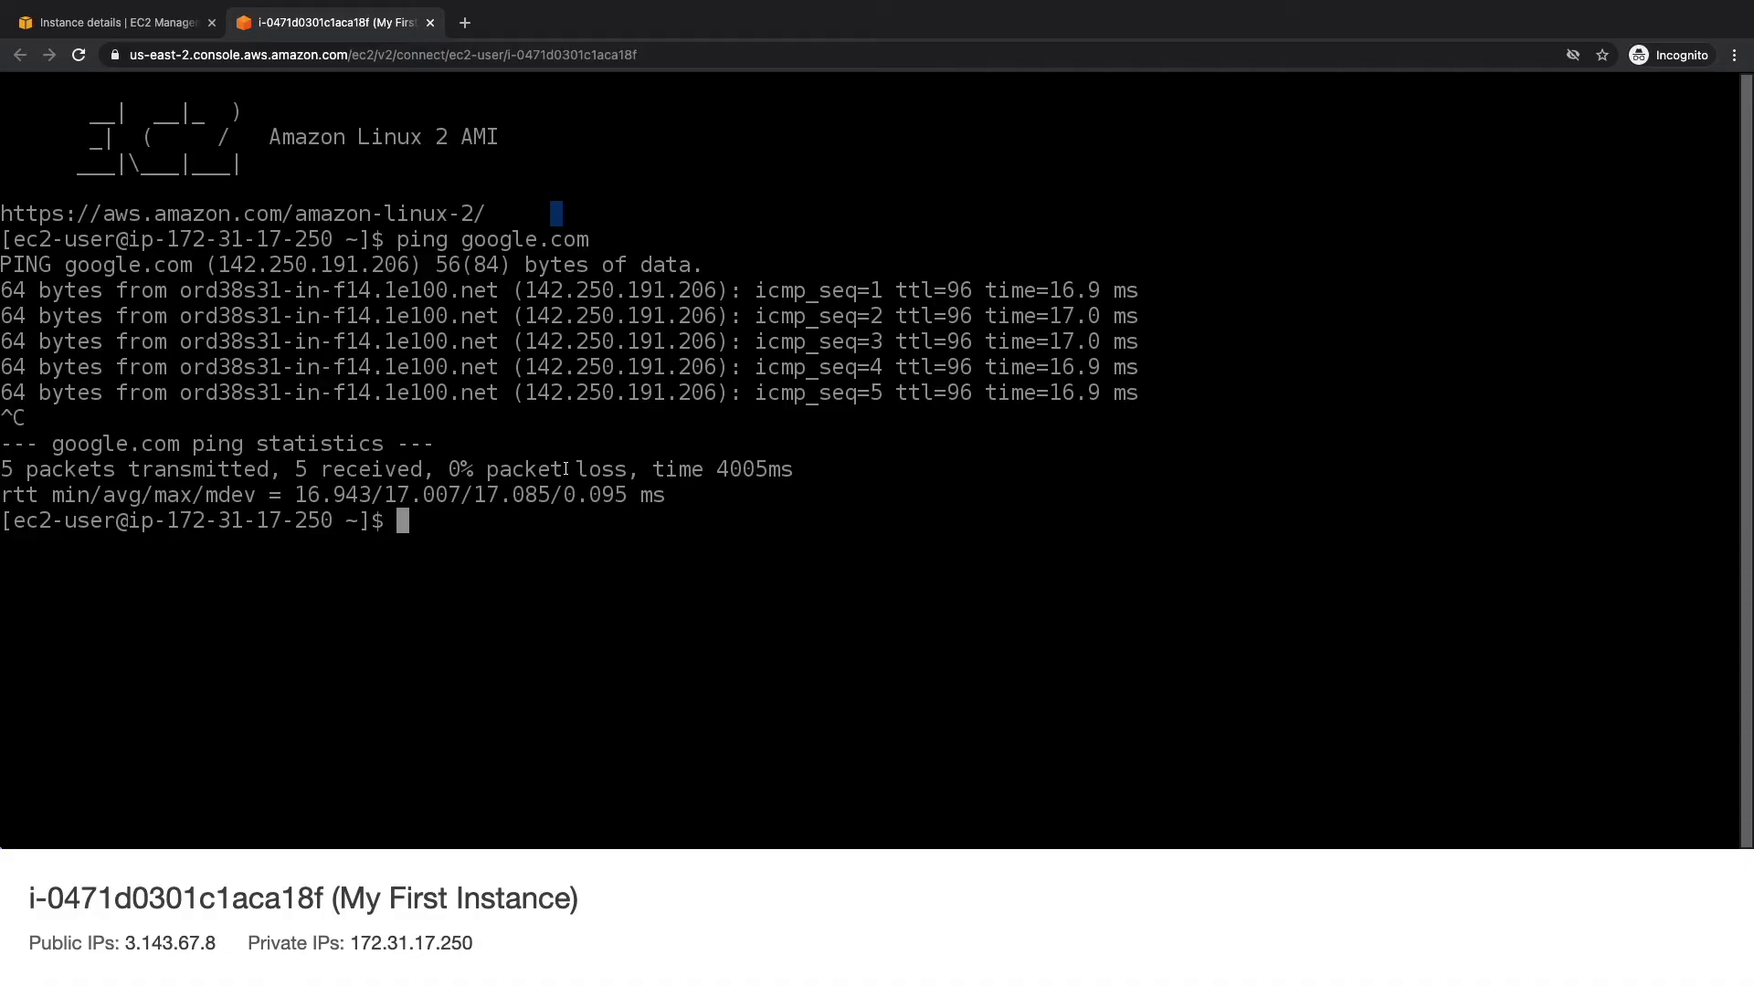
text(cle)
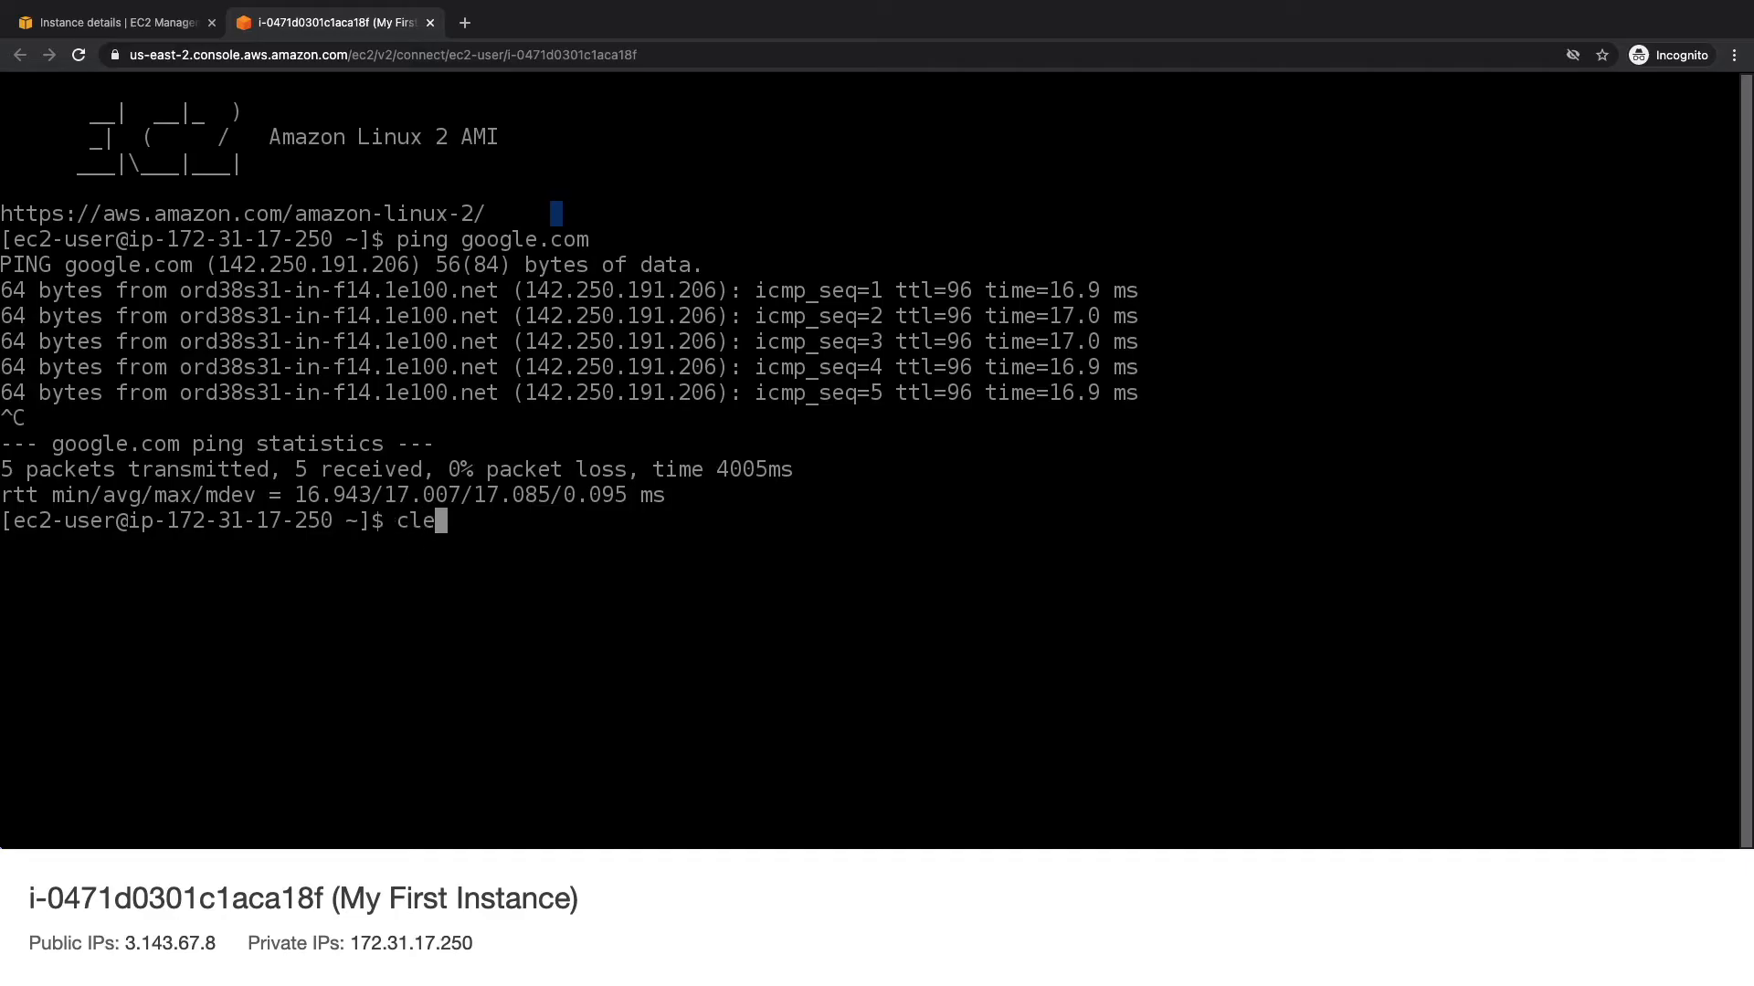
key(Return)
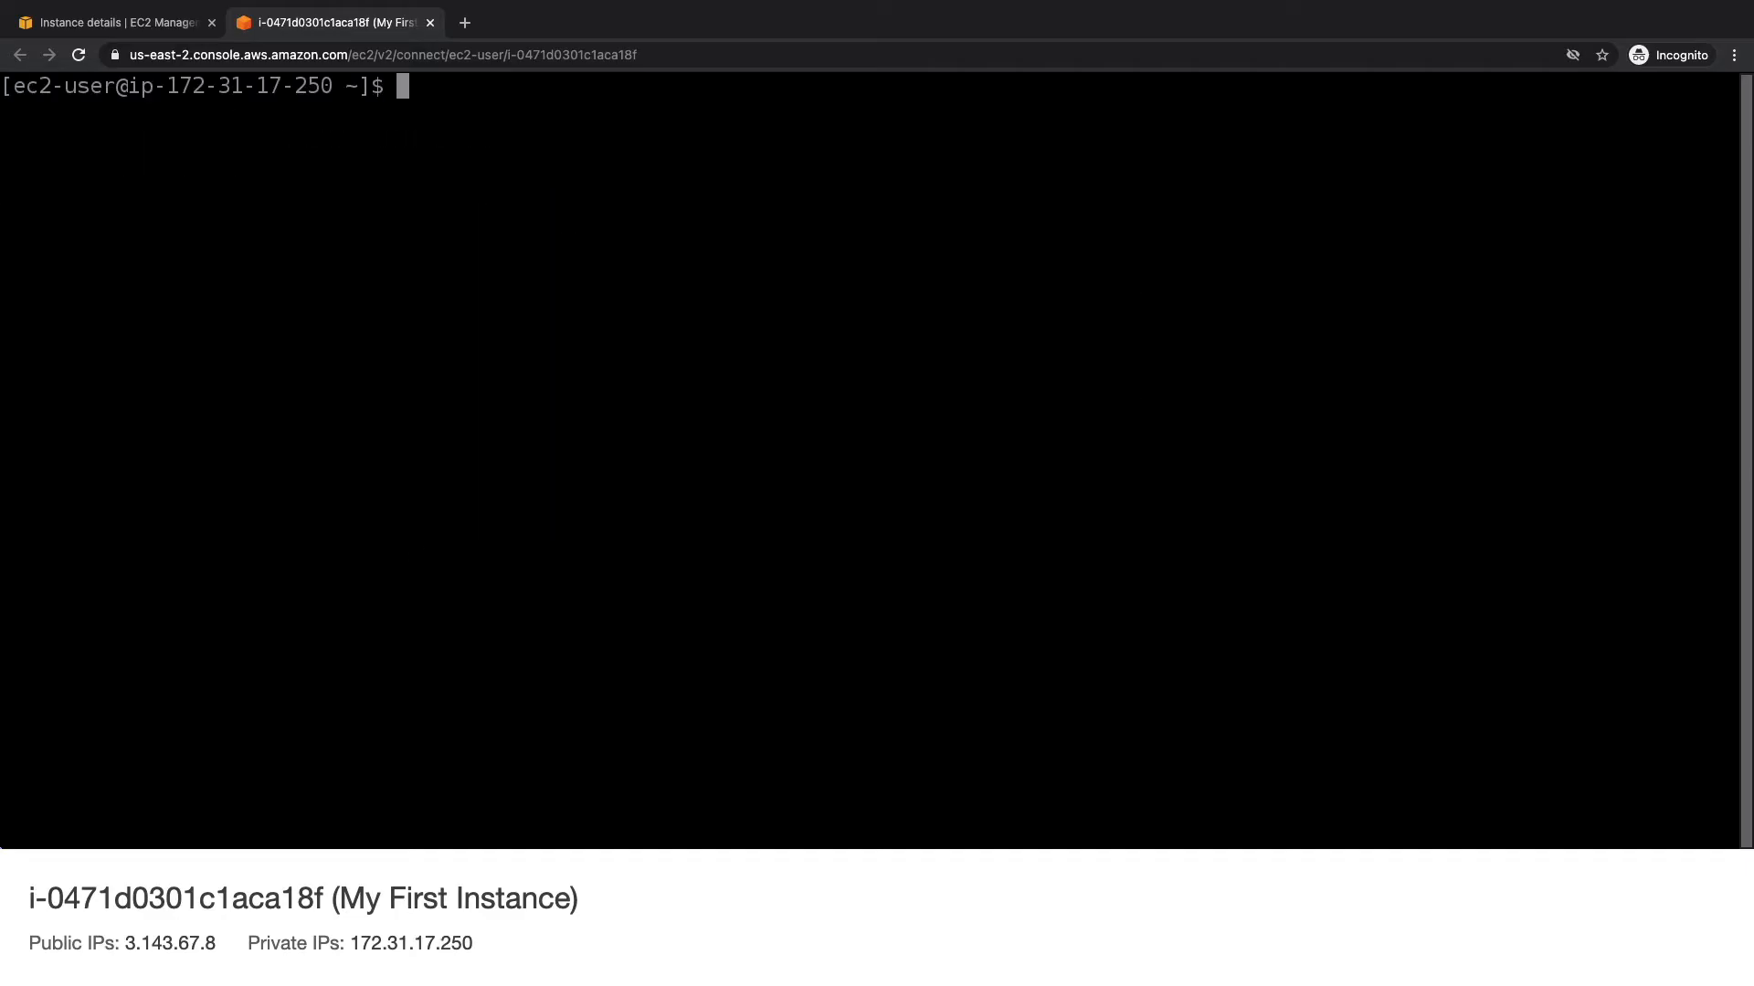
Confirm AWS CLI 1.18.147 and see aws iam list-users fail for missing credentials.
text(aws --version)
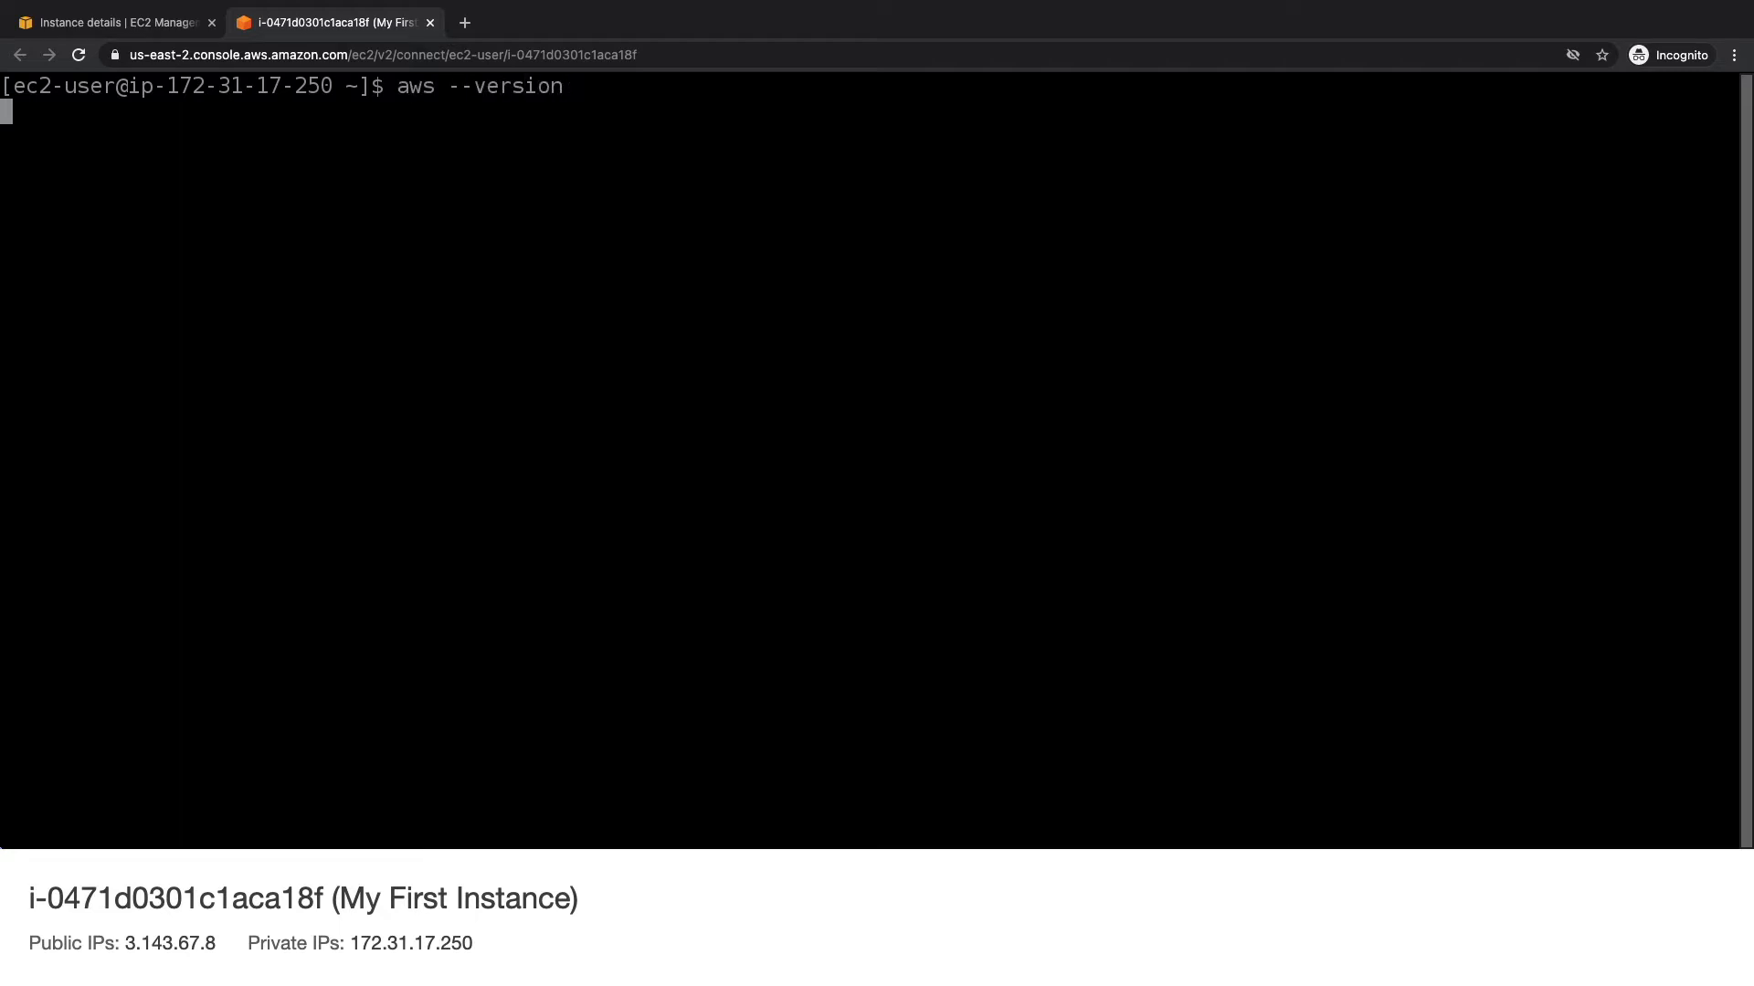
key(Return)
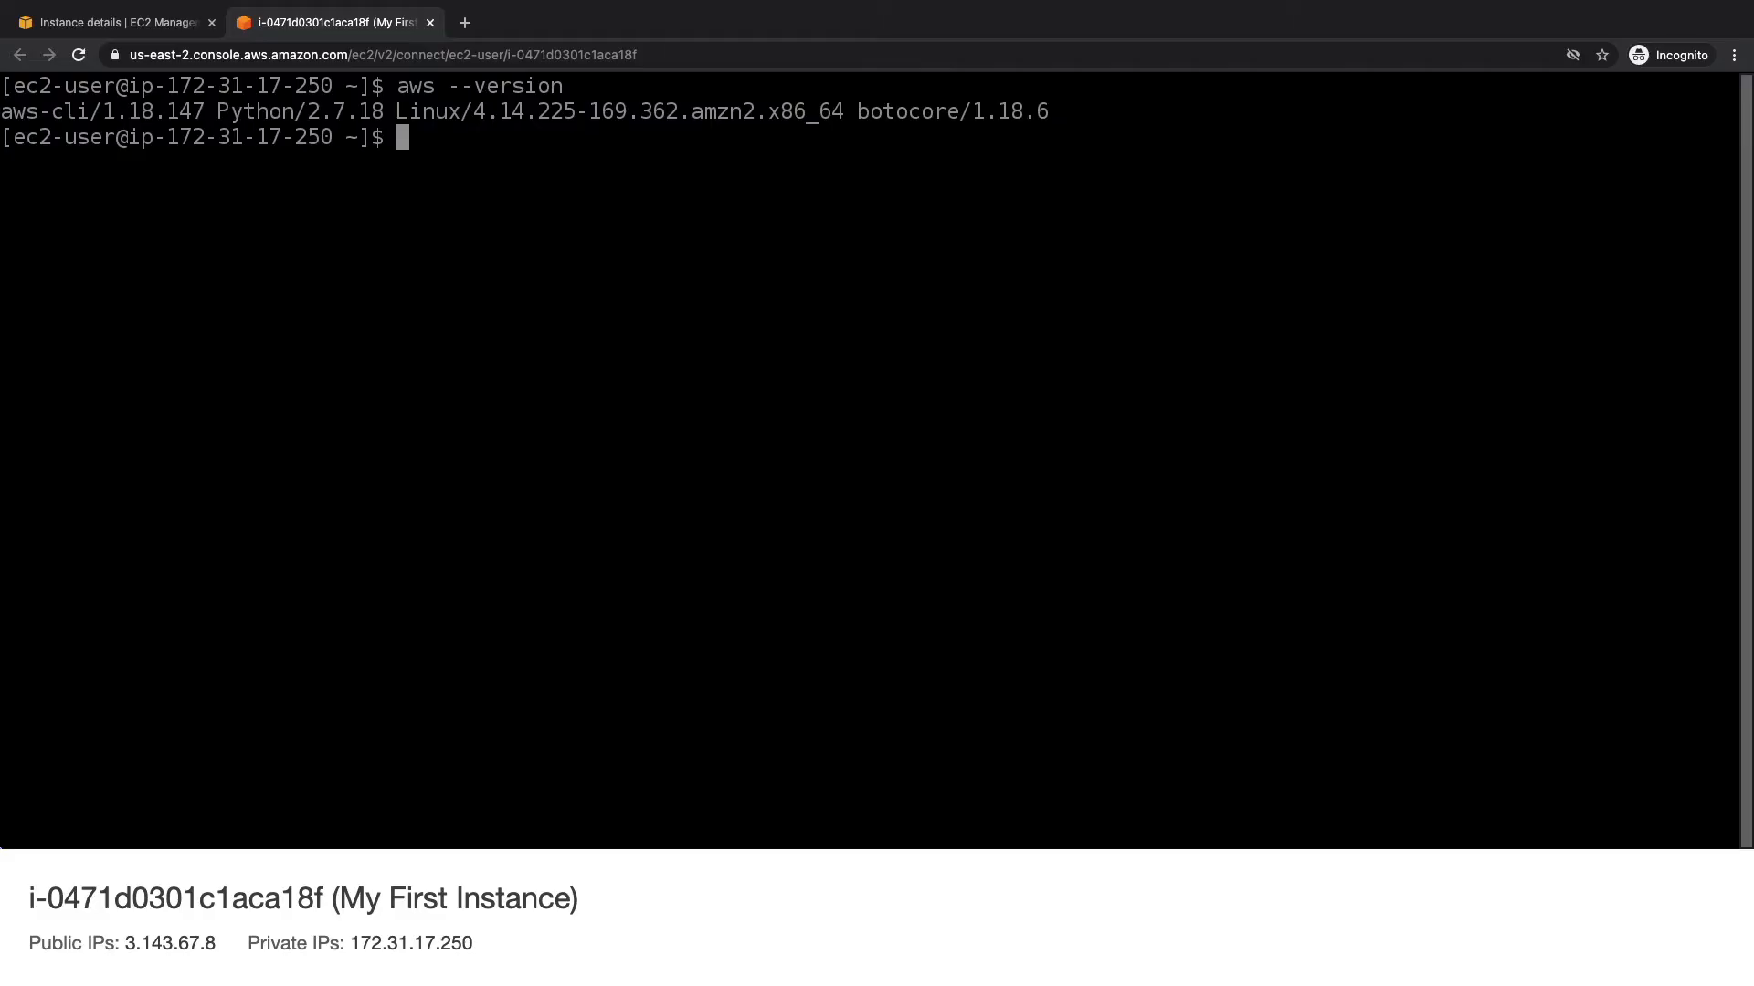
text(aws iam)
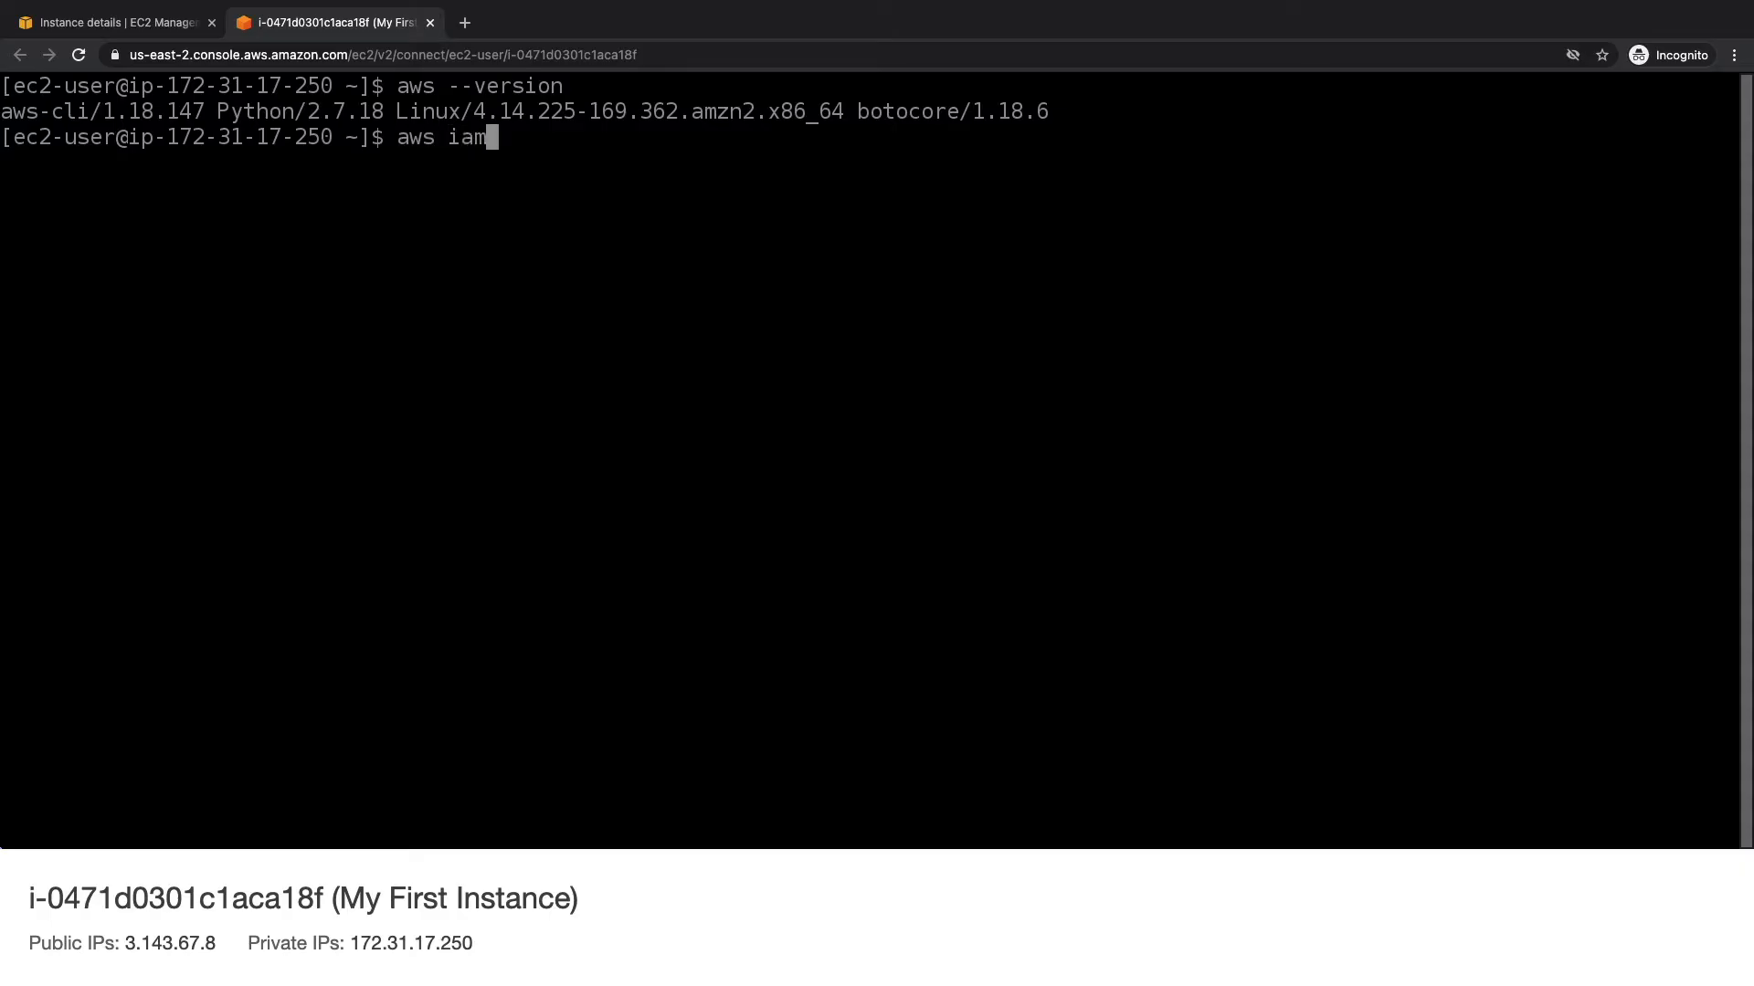
text(l)
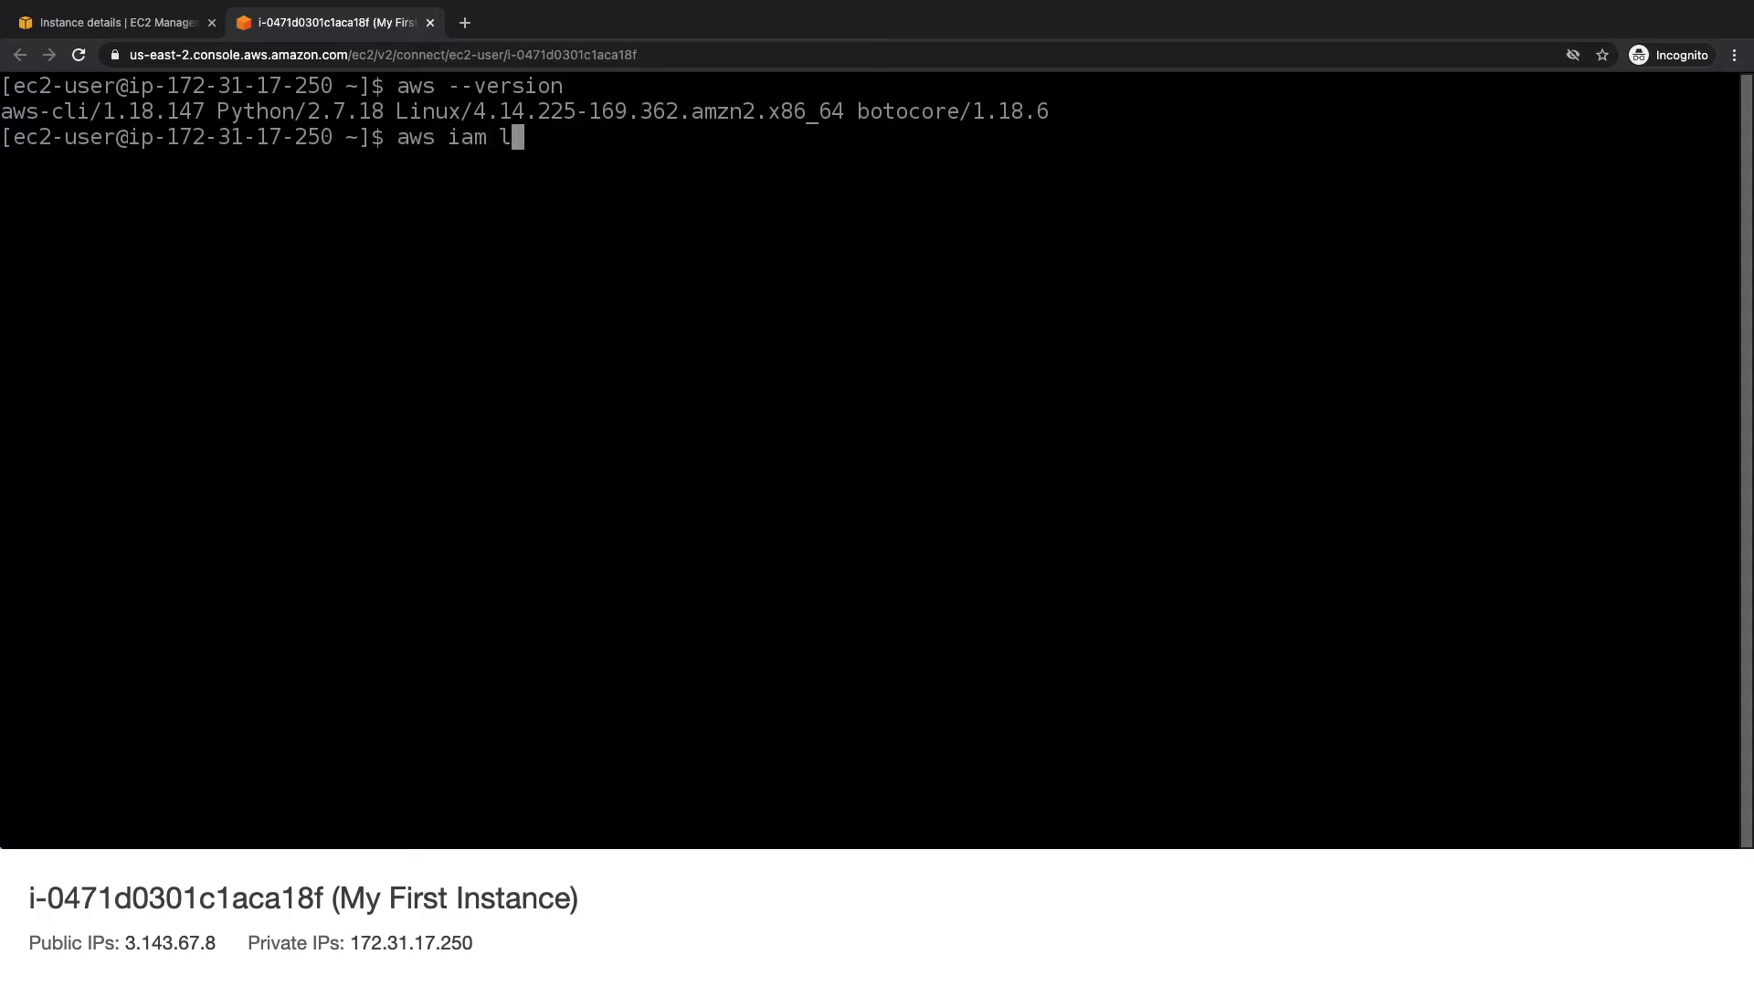
key(Return)
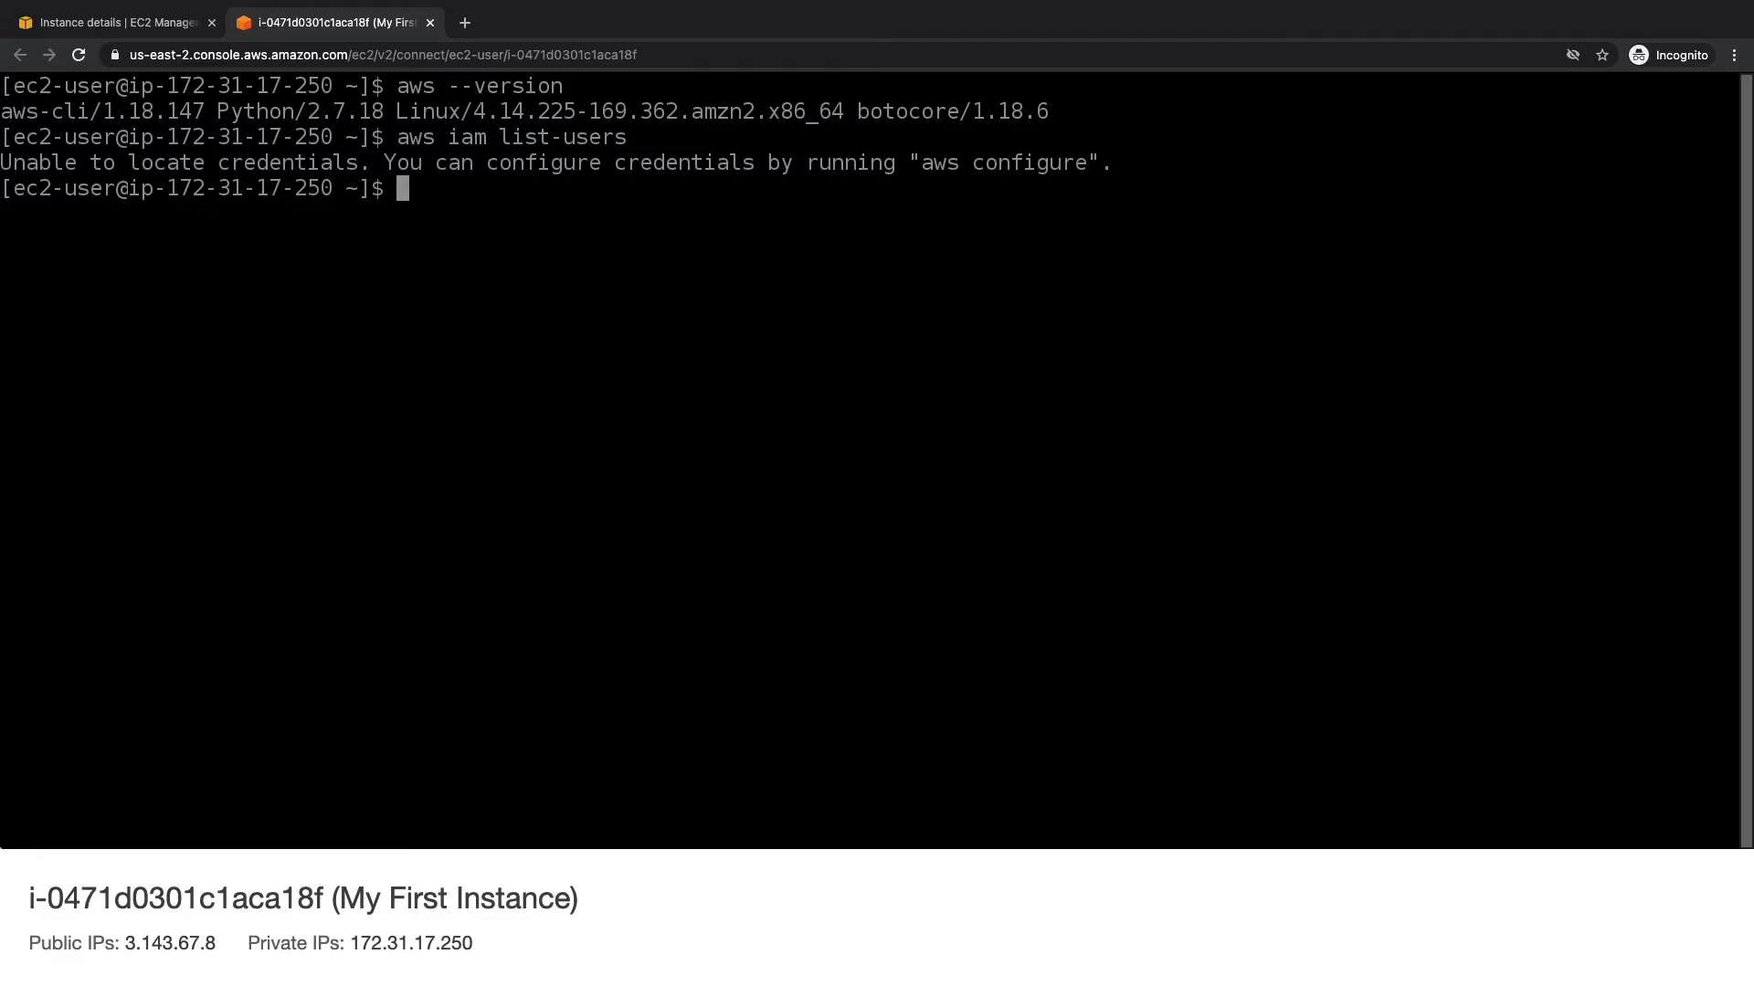
Start aws configure, skip its prompts without values and cancel it with Ctrl+C.
text(aws conf)
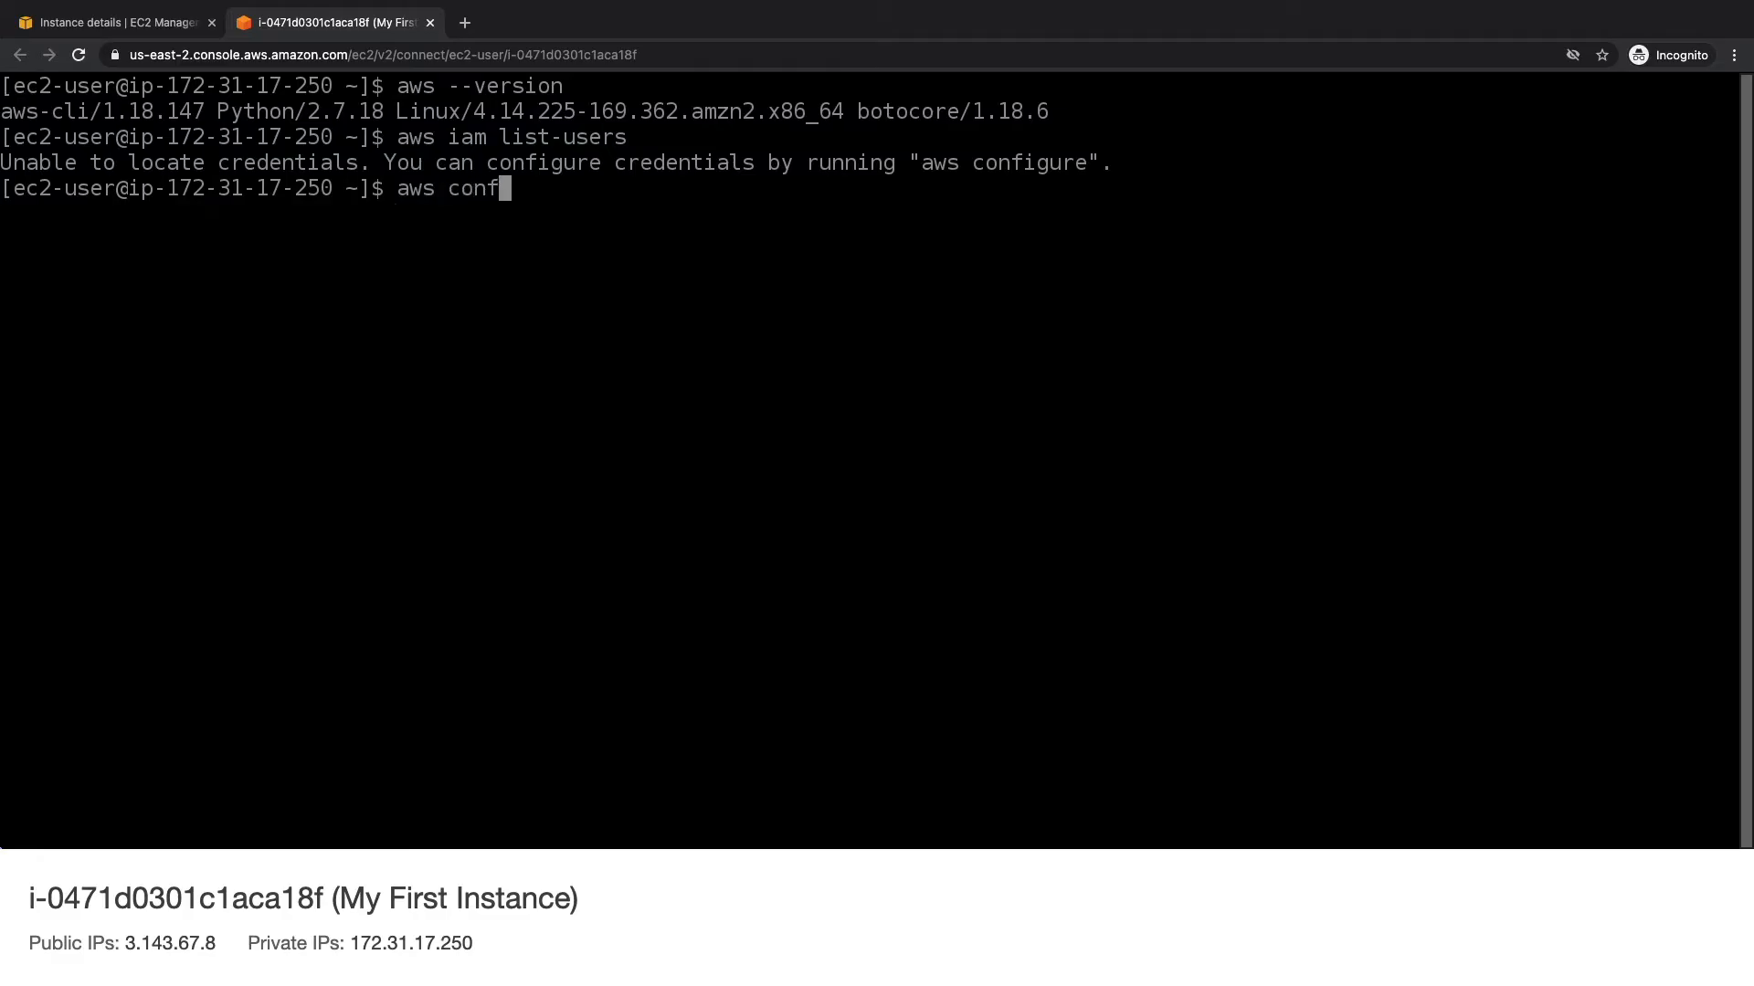
key(Return)
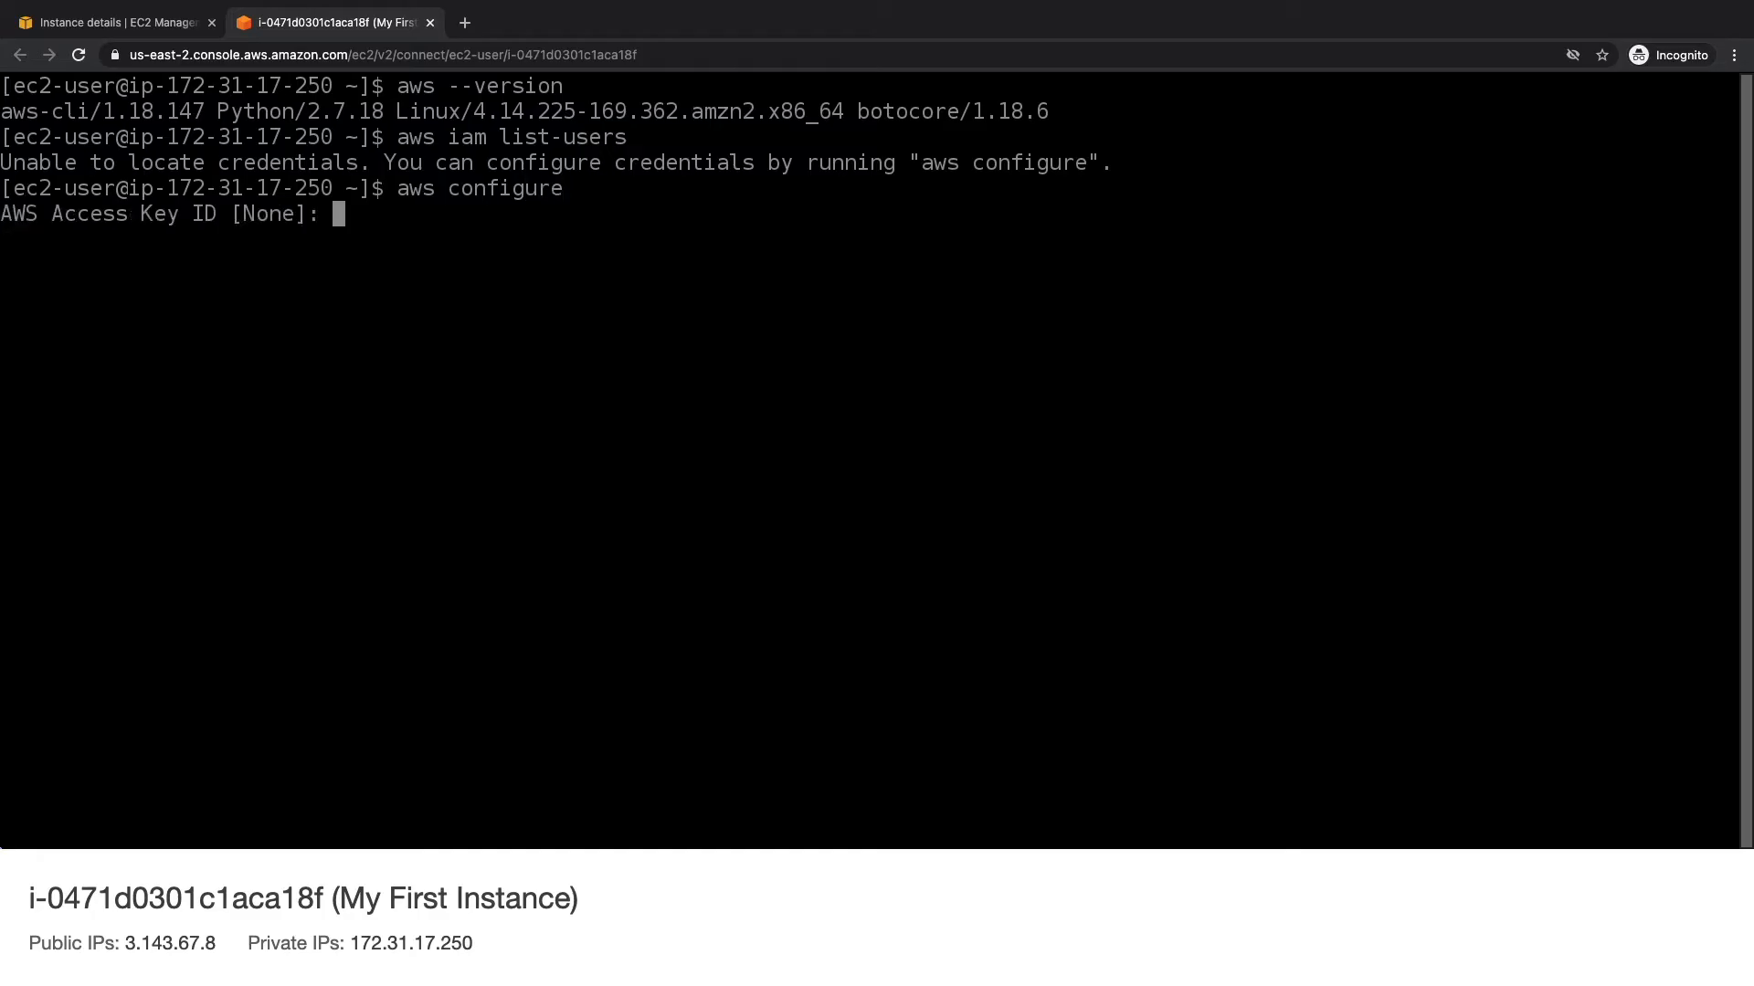
key(Return)
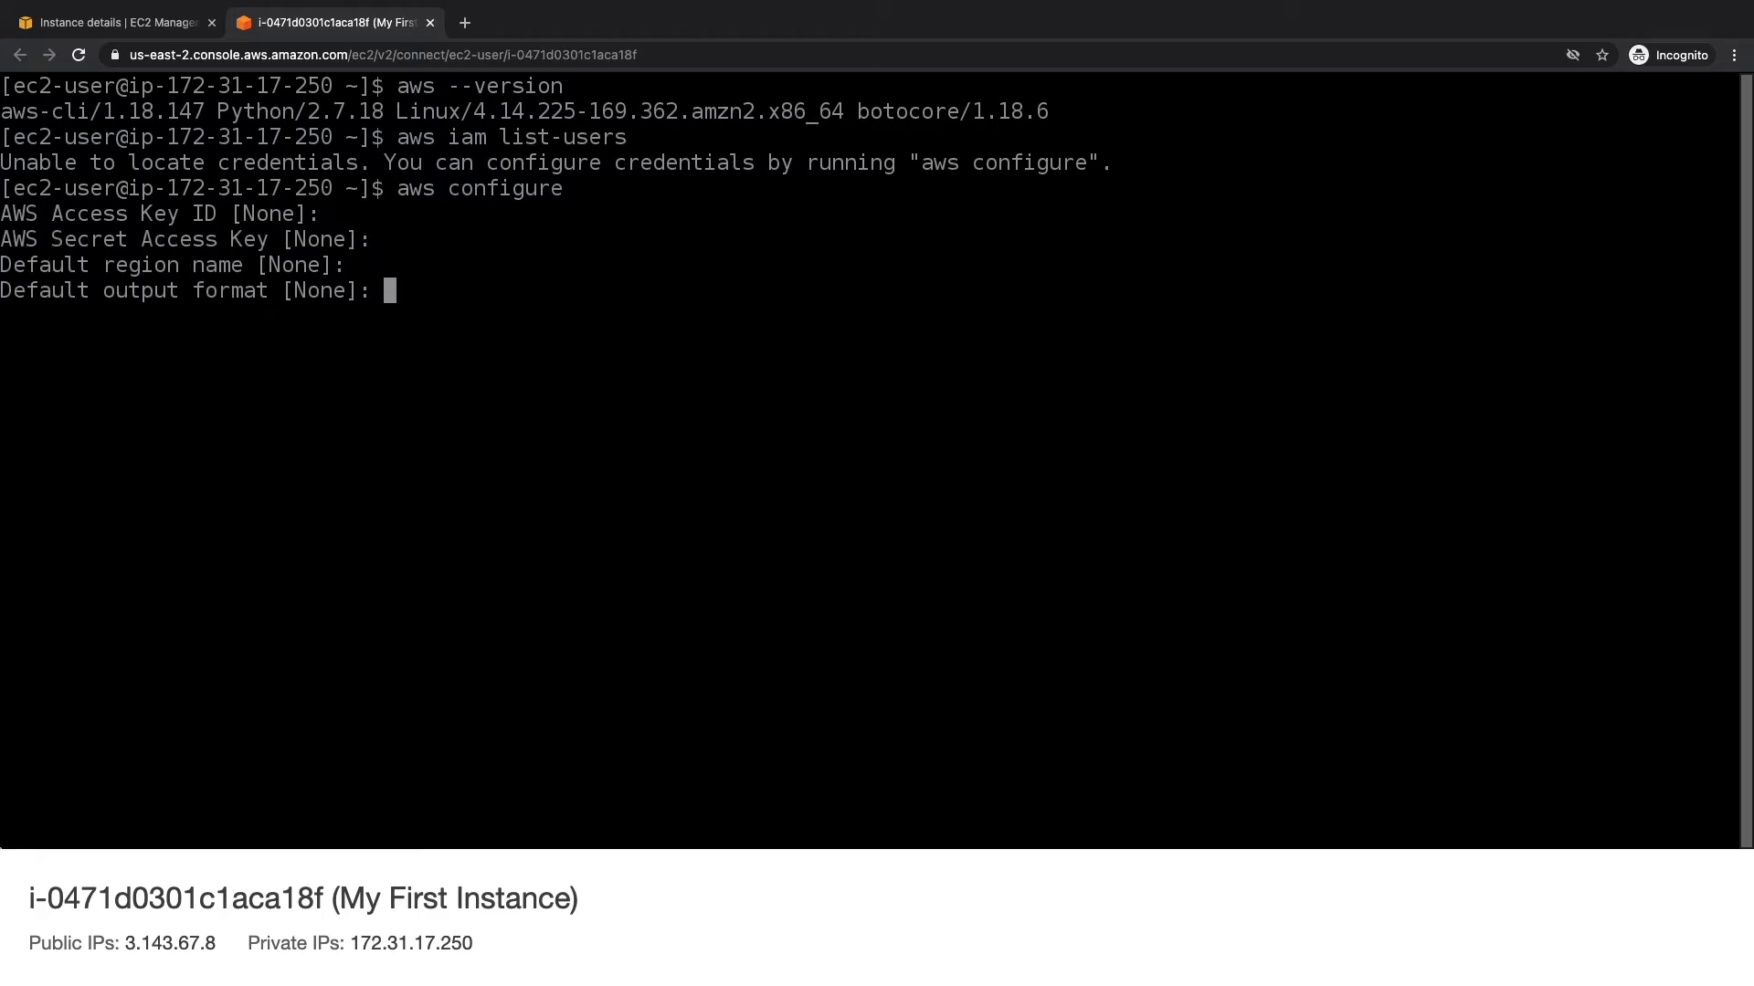
key(ctrl+c)
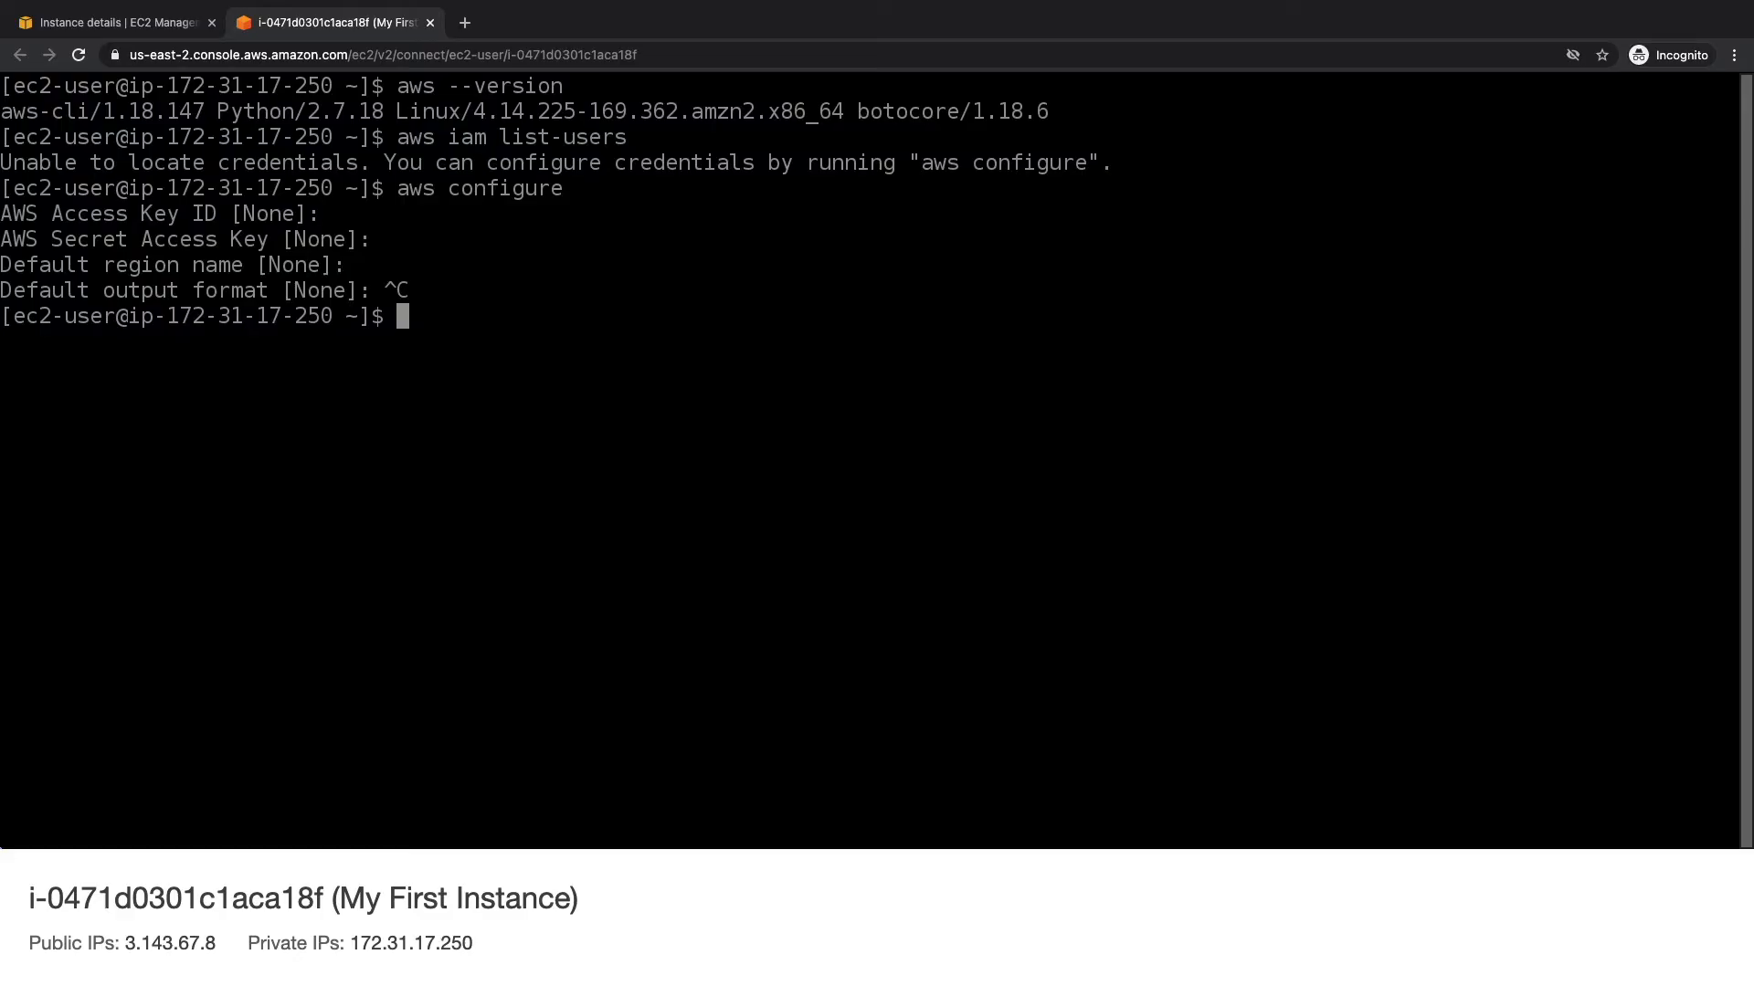
Switch between the terminal and Instance details tabs, ending on the instance summary with no IAM role.
click(112, 22)
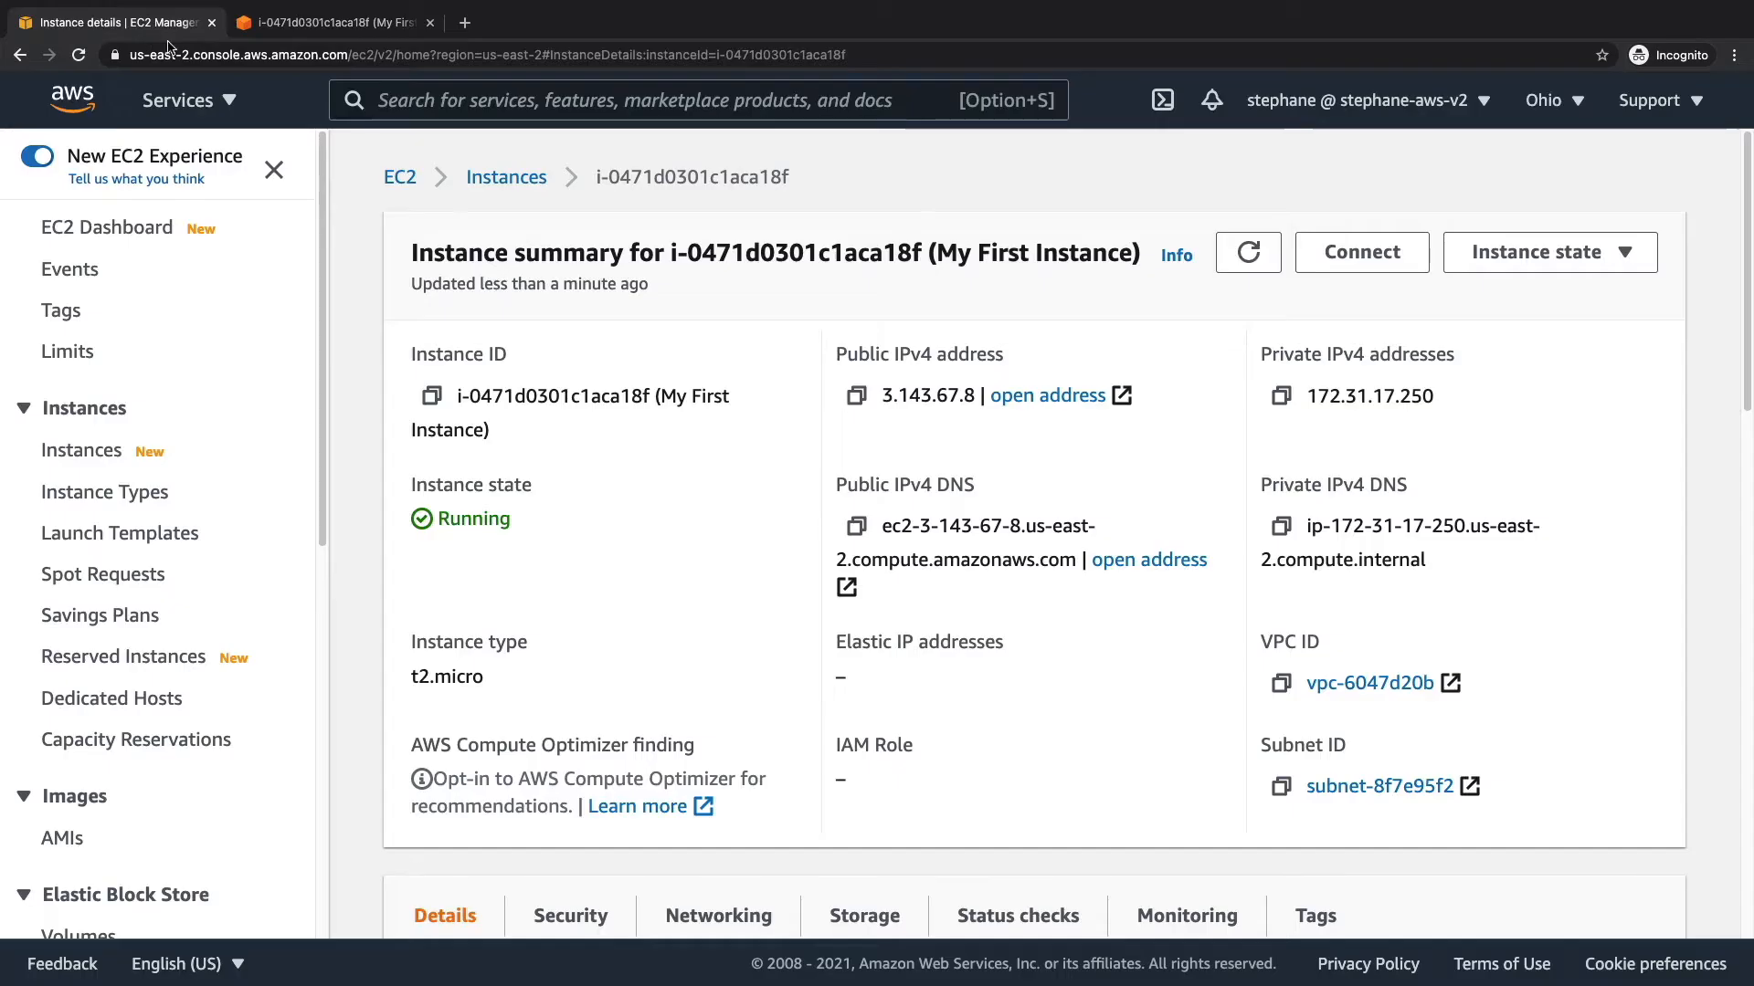
mouse_move(844, 316)
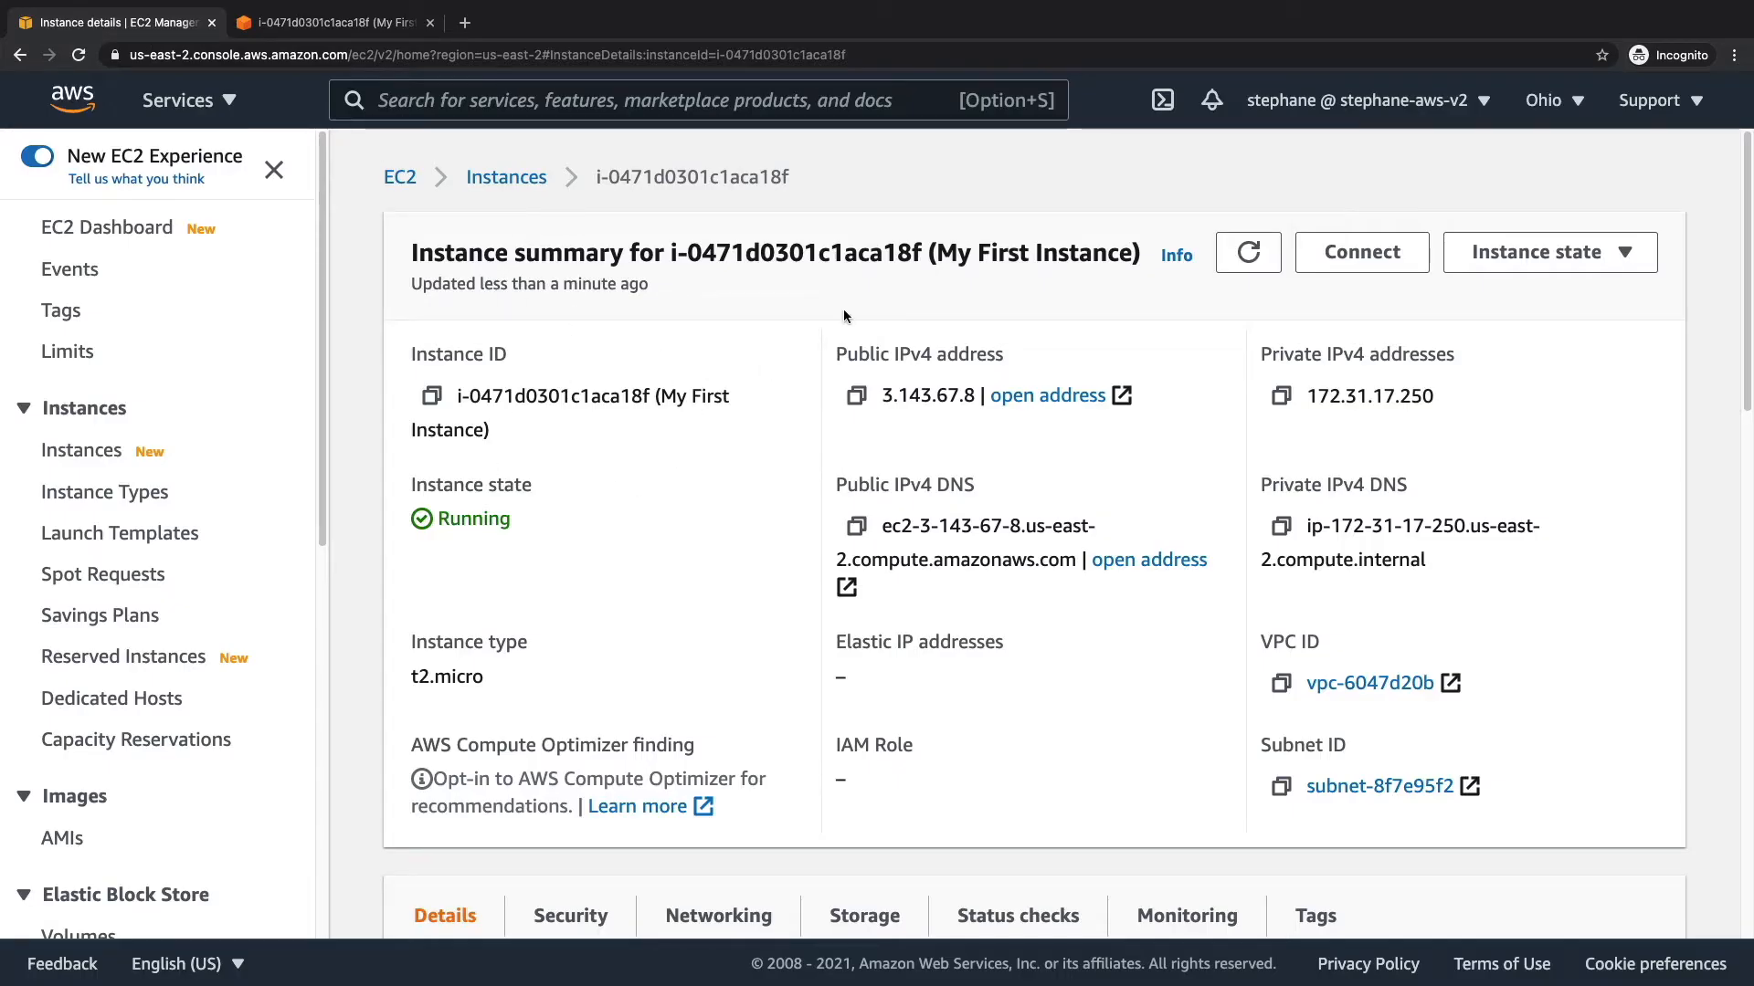
mouse_move(352, 48)
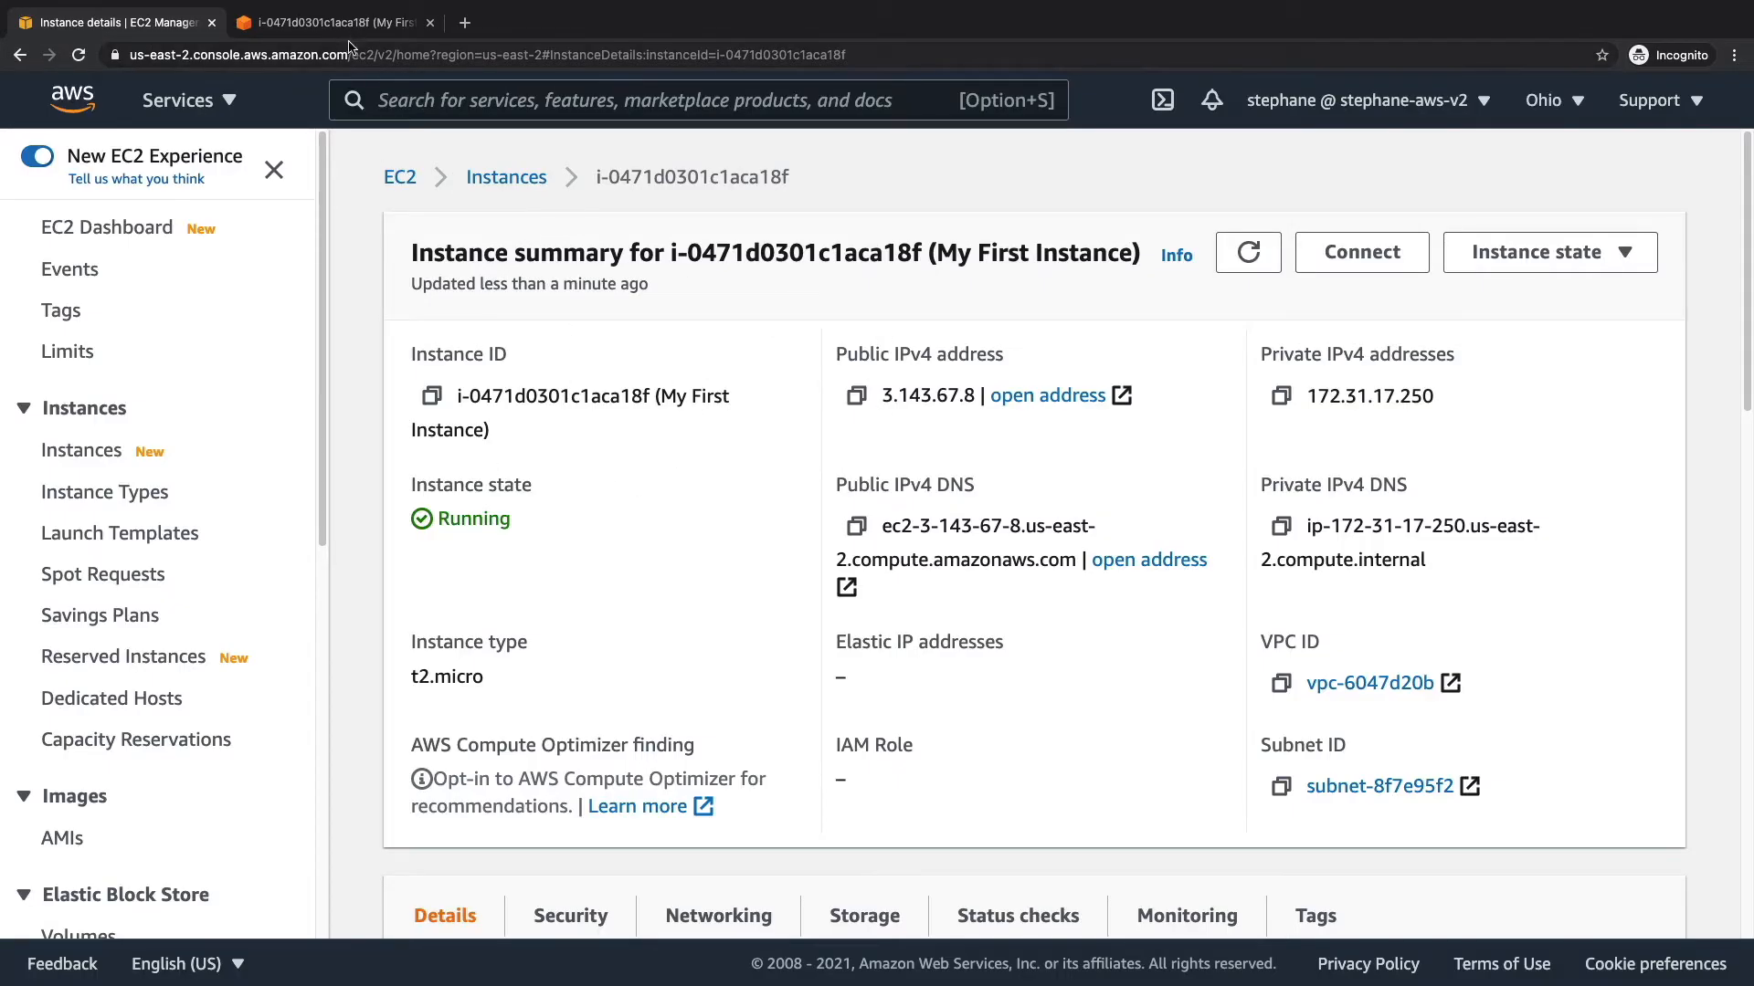
click(331, 21)
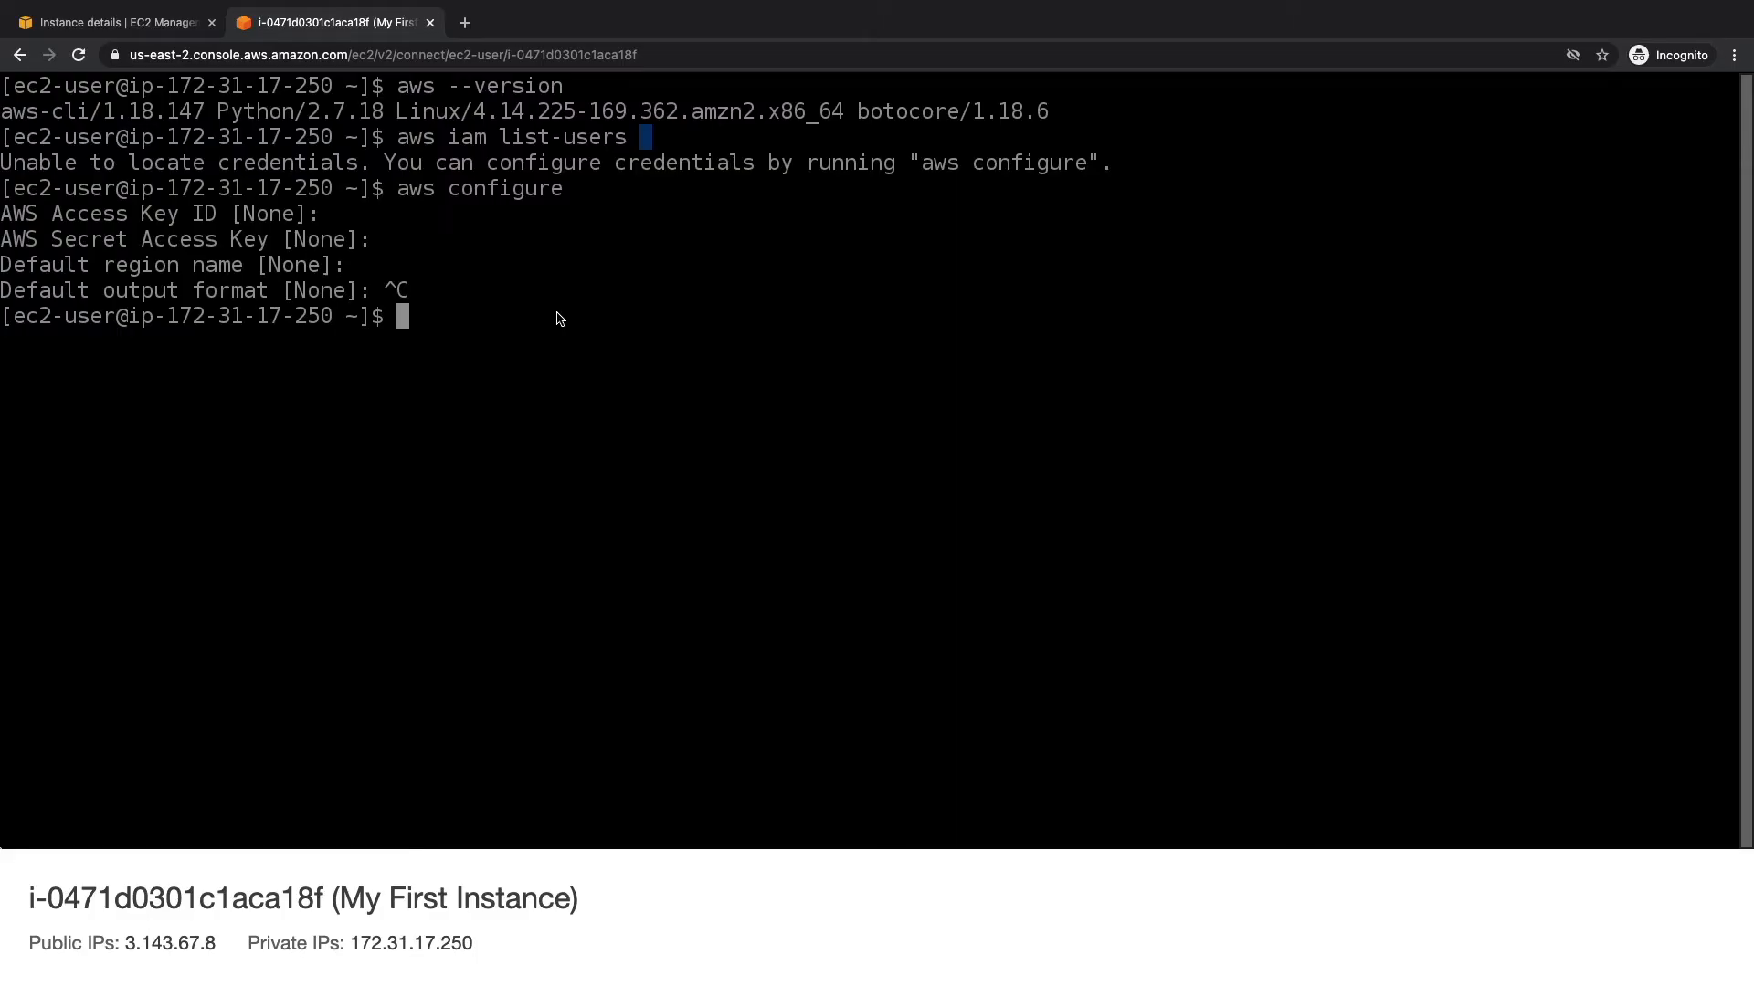
click(111, 22)
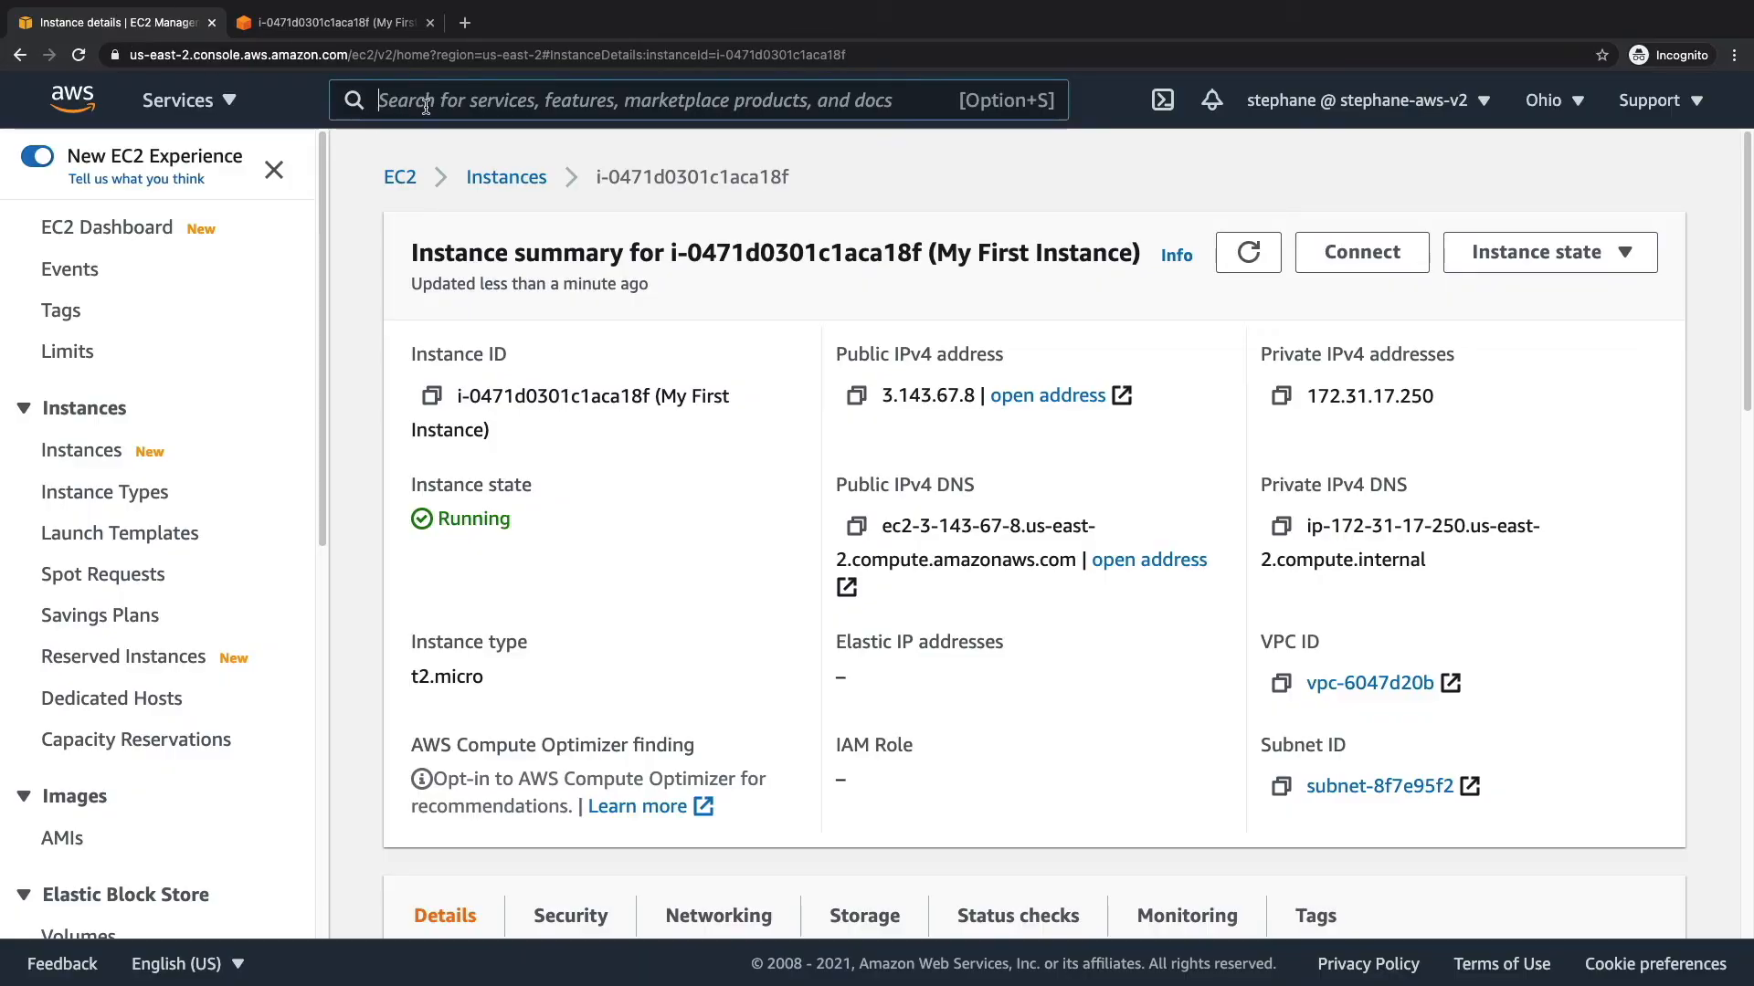
Review DemoRoleForEC2 in IAM Roles with its IAMReadOnlyAccess policy, then return to the EC2 tab.
text(iam)
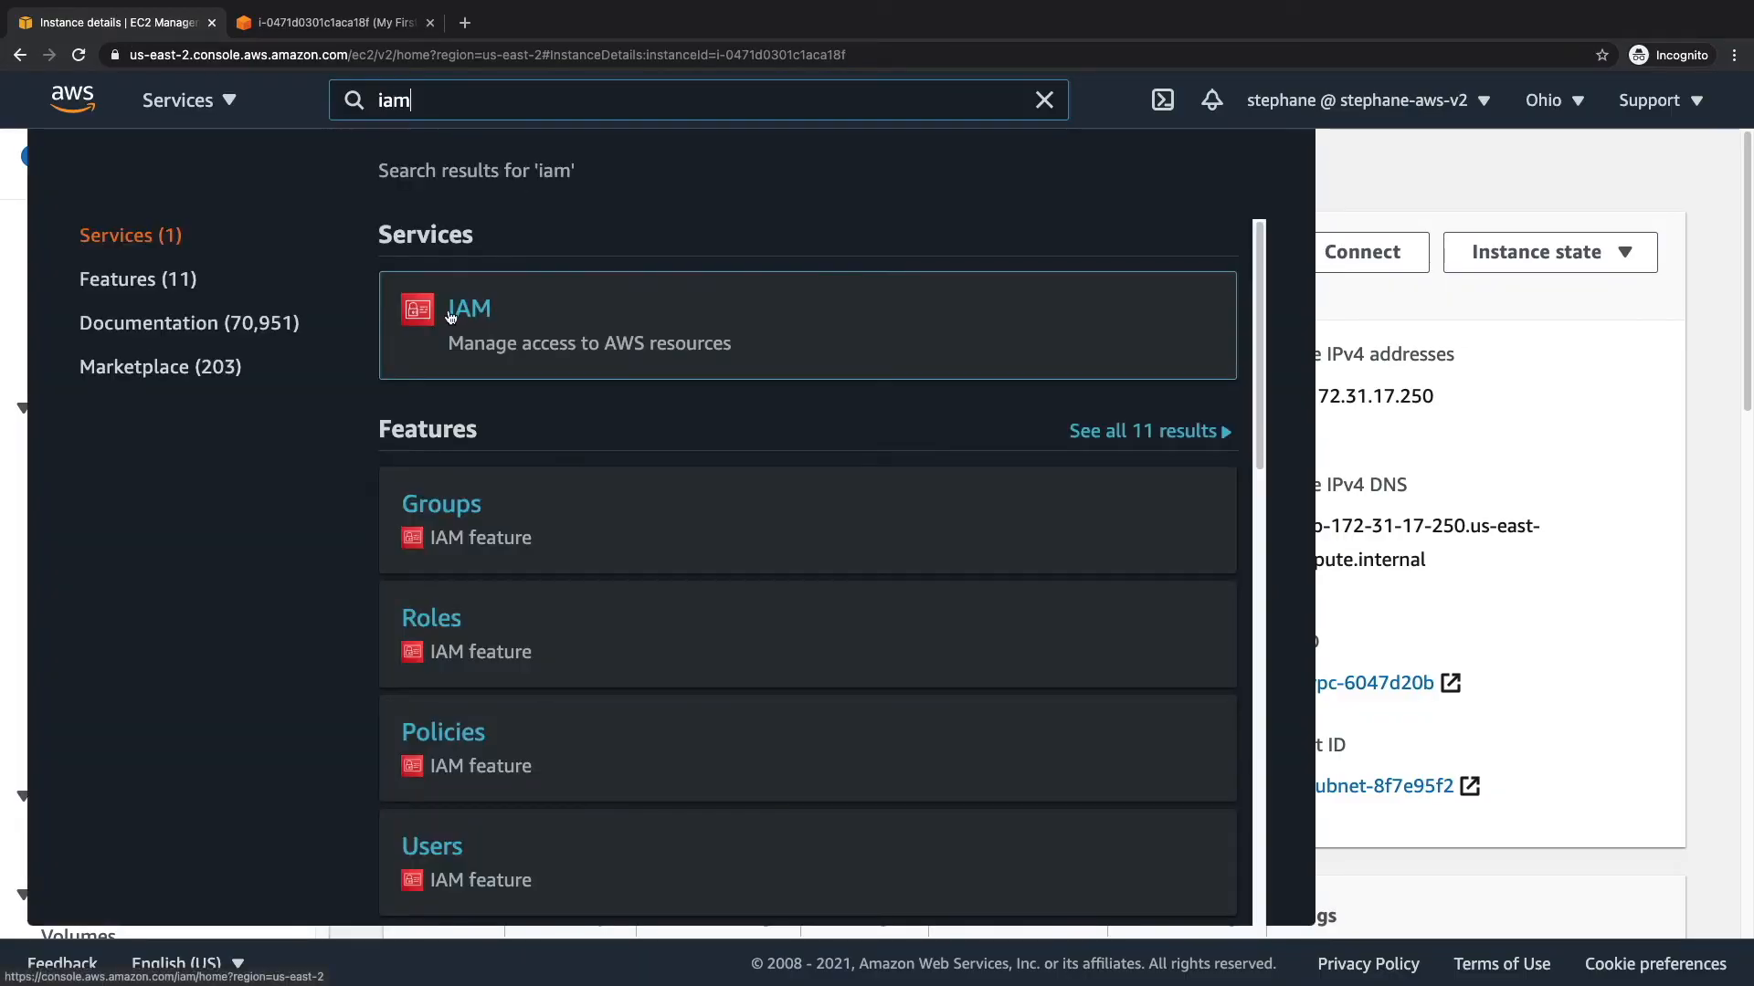
click(469, 309)
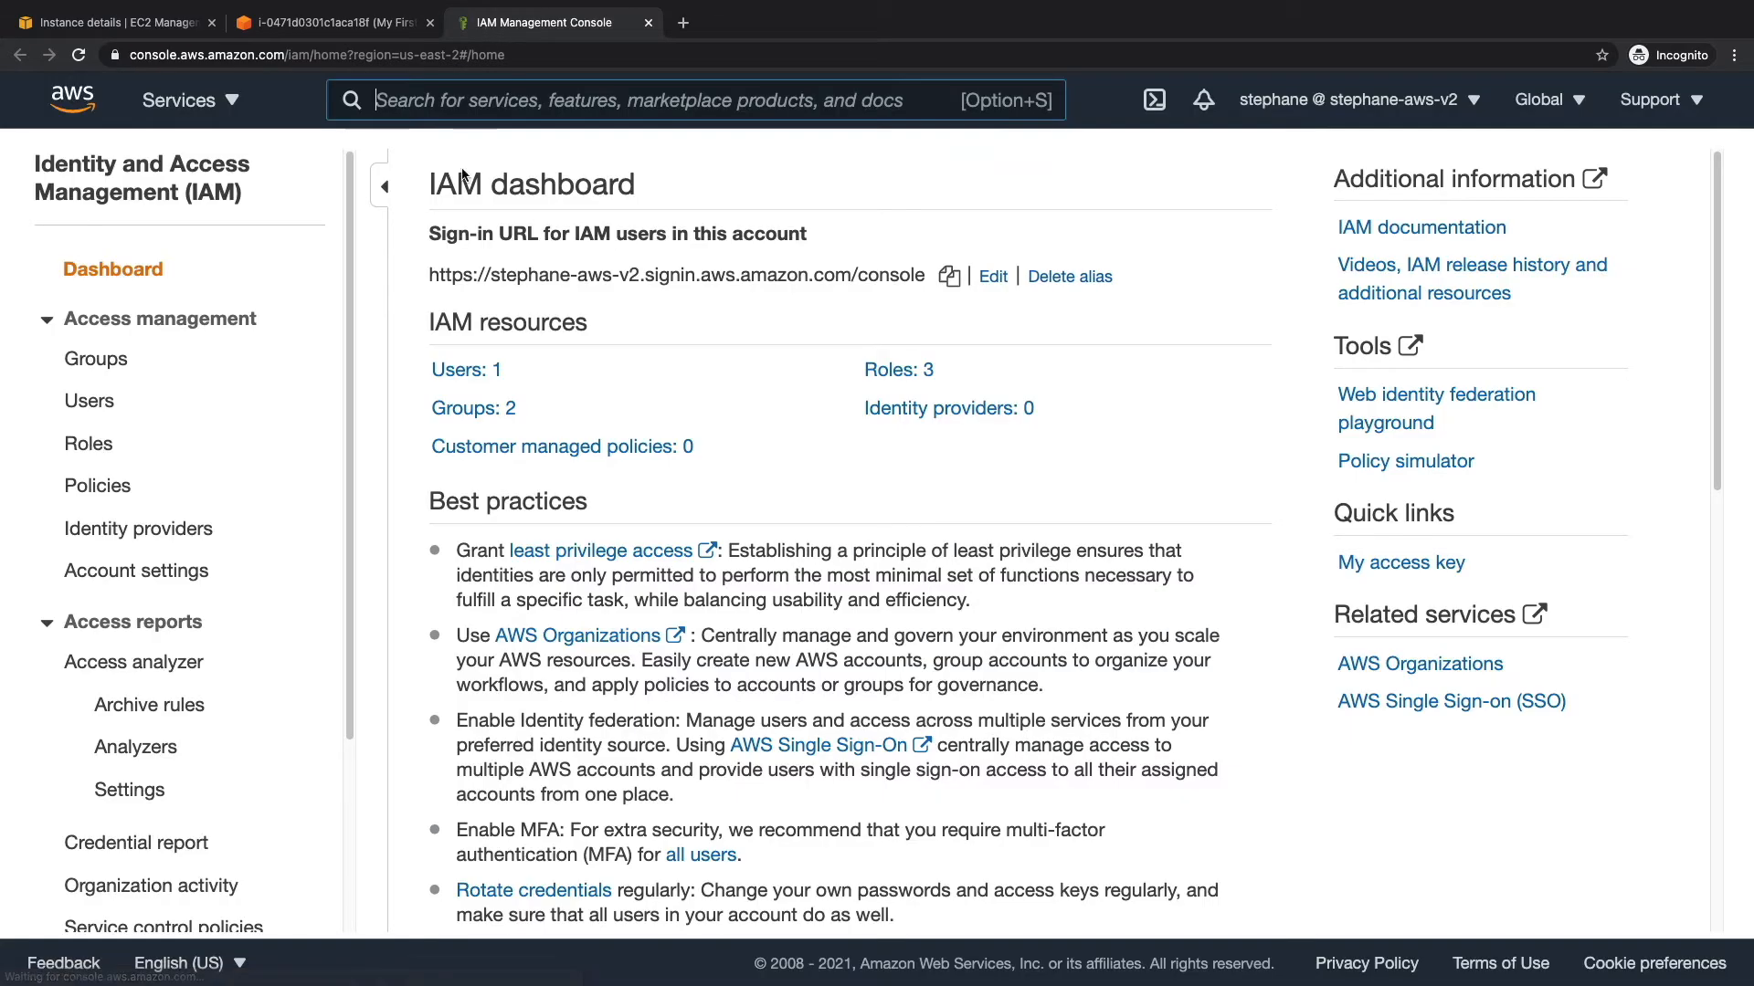
click(88, 442)
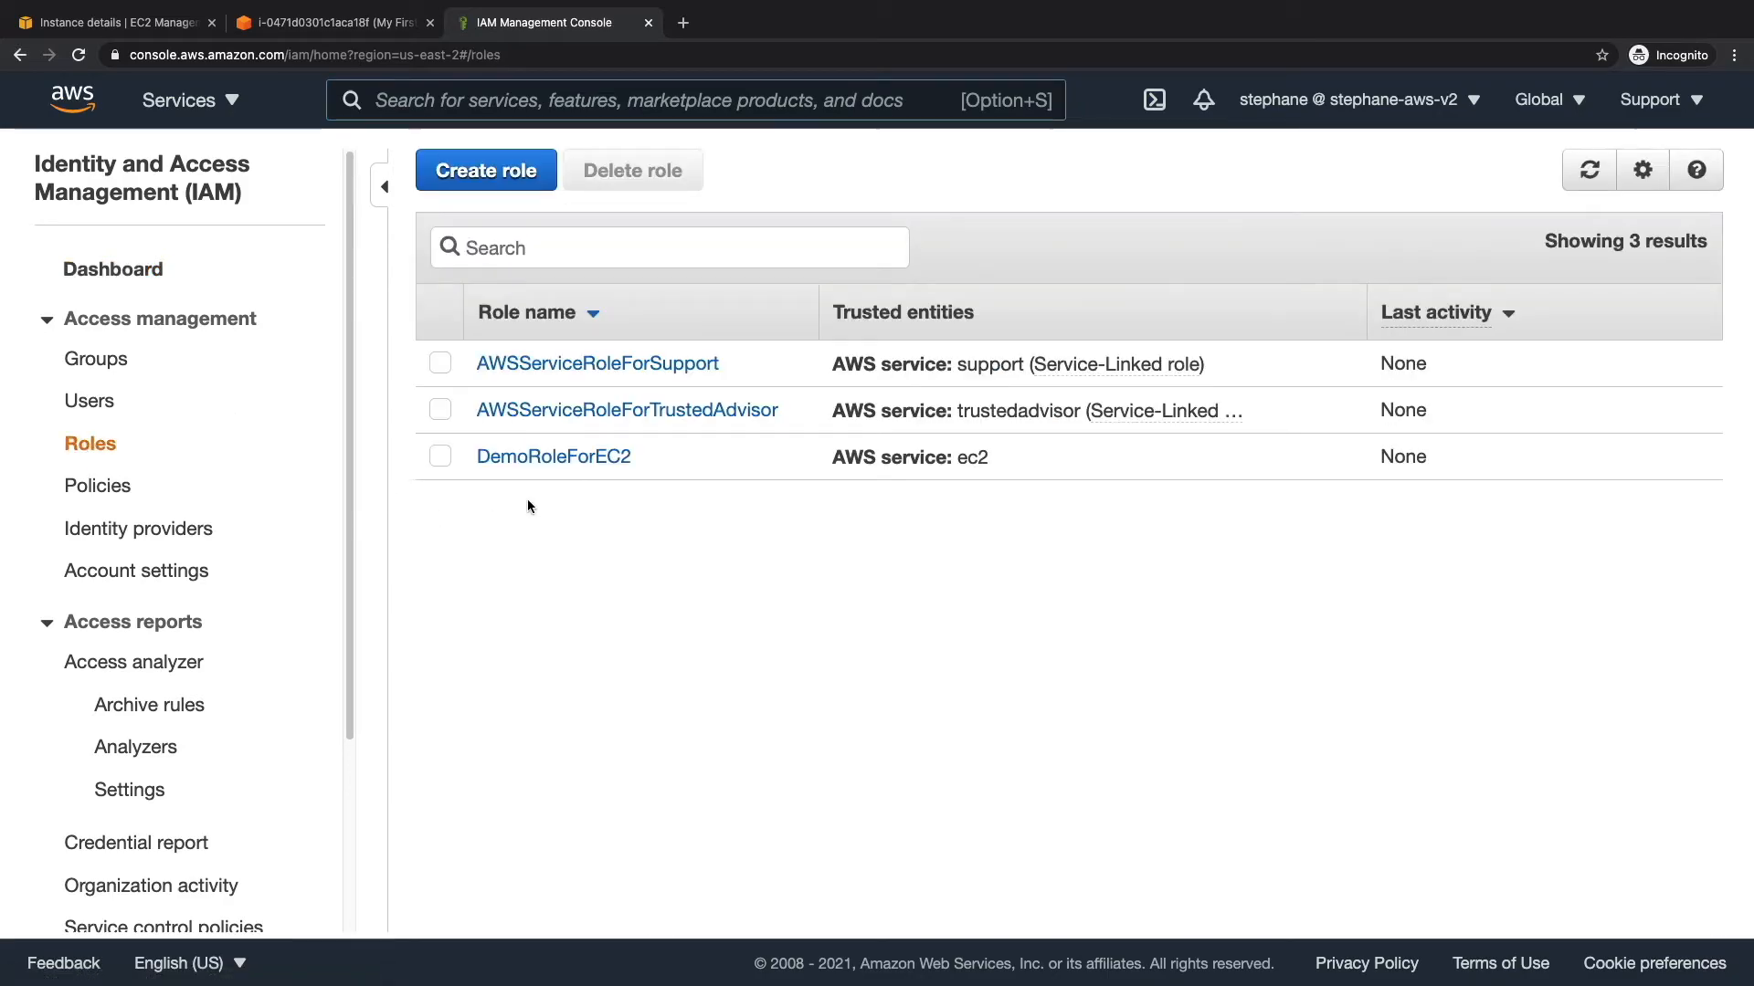
click(552, 457)
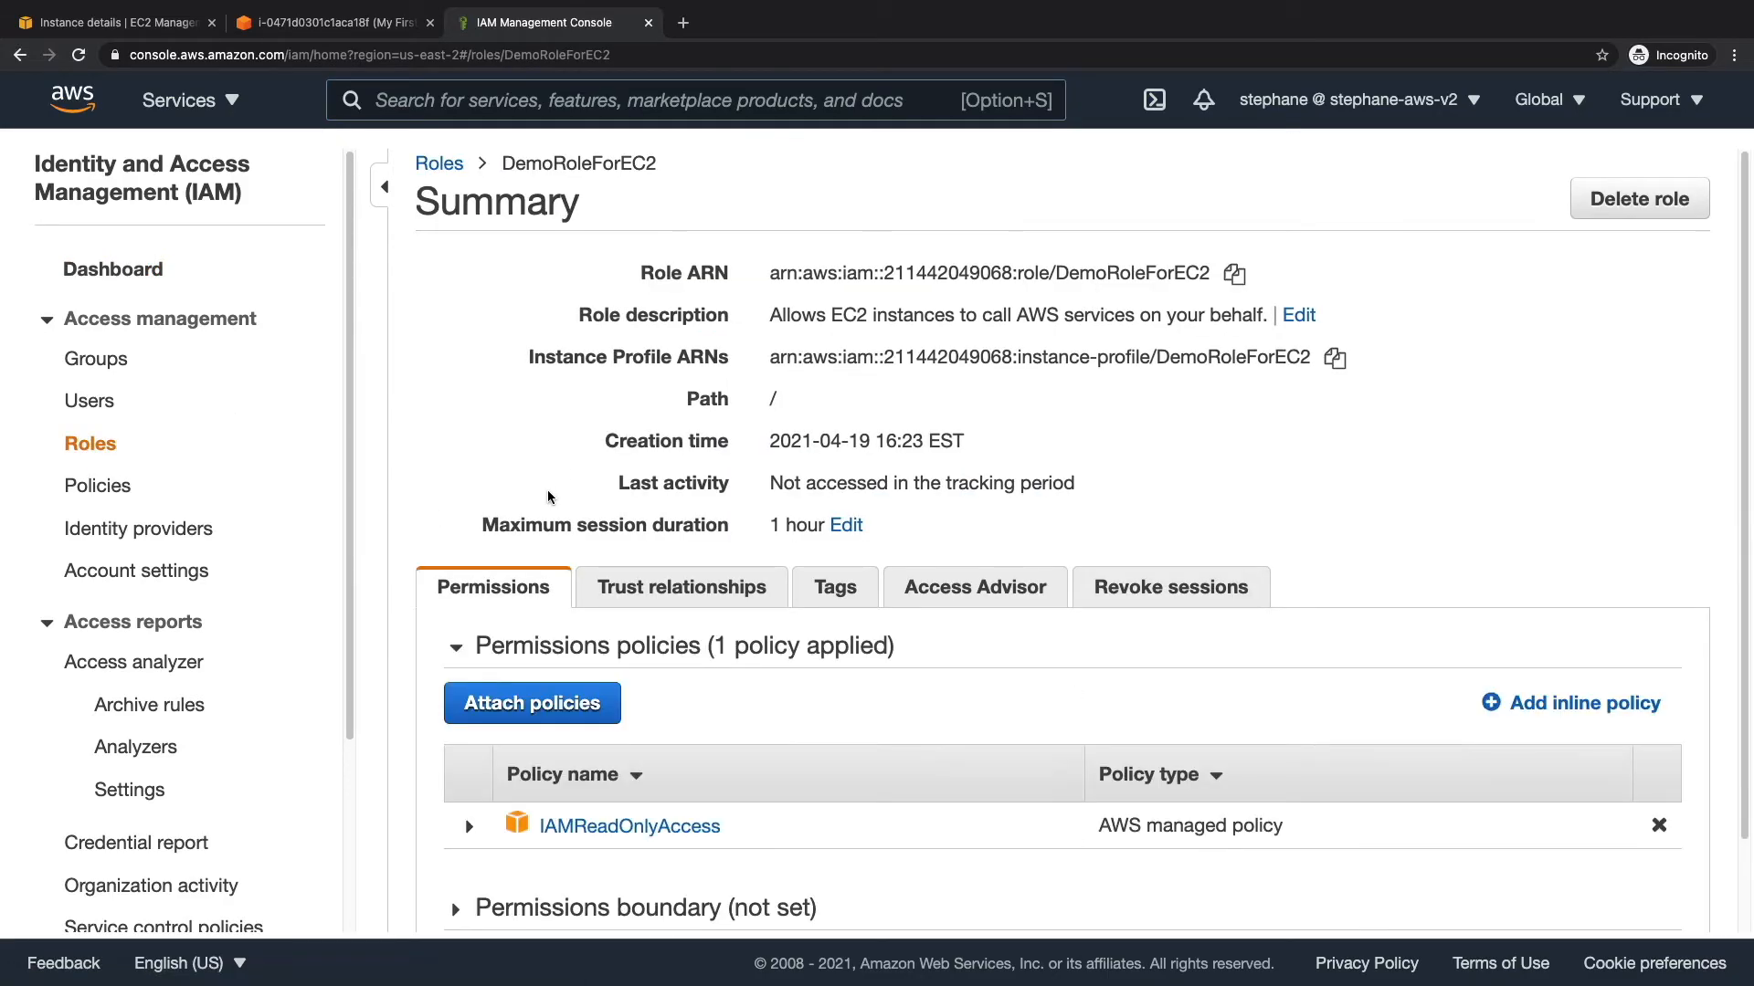
scroll(down, 3)
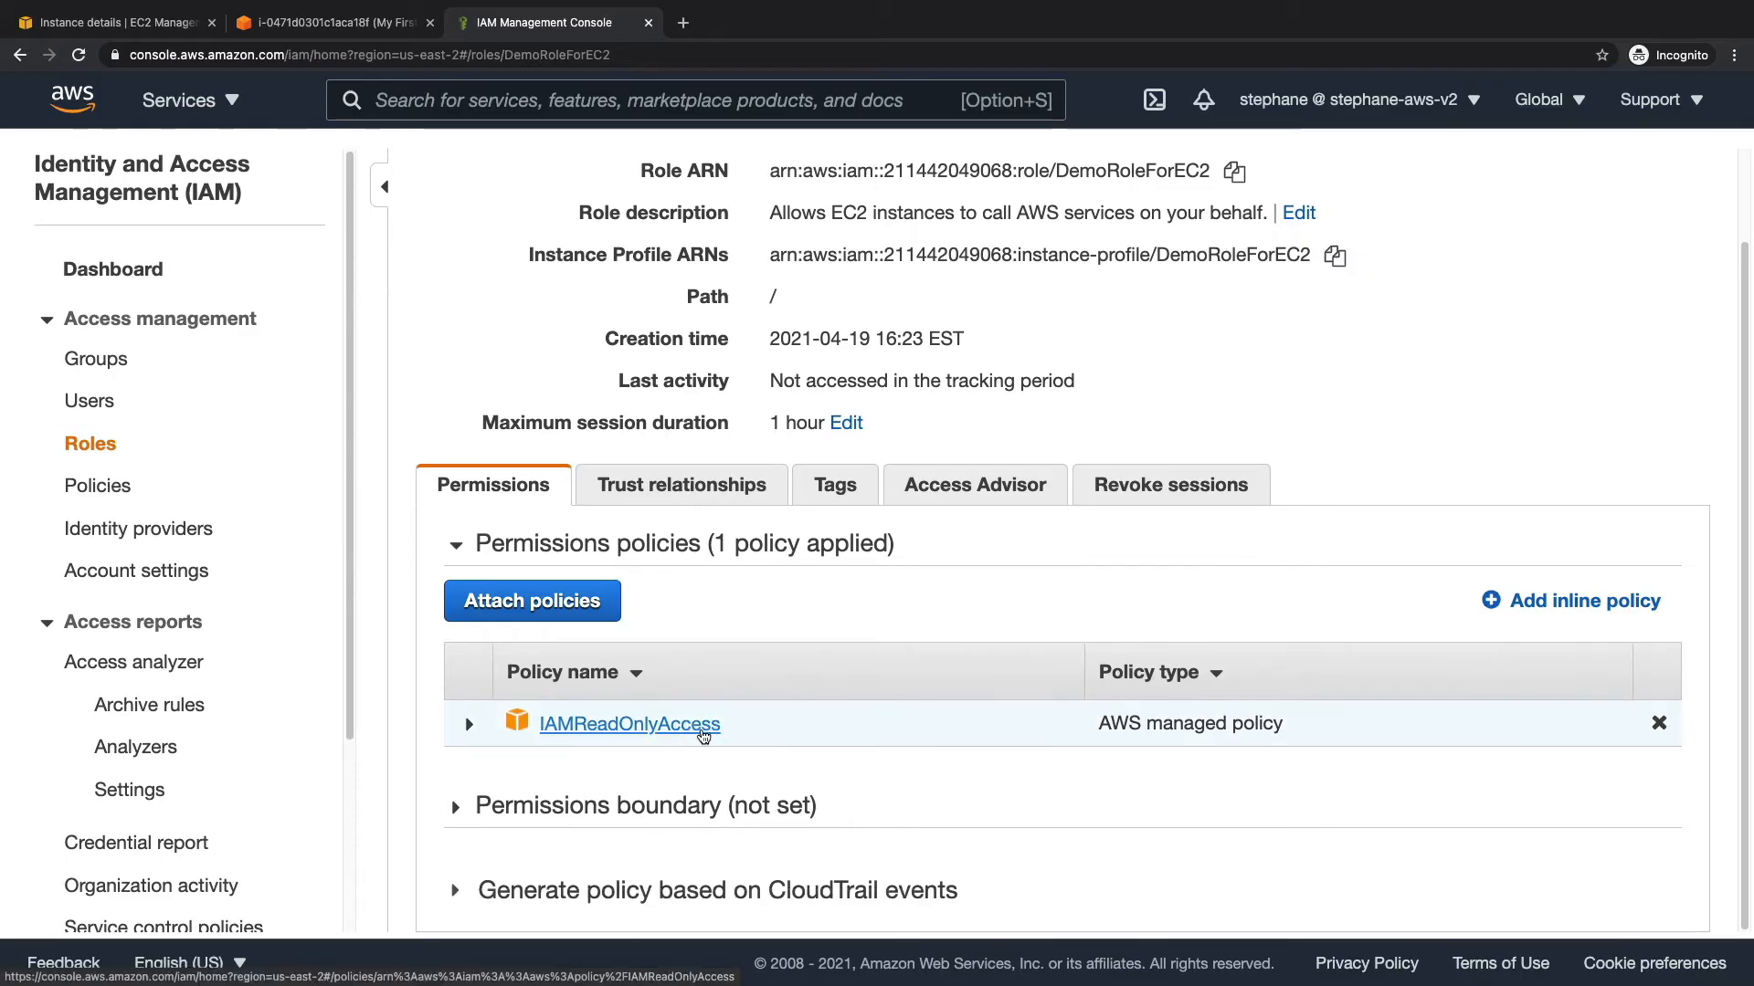
click(177, 99)
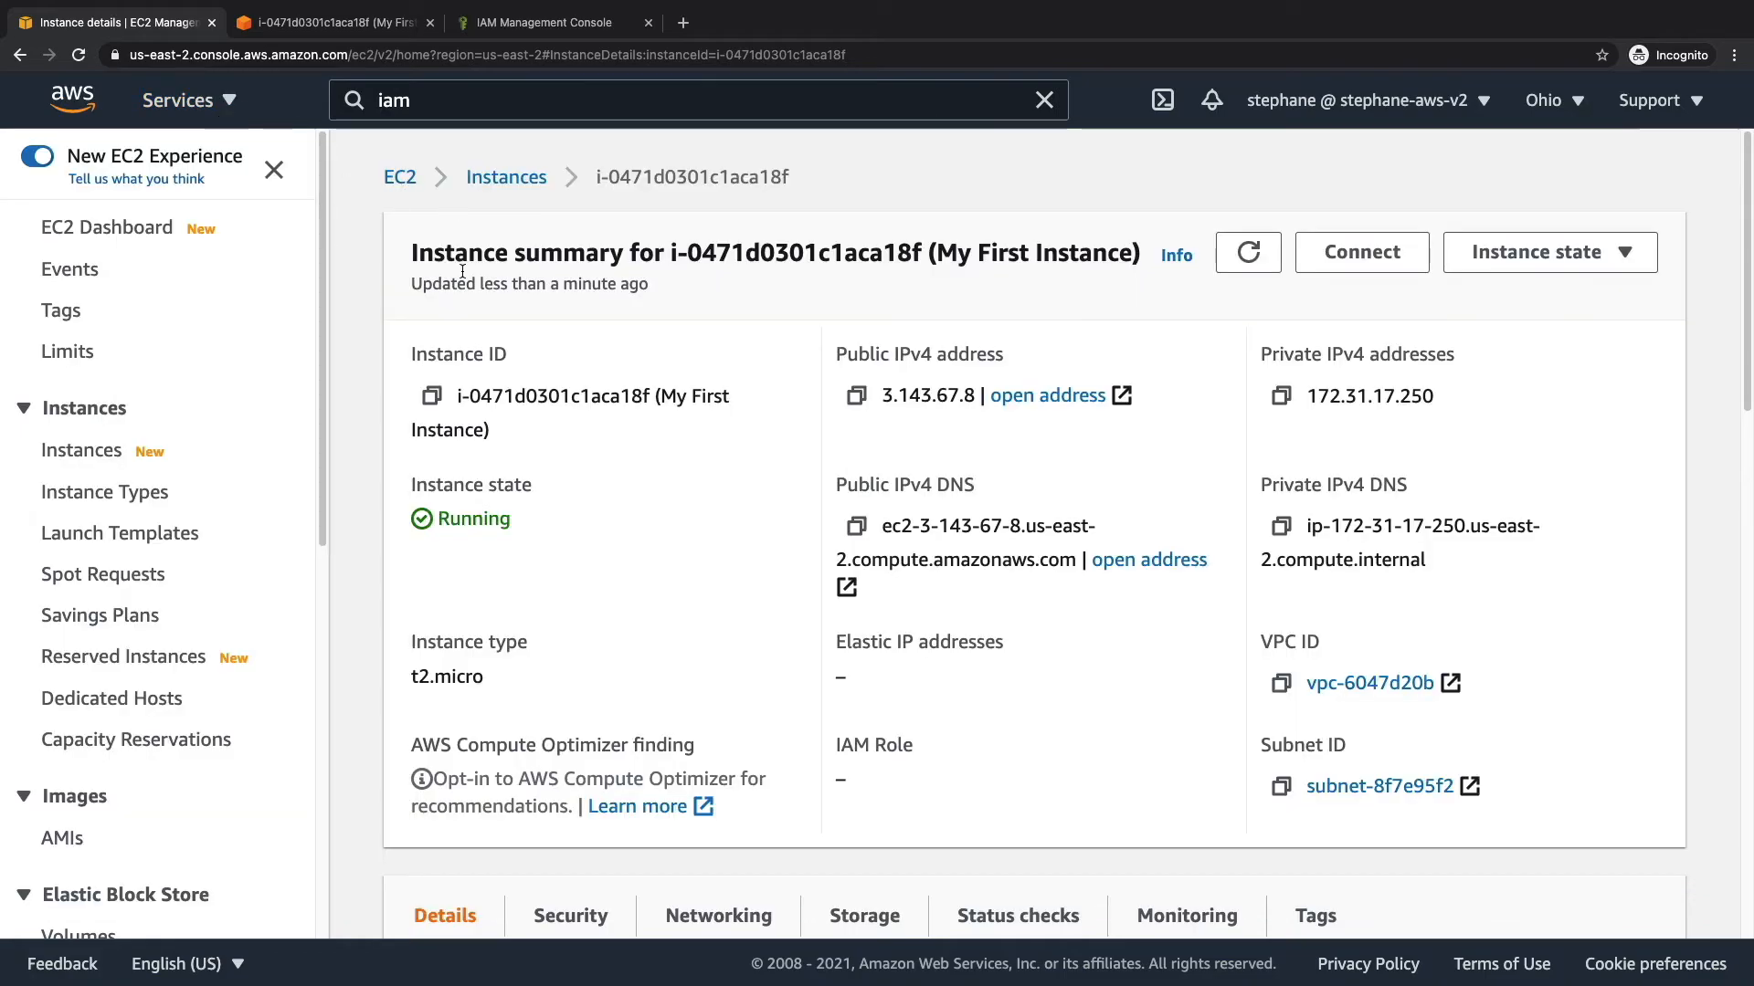
mouse_move(581, 349)
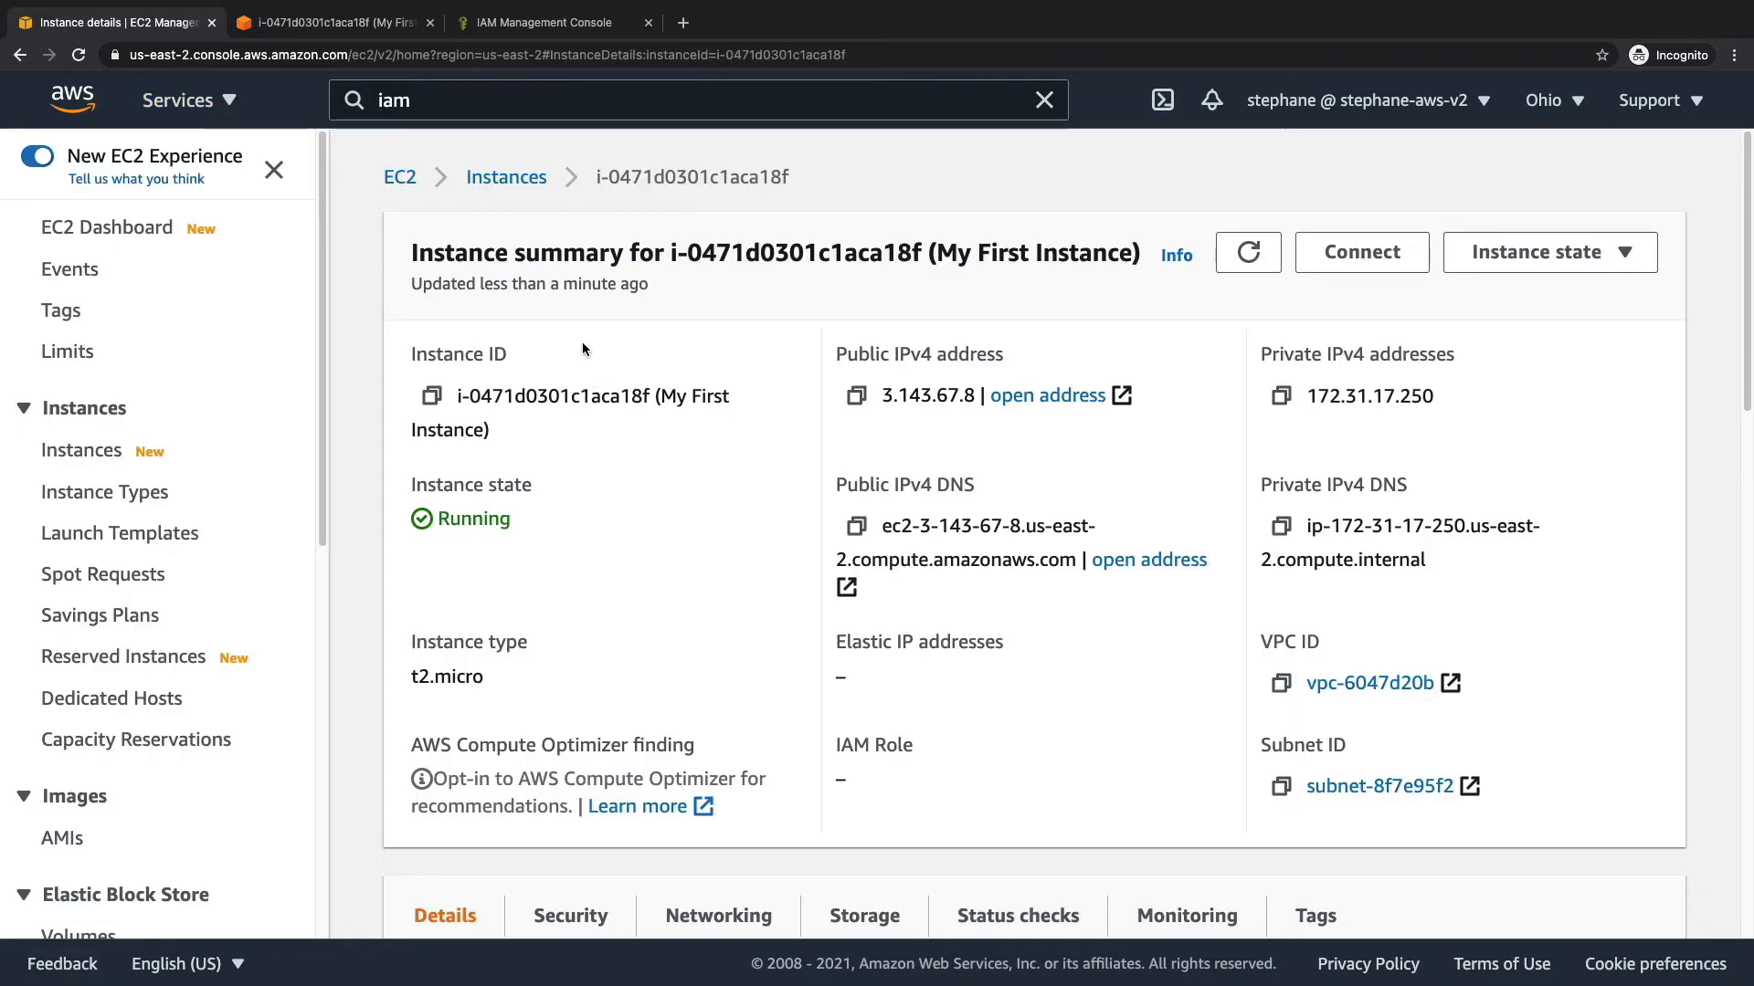
Check the Security details show no IAM role, return to Instances and open the Actions menu.
scroll(down, 3)
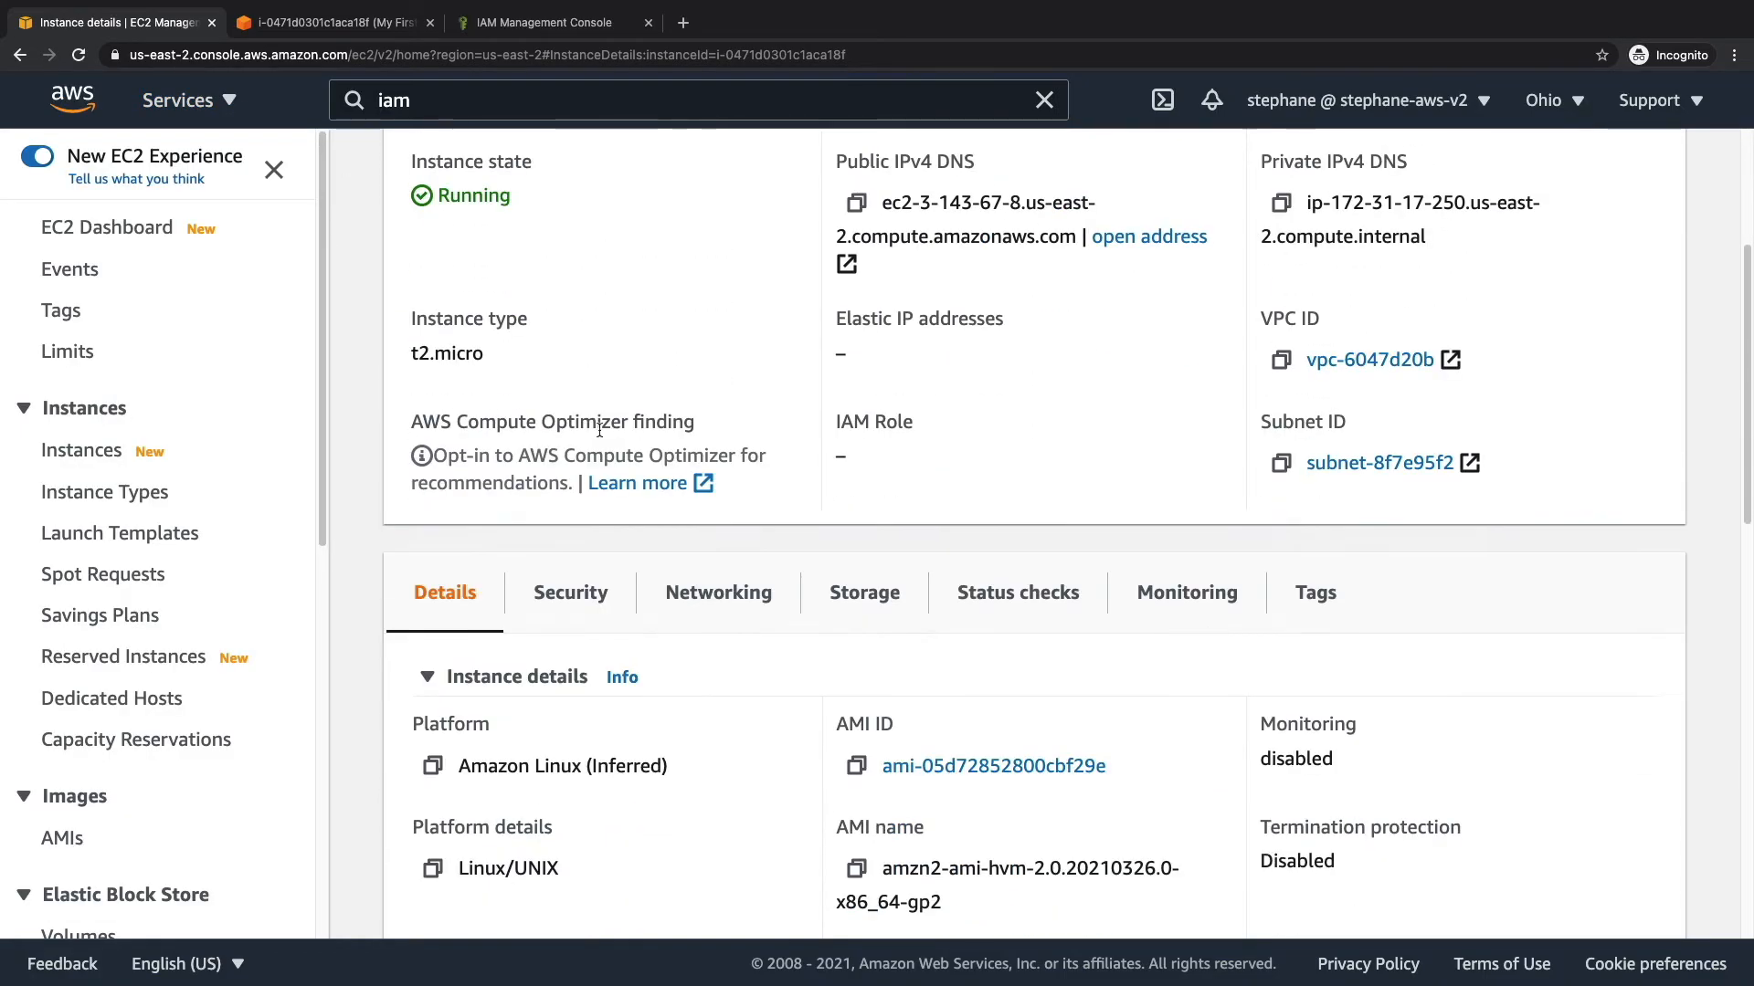
click(570, 592)
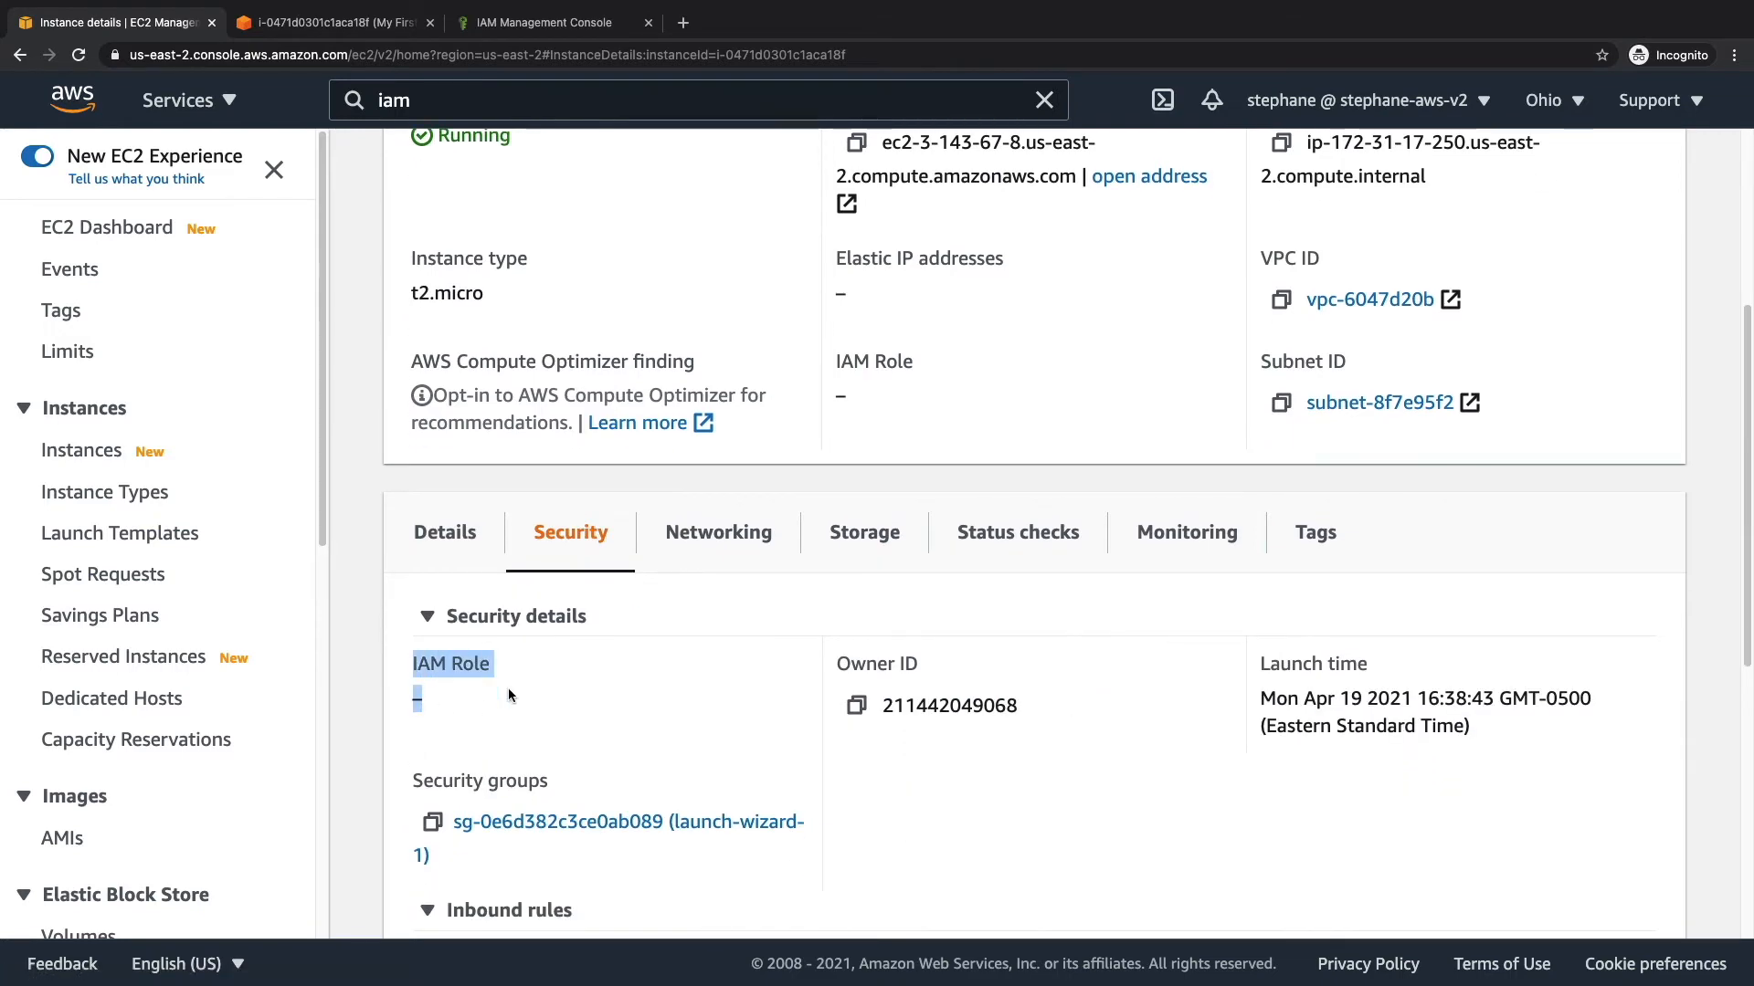
scroll(up, 3)
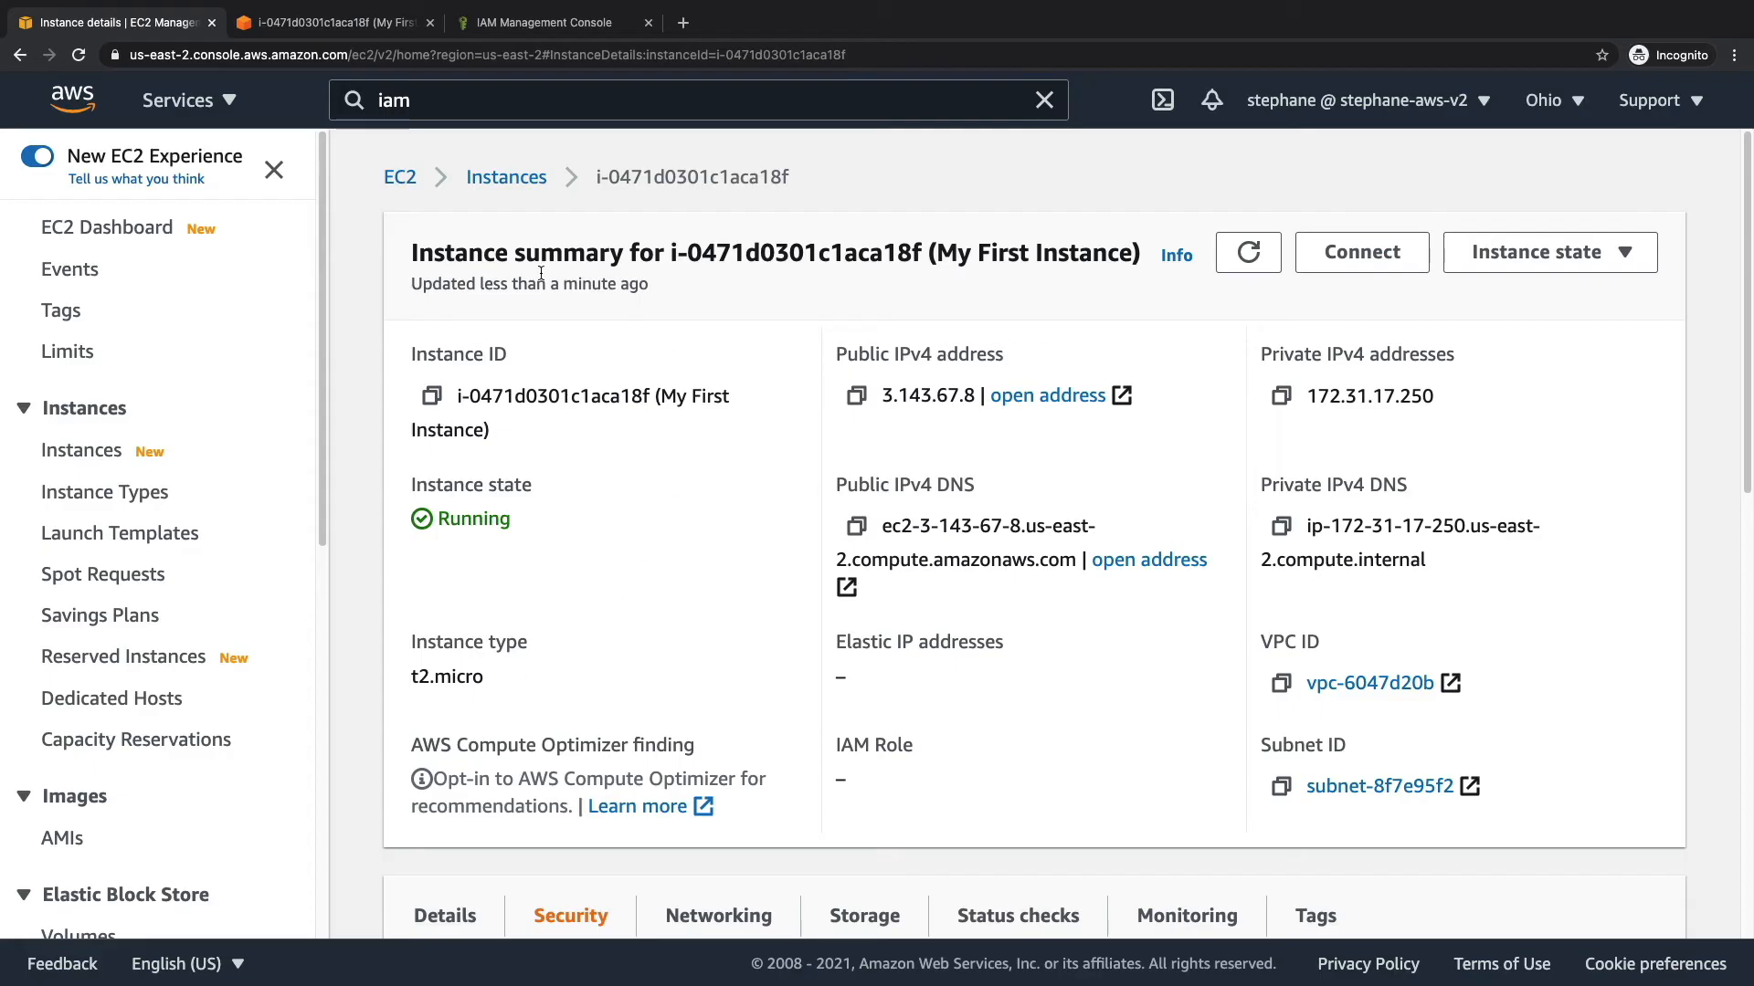
click(504, 178)
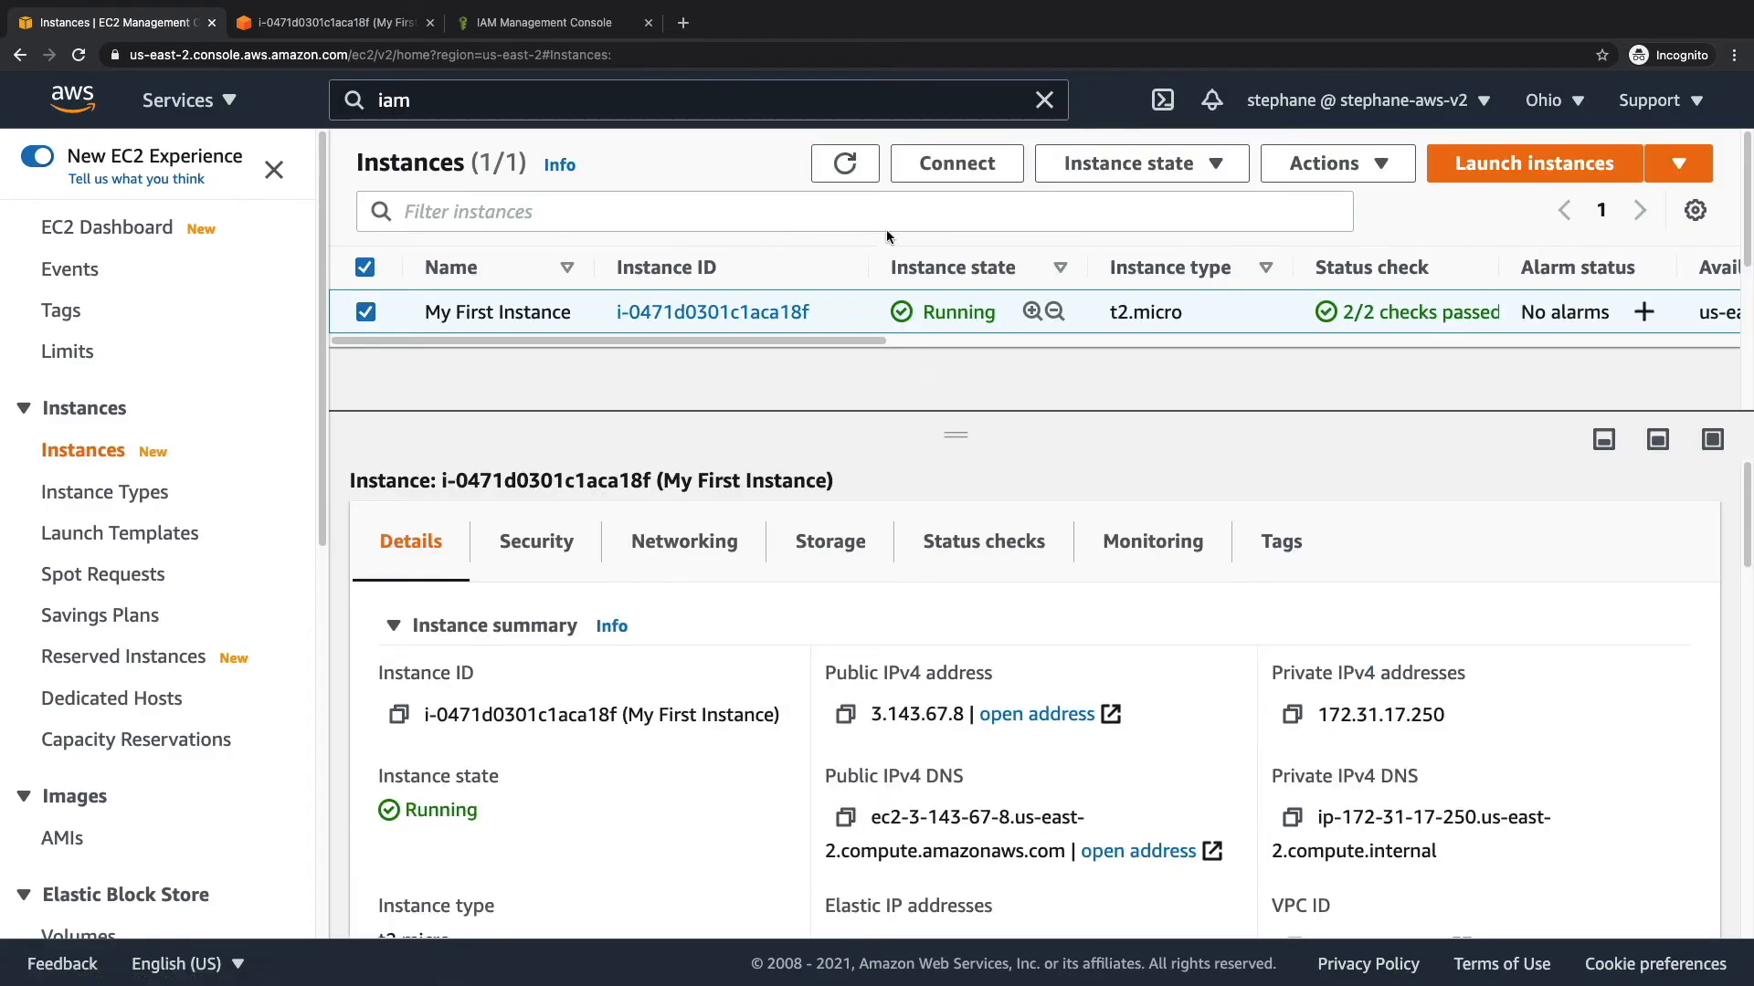
click(1337, 162)
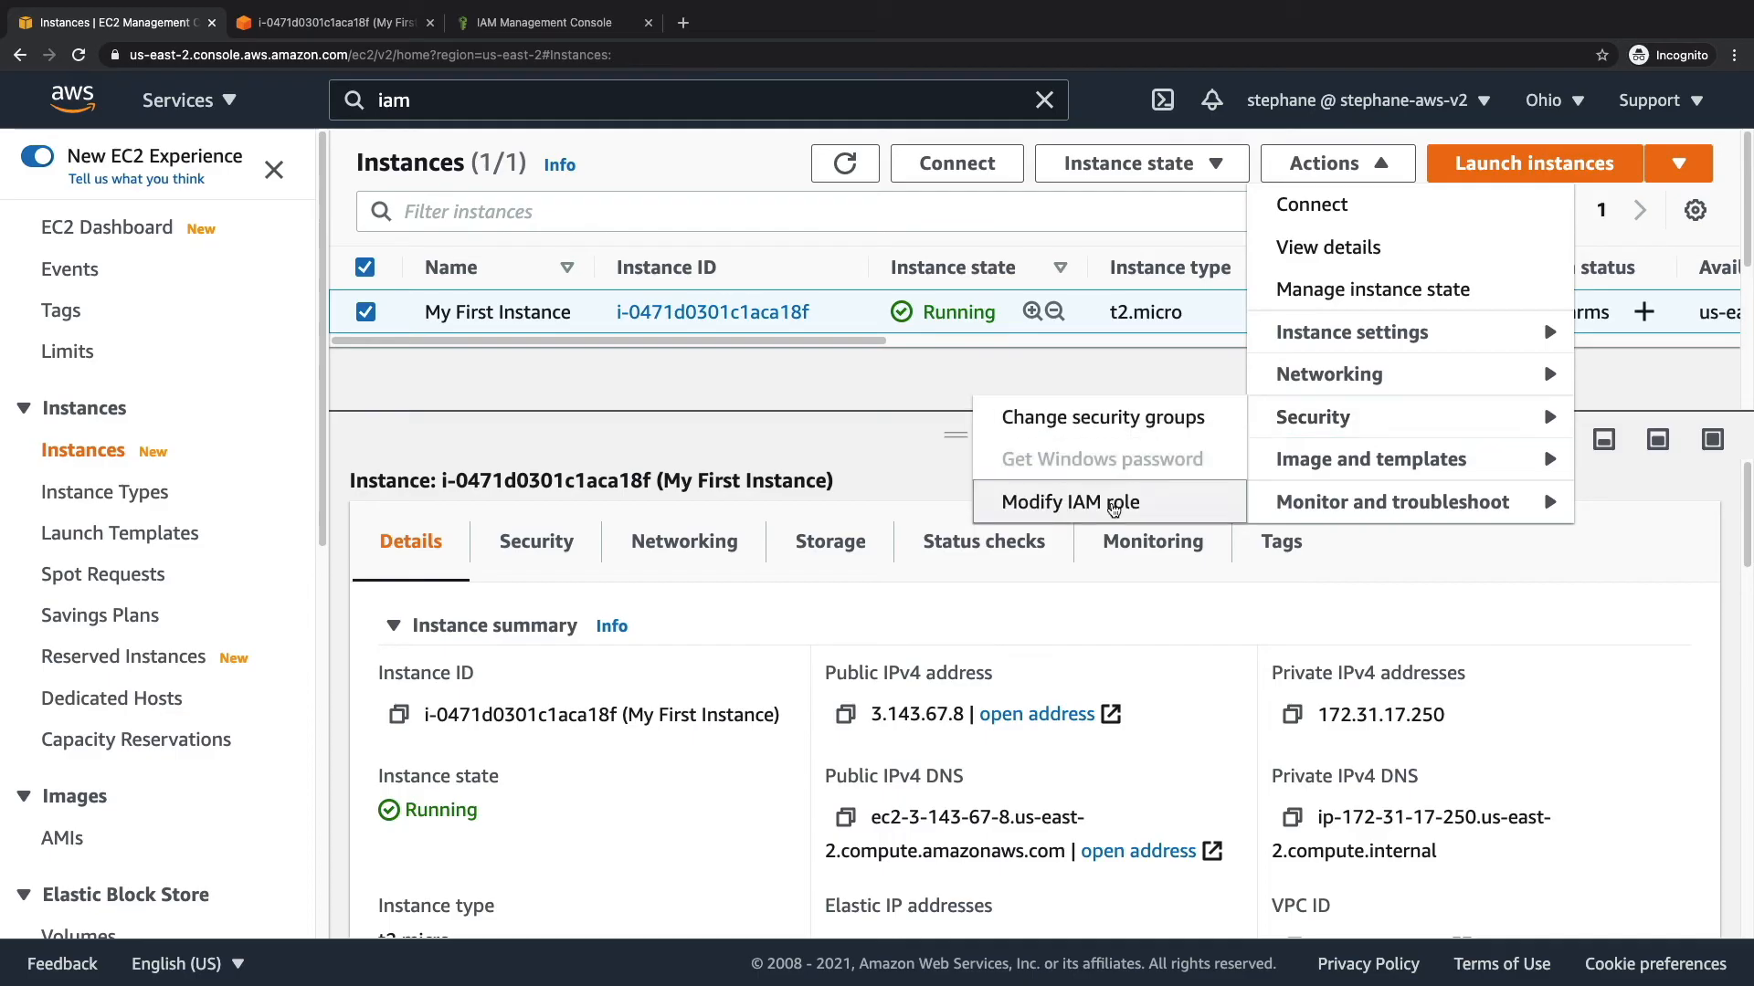
Modify the IAM role to DemoRoleForEC2, save, and confirm it in the Security details.
click(1069, 501)
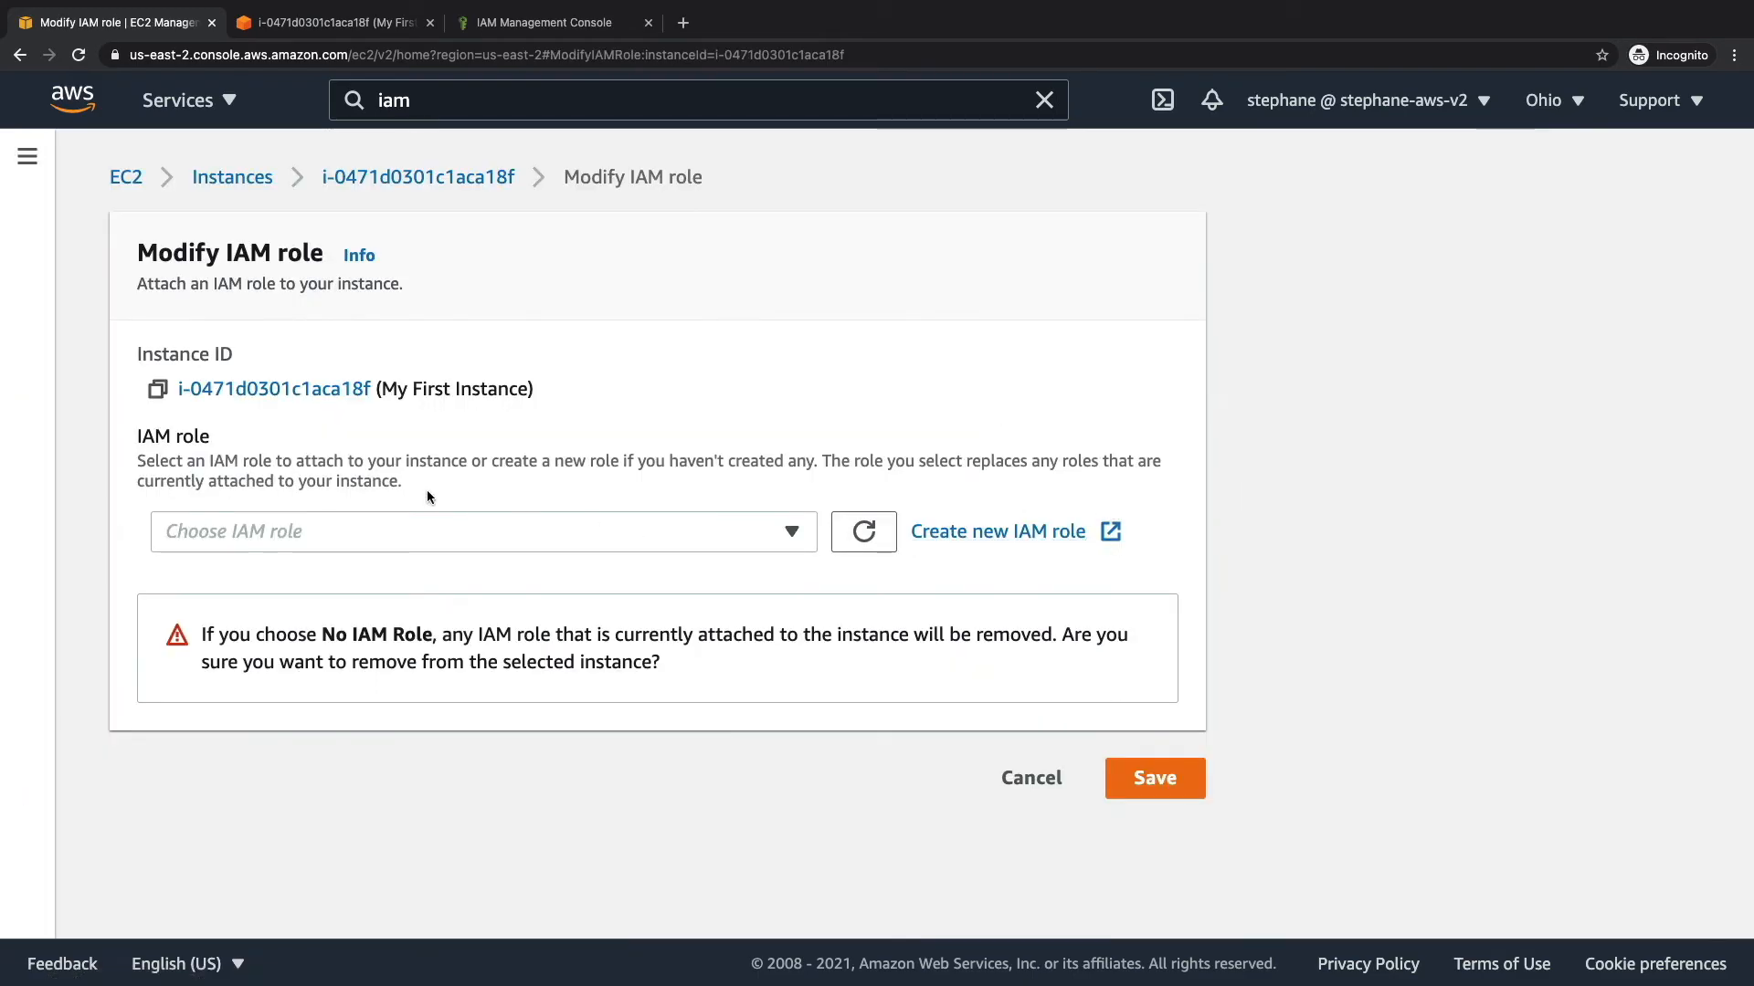
click(480, 531)
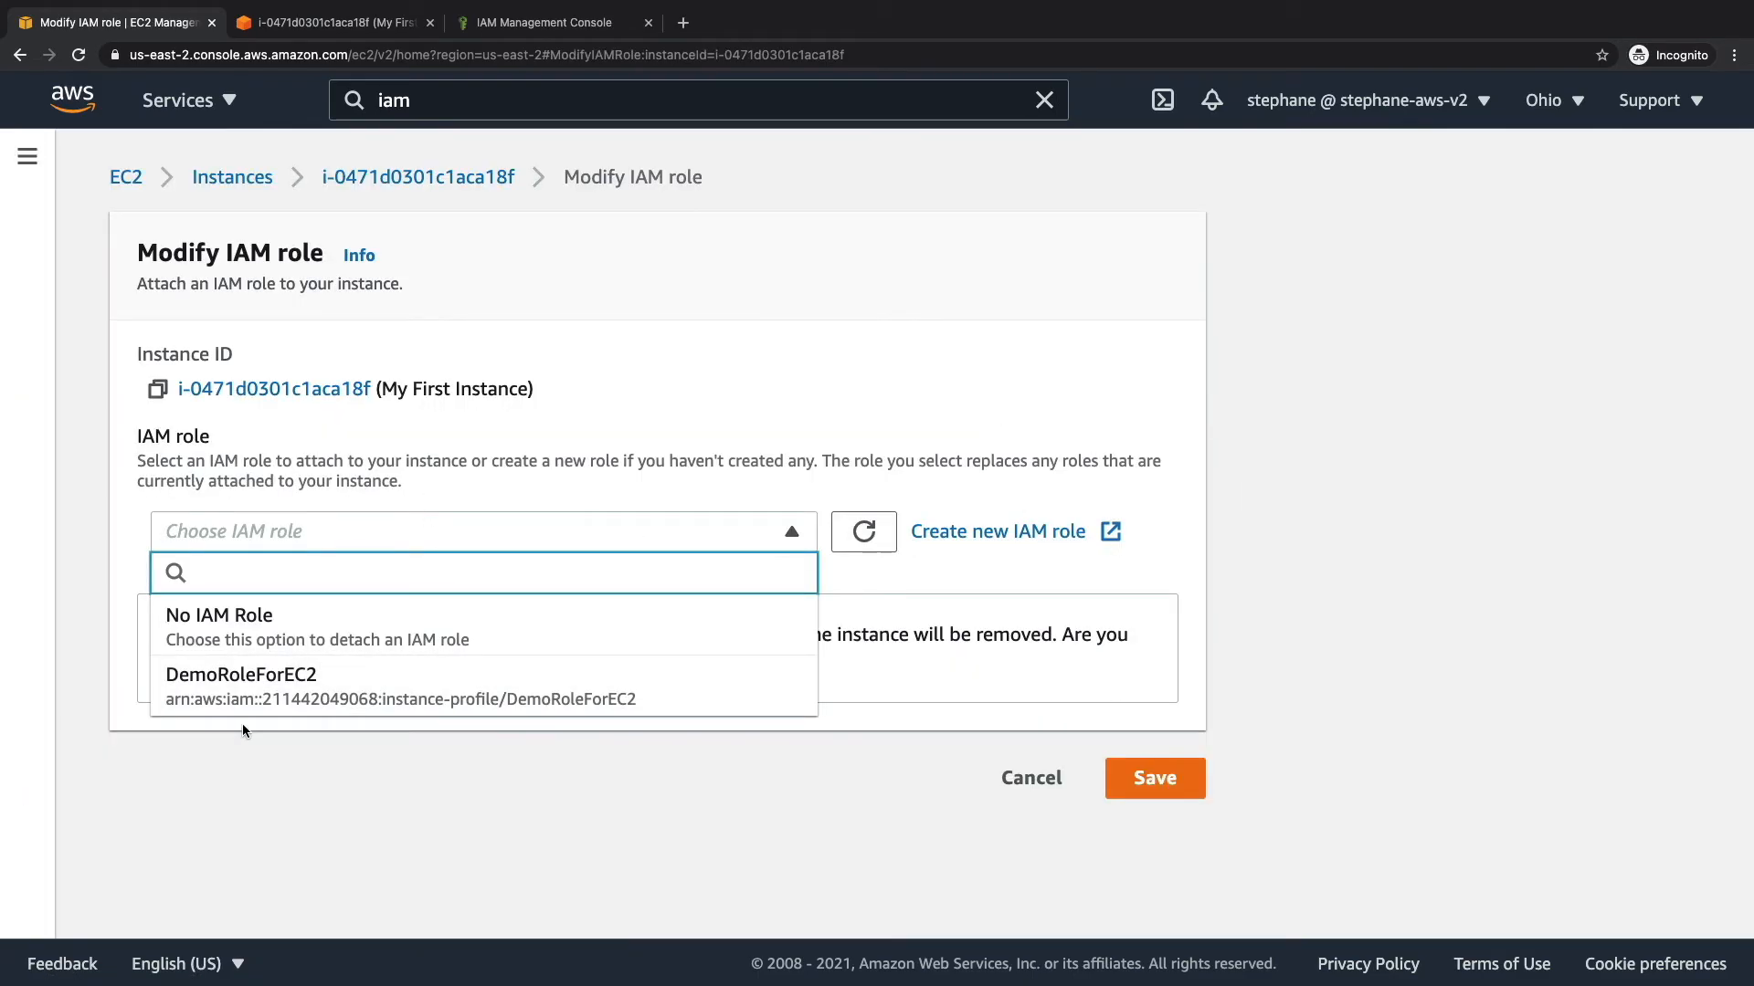
click(239, 674)
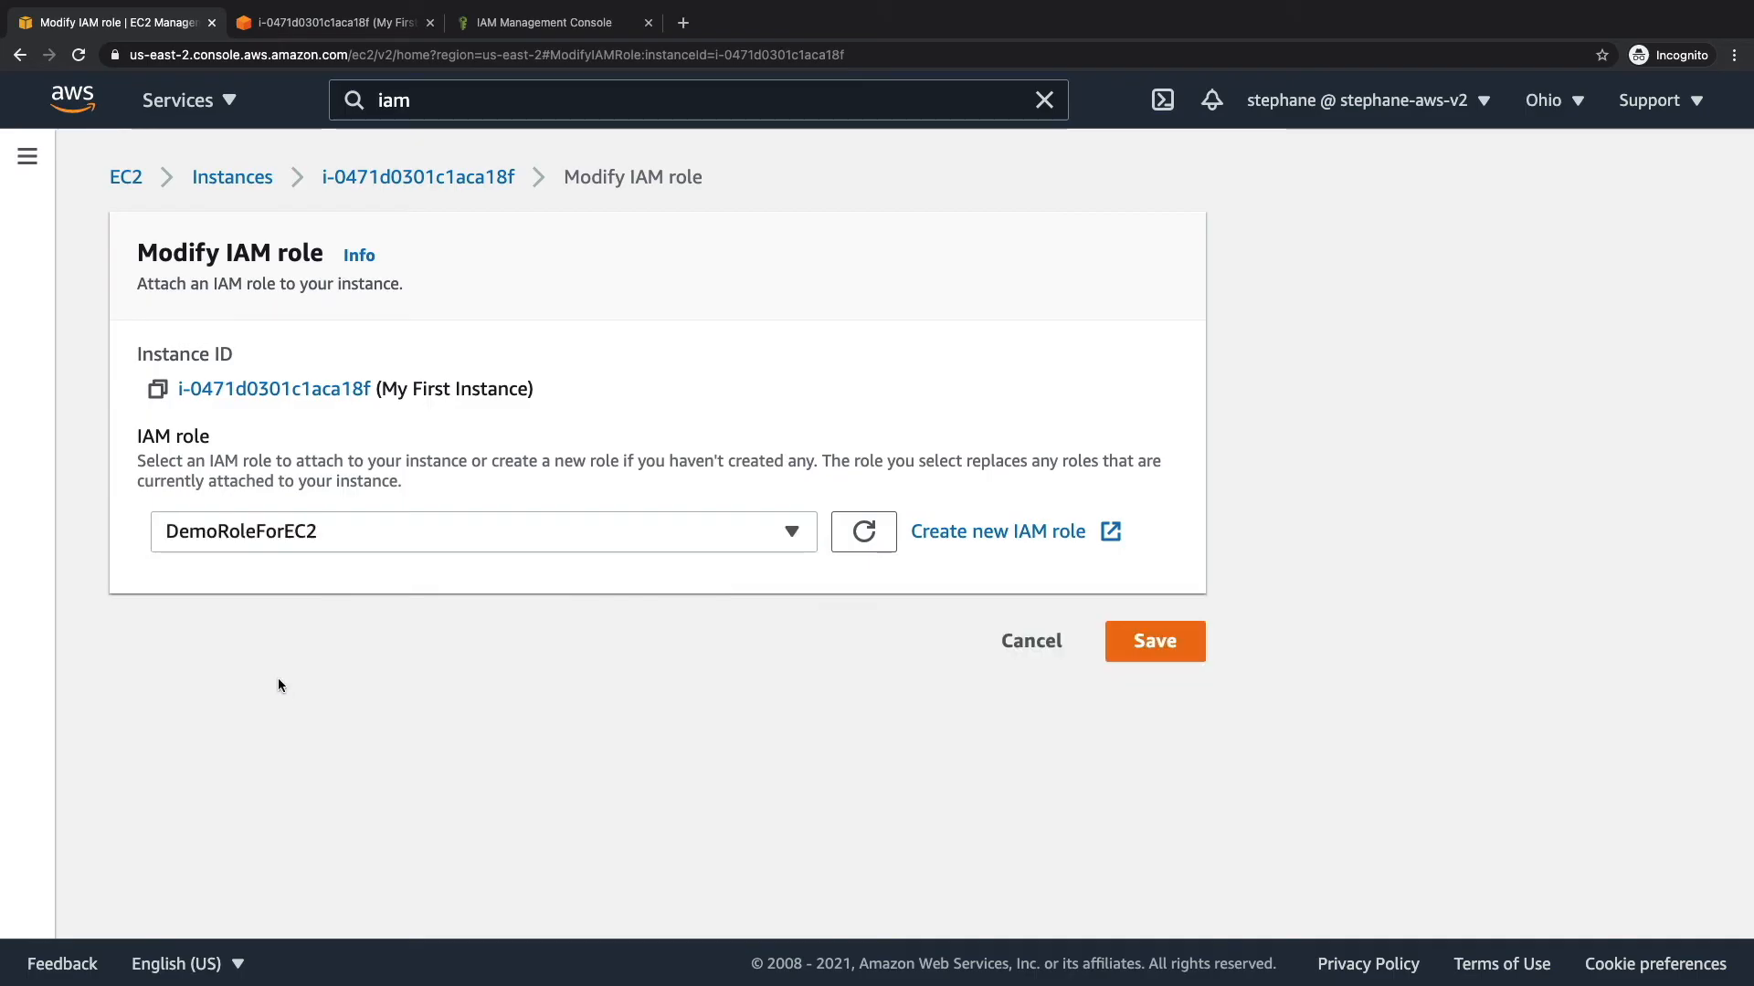
click(1154, 641)
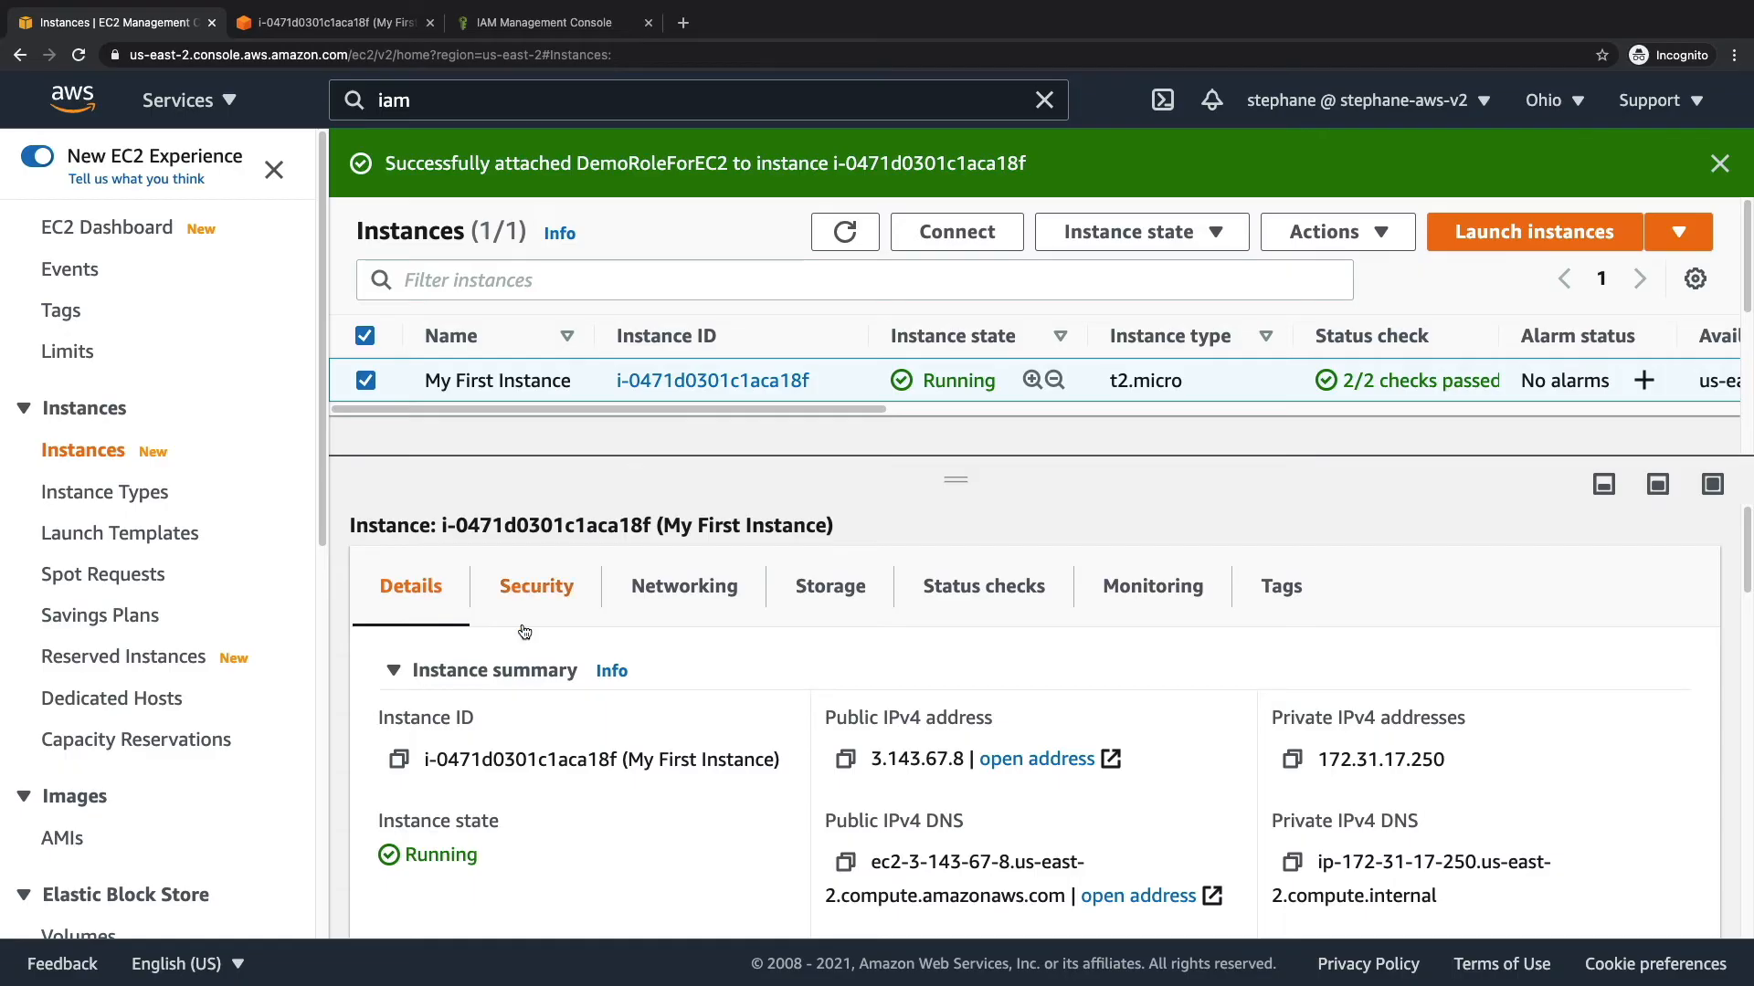
click(535, 587)
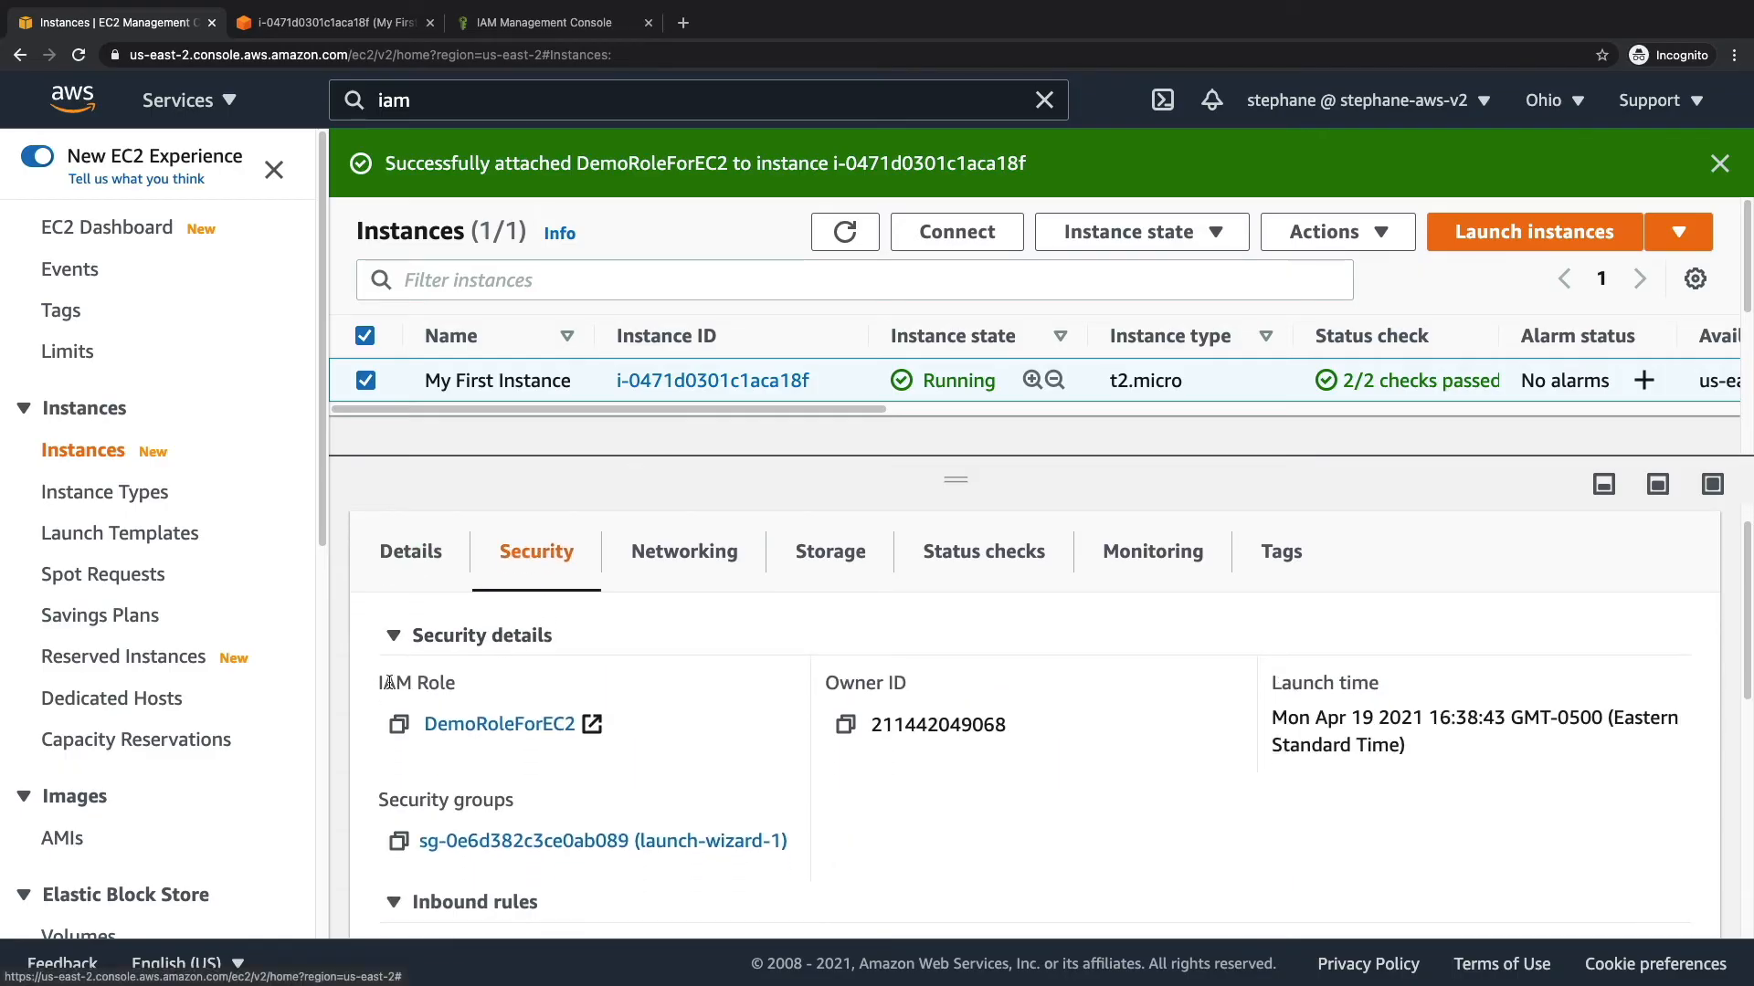
mouse_move(480, 707)
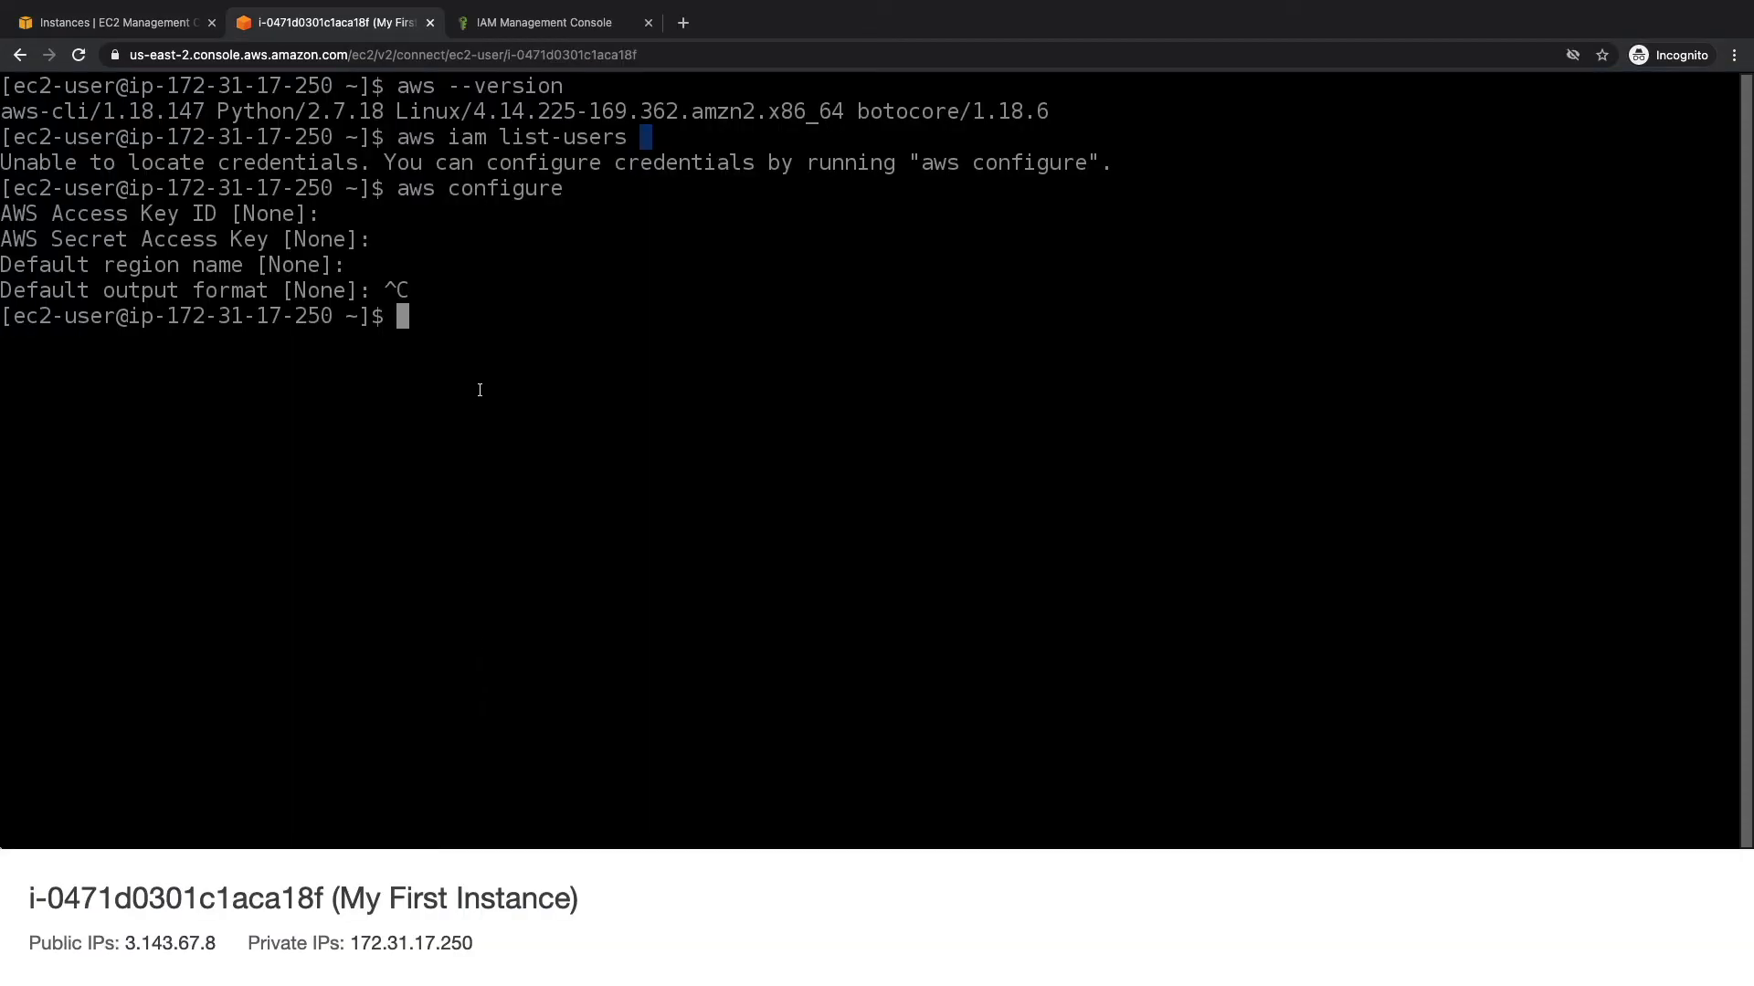
Run aws iam list-users in the terminal, which now returns the user list.
text(aws iam list-users)
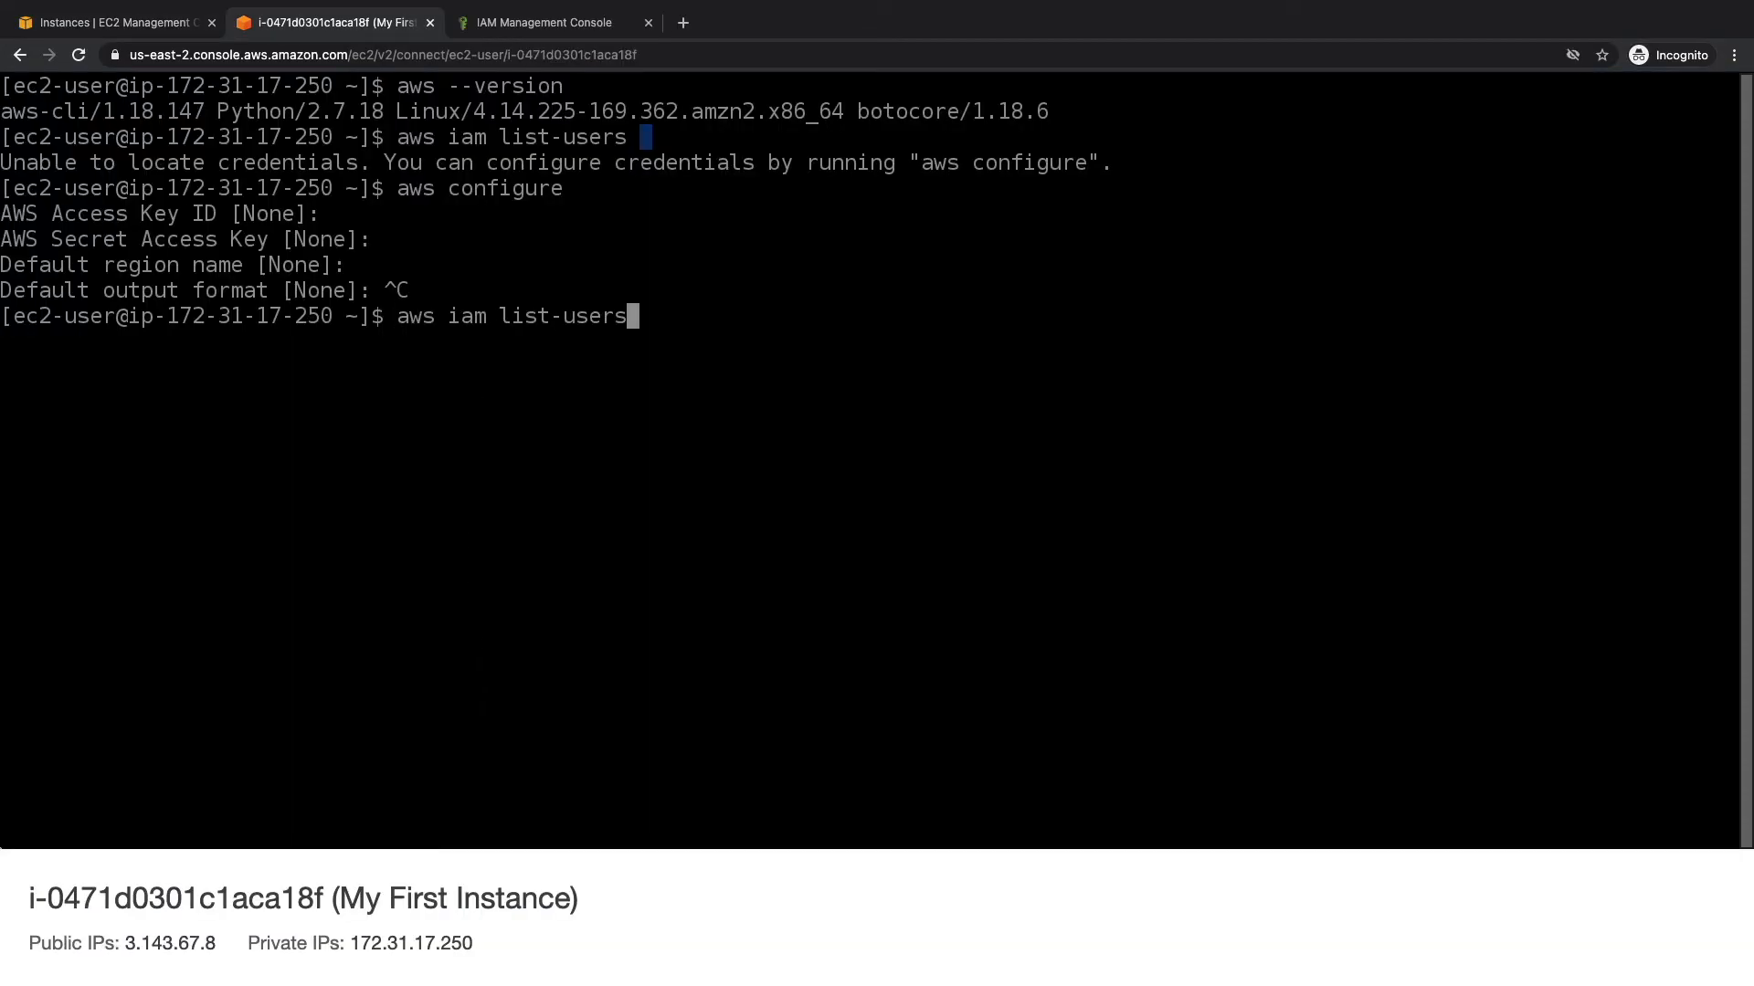
key(Return)
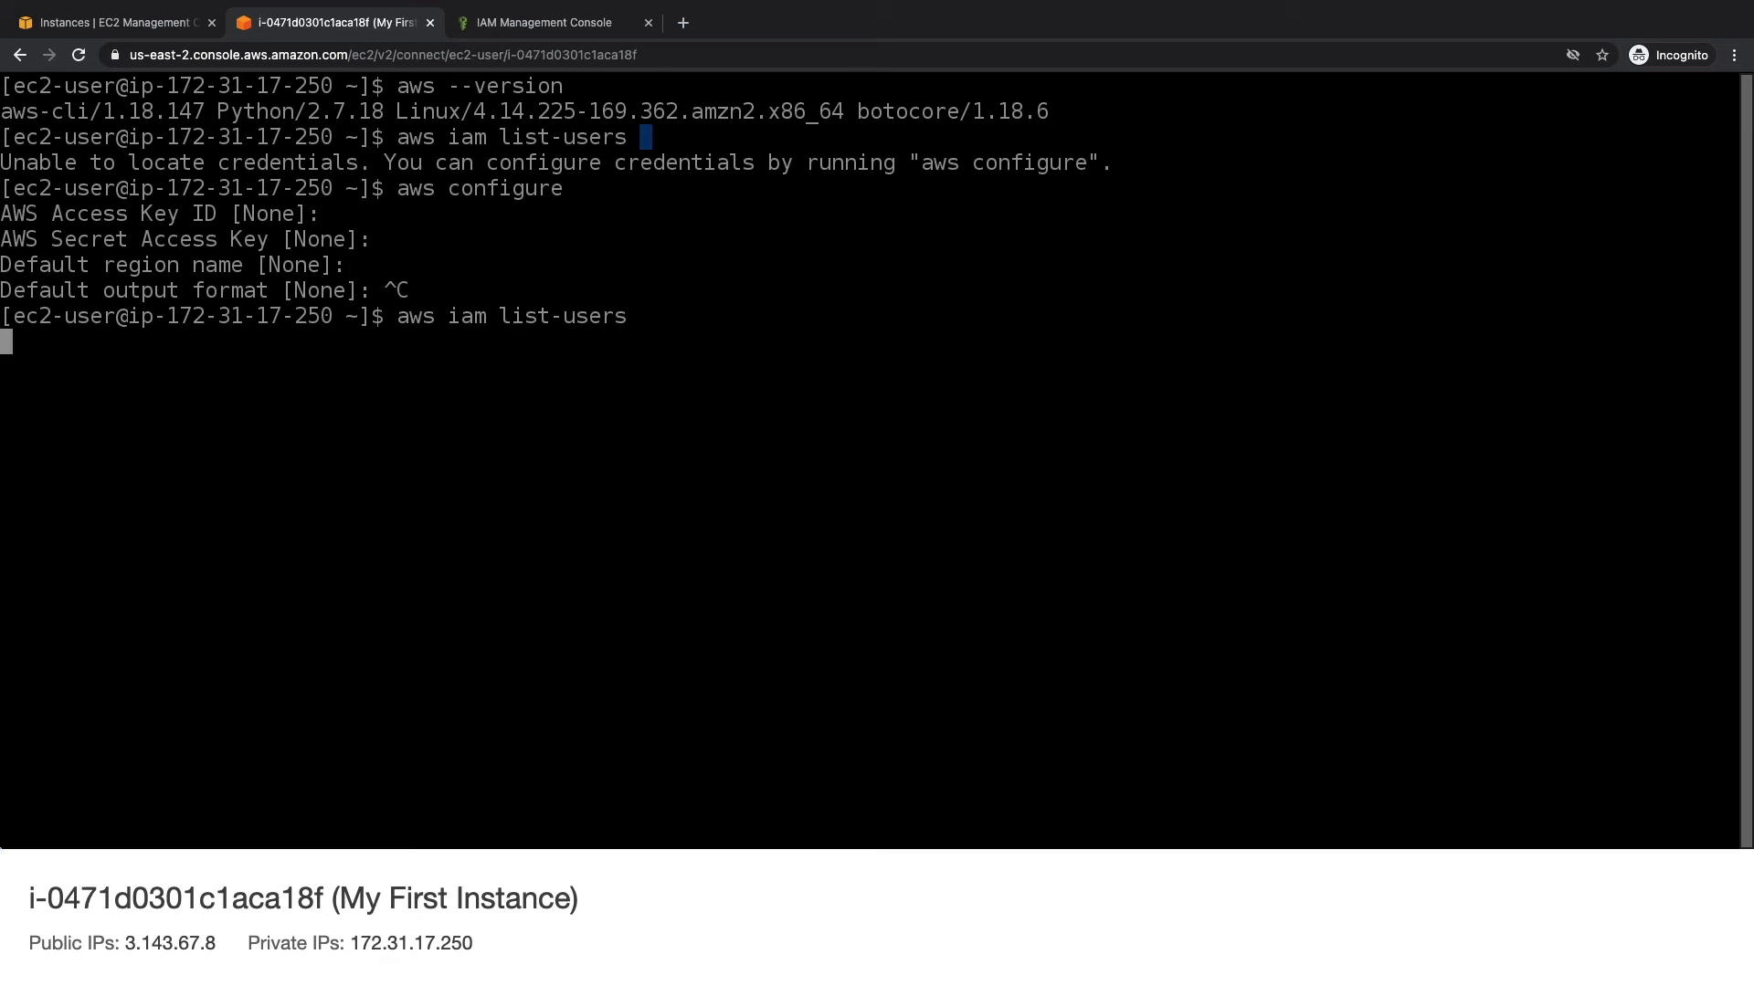
key(Return)
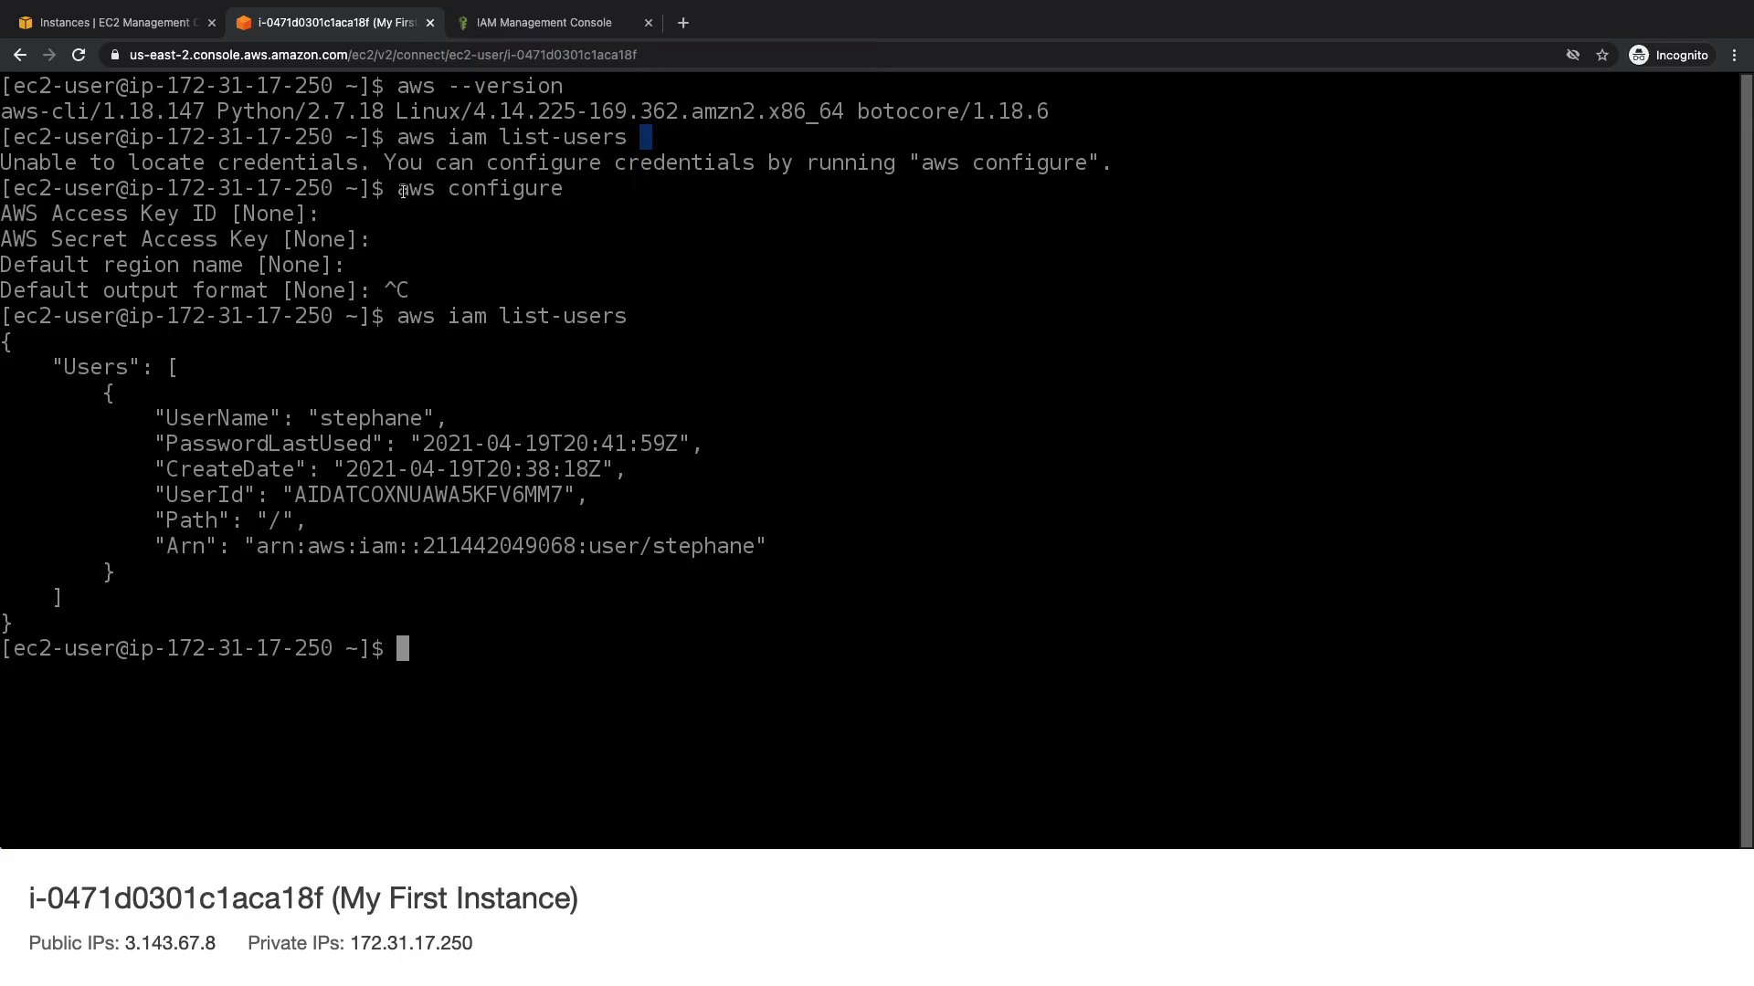
mouse_move(223, 101)
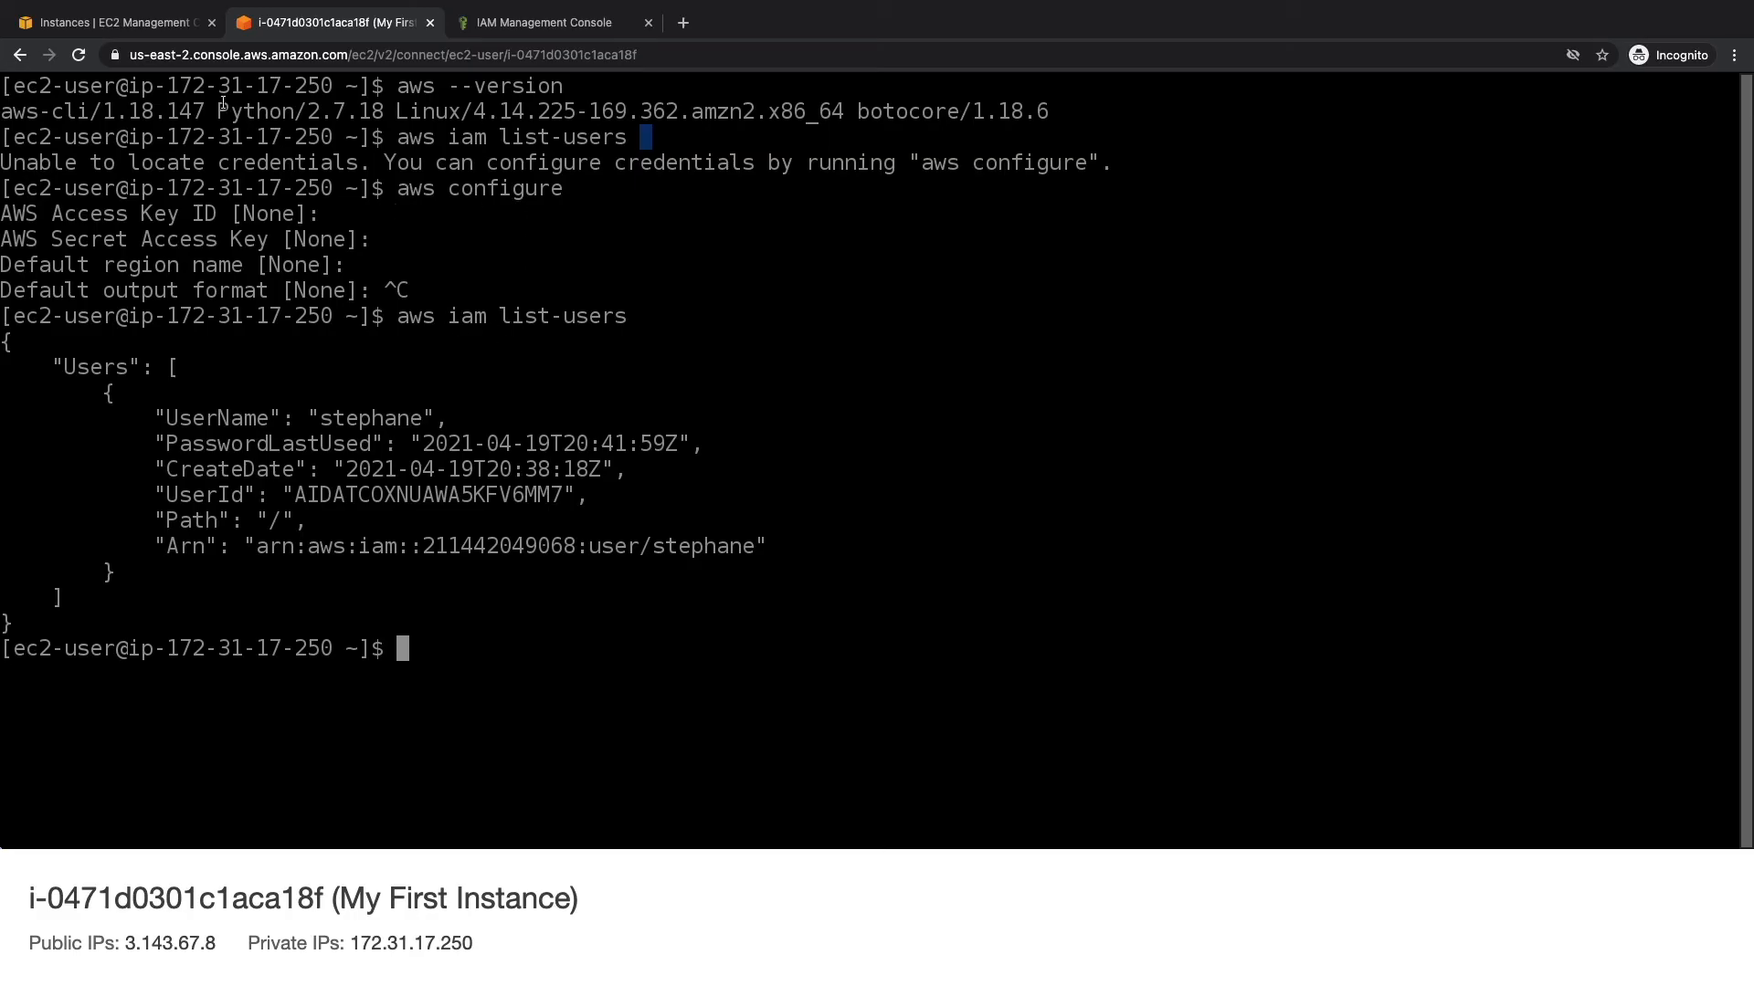
mouse_move(466, 325)
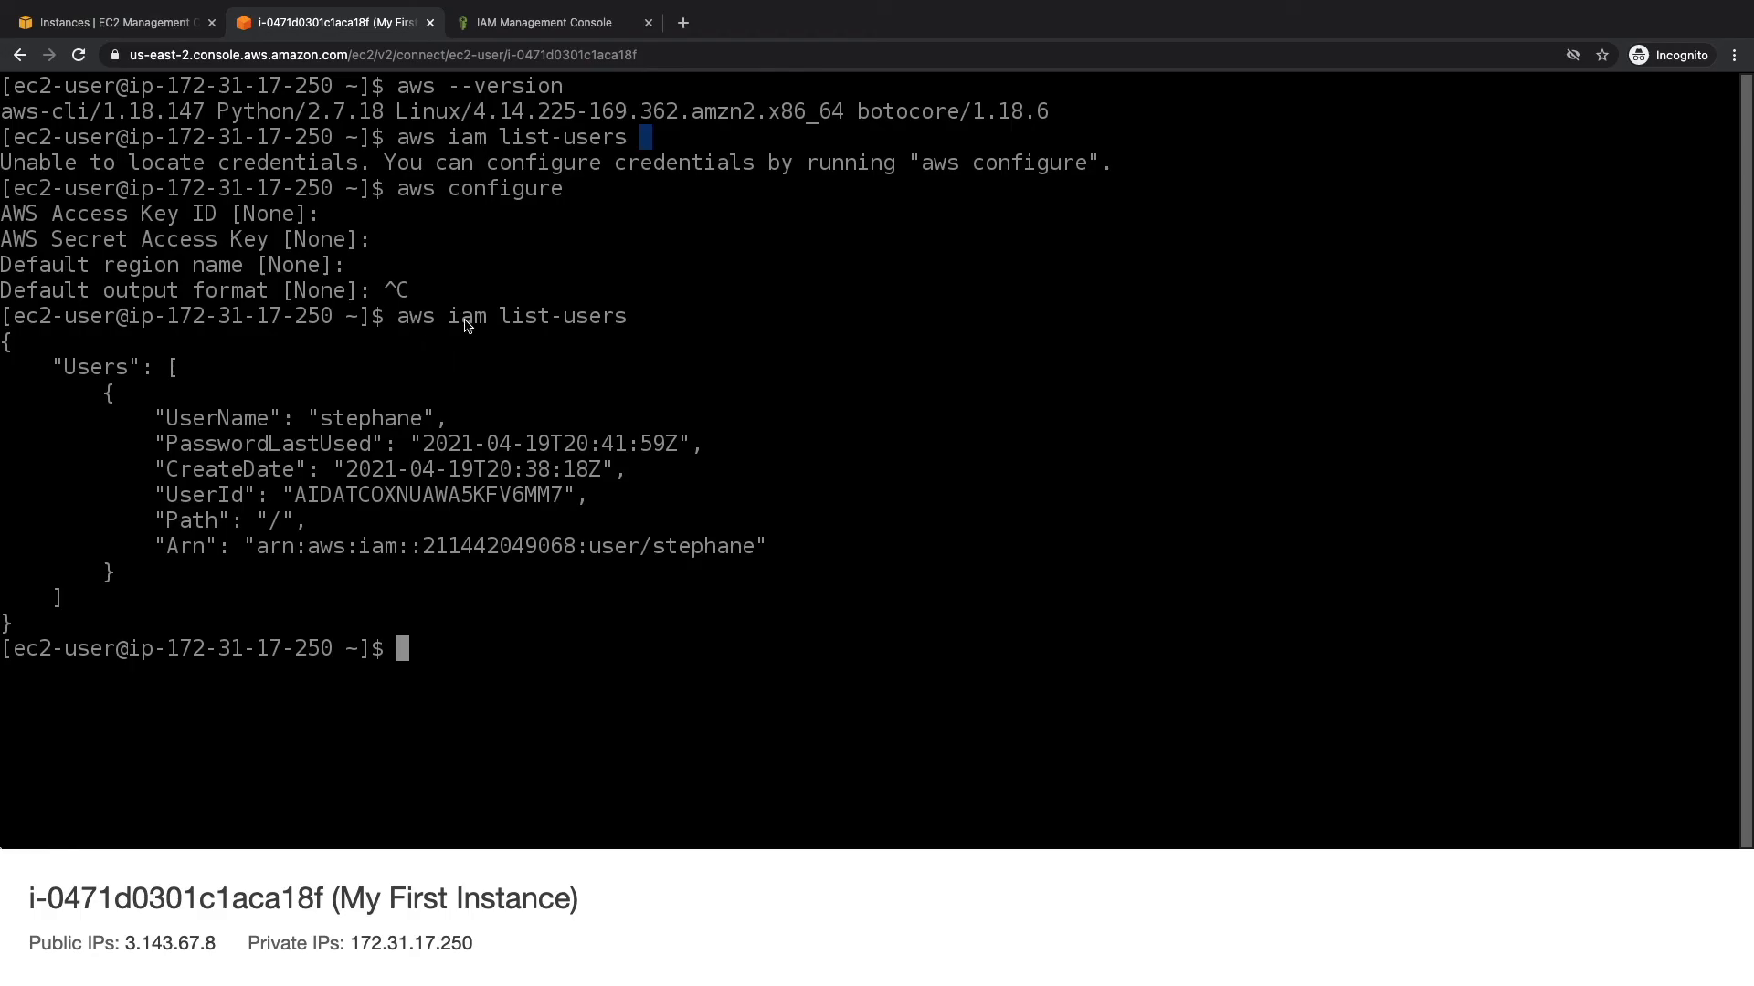
mouse_move(517, 42)
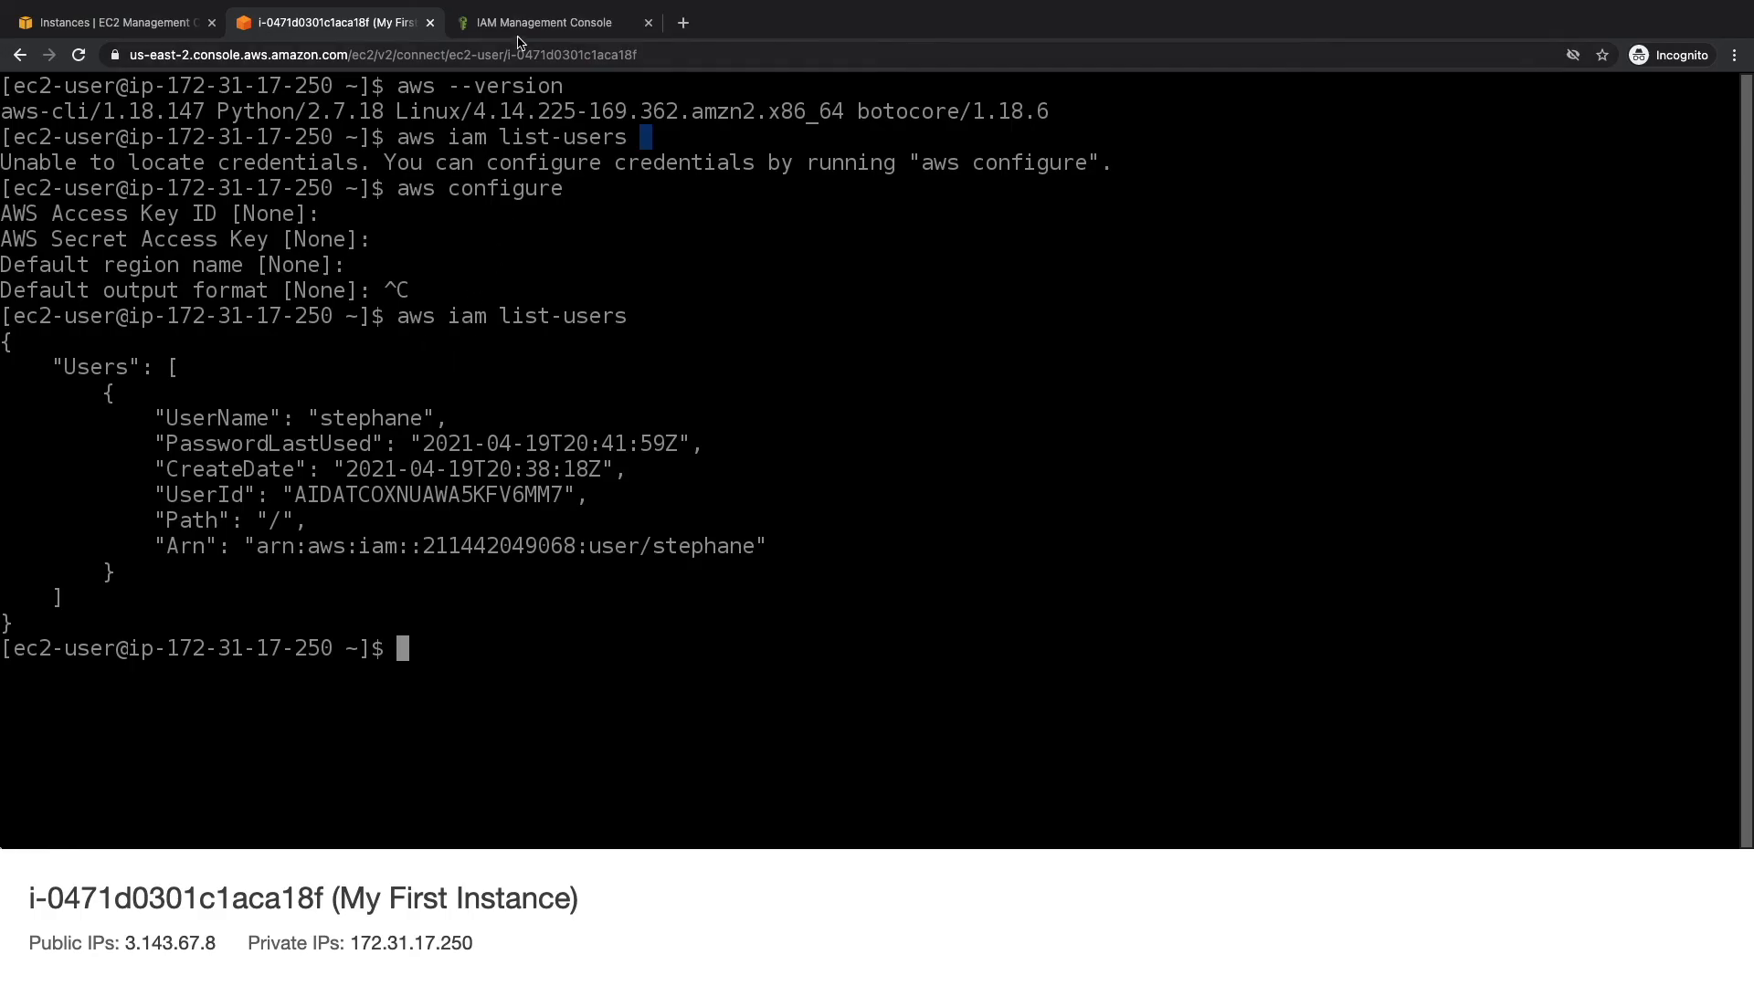
Detach IAMReadOnlyAccess from DemoRoleForEC2 and confirm, leaving the role with no permissions.
click(548, 22)
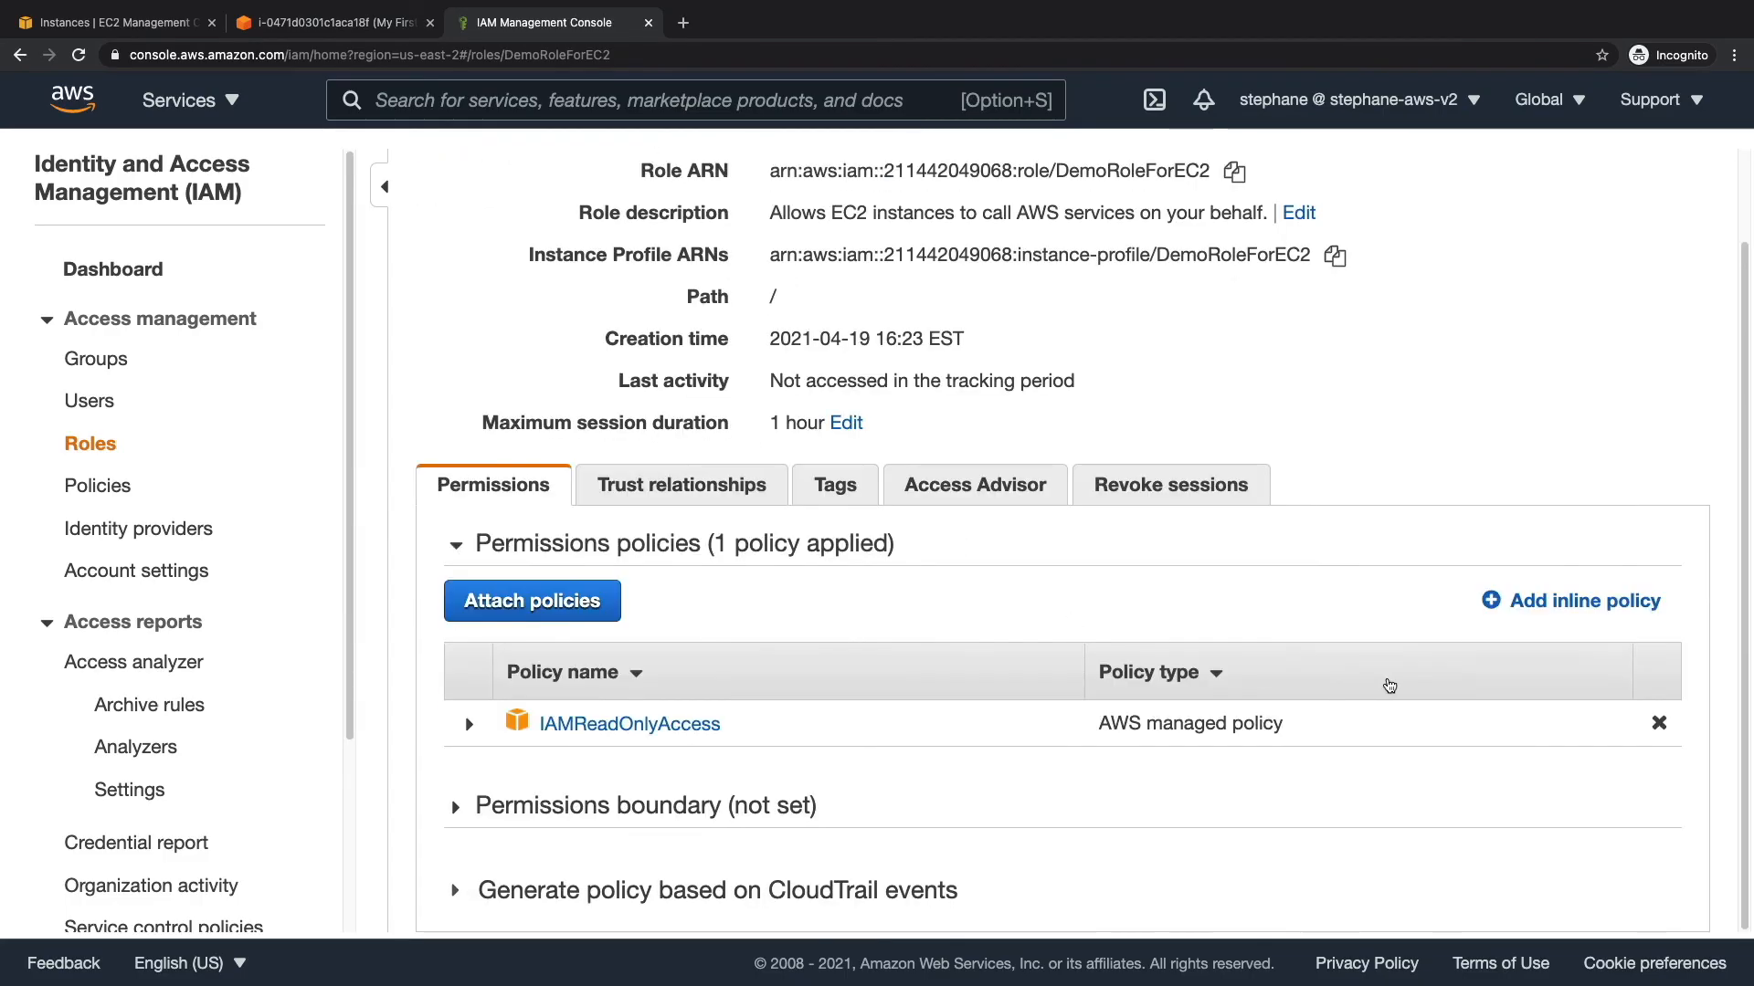
click(1661, 723)
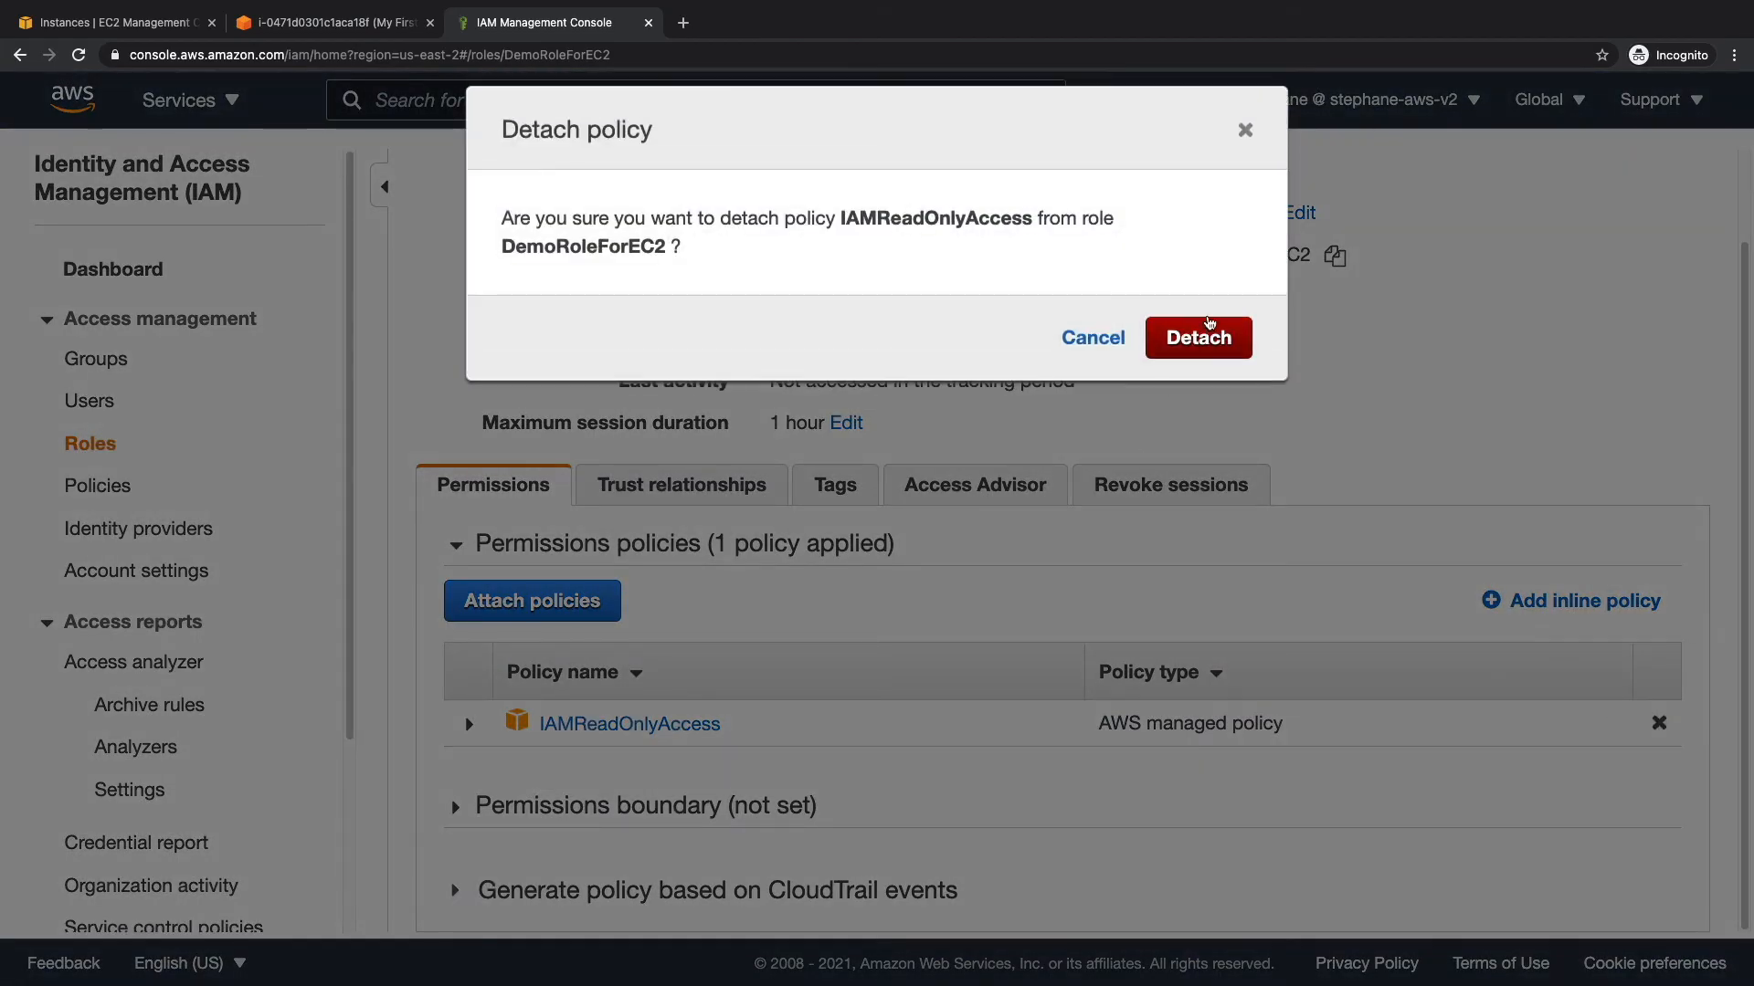
click(1198, 338)
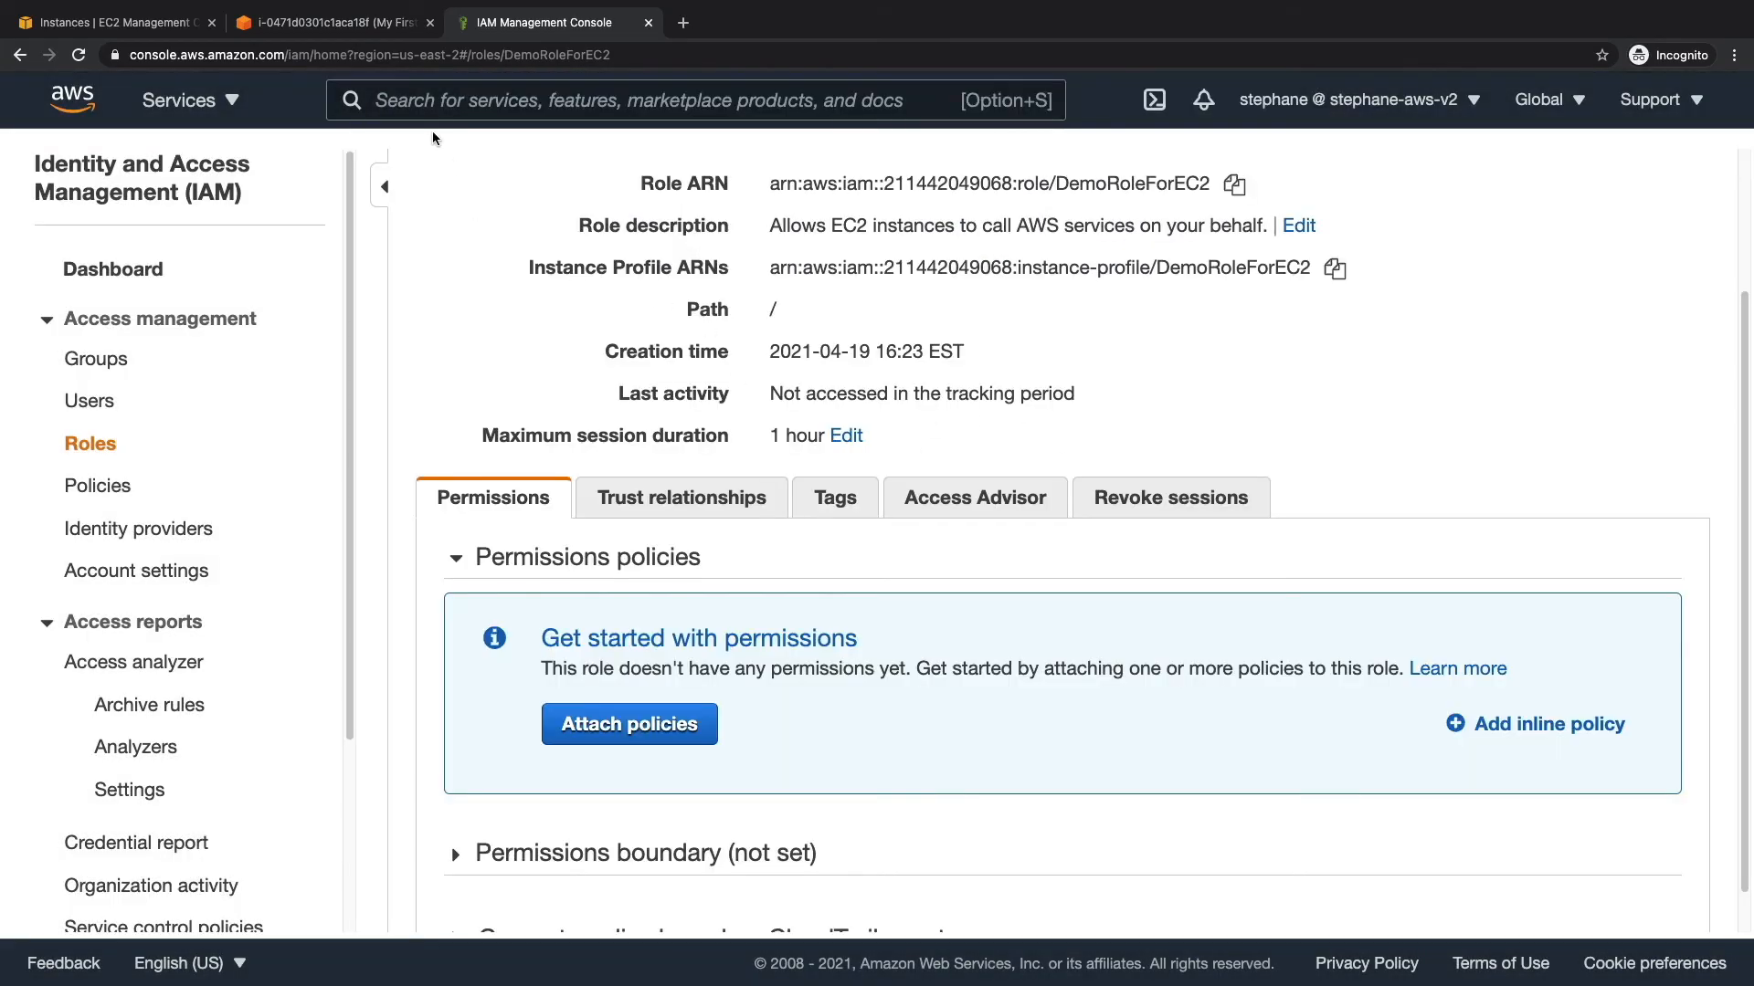
Rerun aws iam list-users in the terminal, which fails with AccessDenied, then return to DemoRoleForEC2.
click(330, 22)
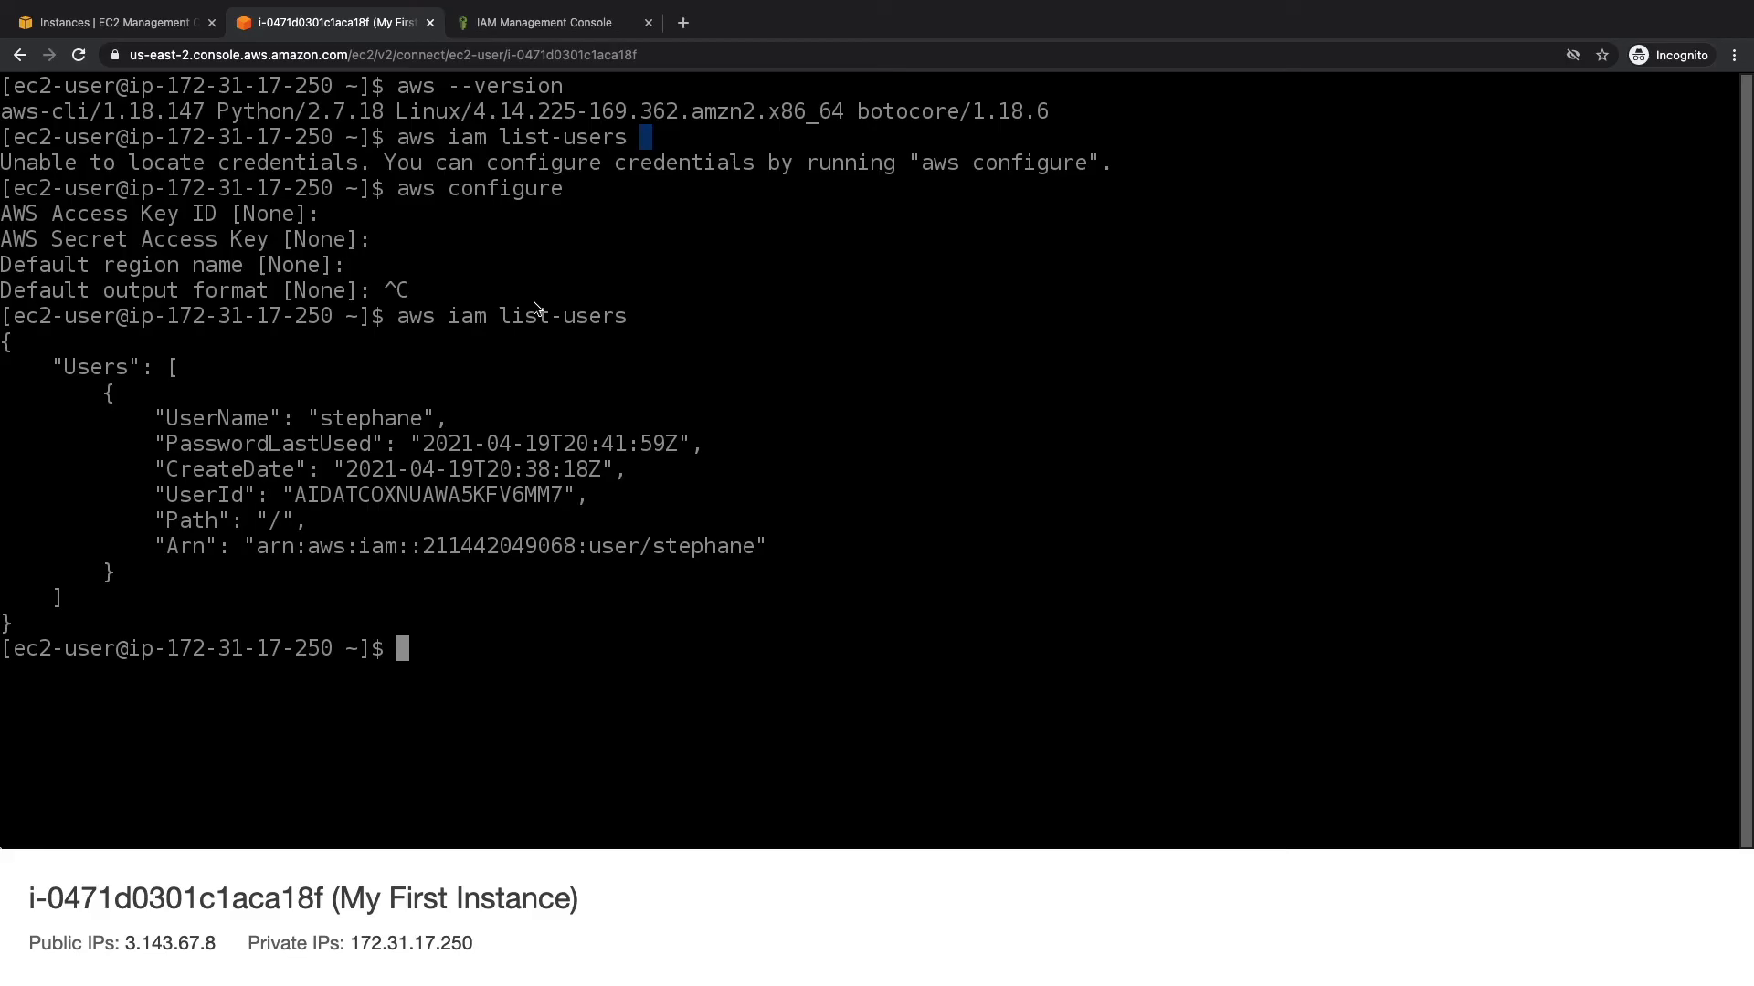
key(Return)
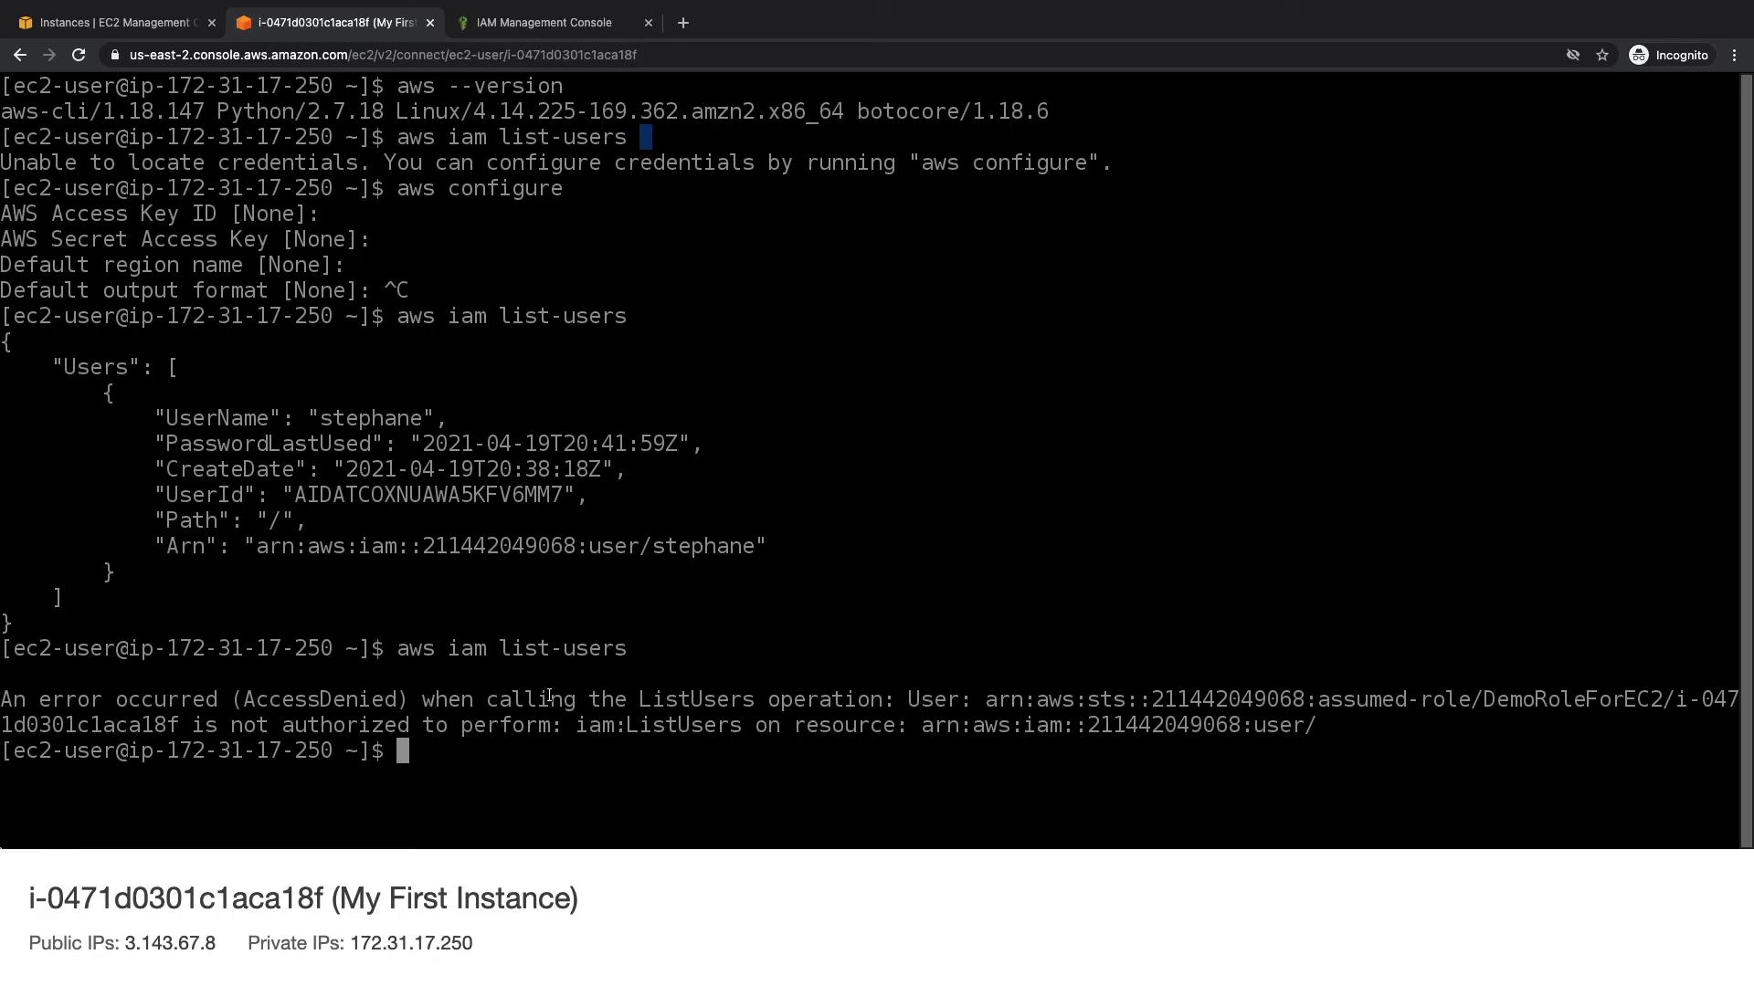
mouse_move(537, 679)
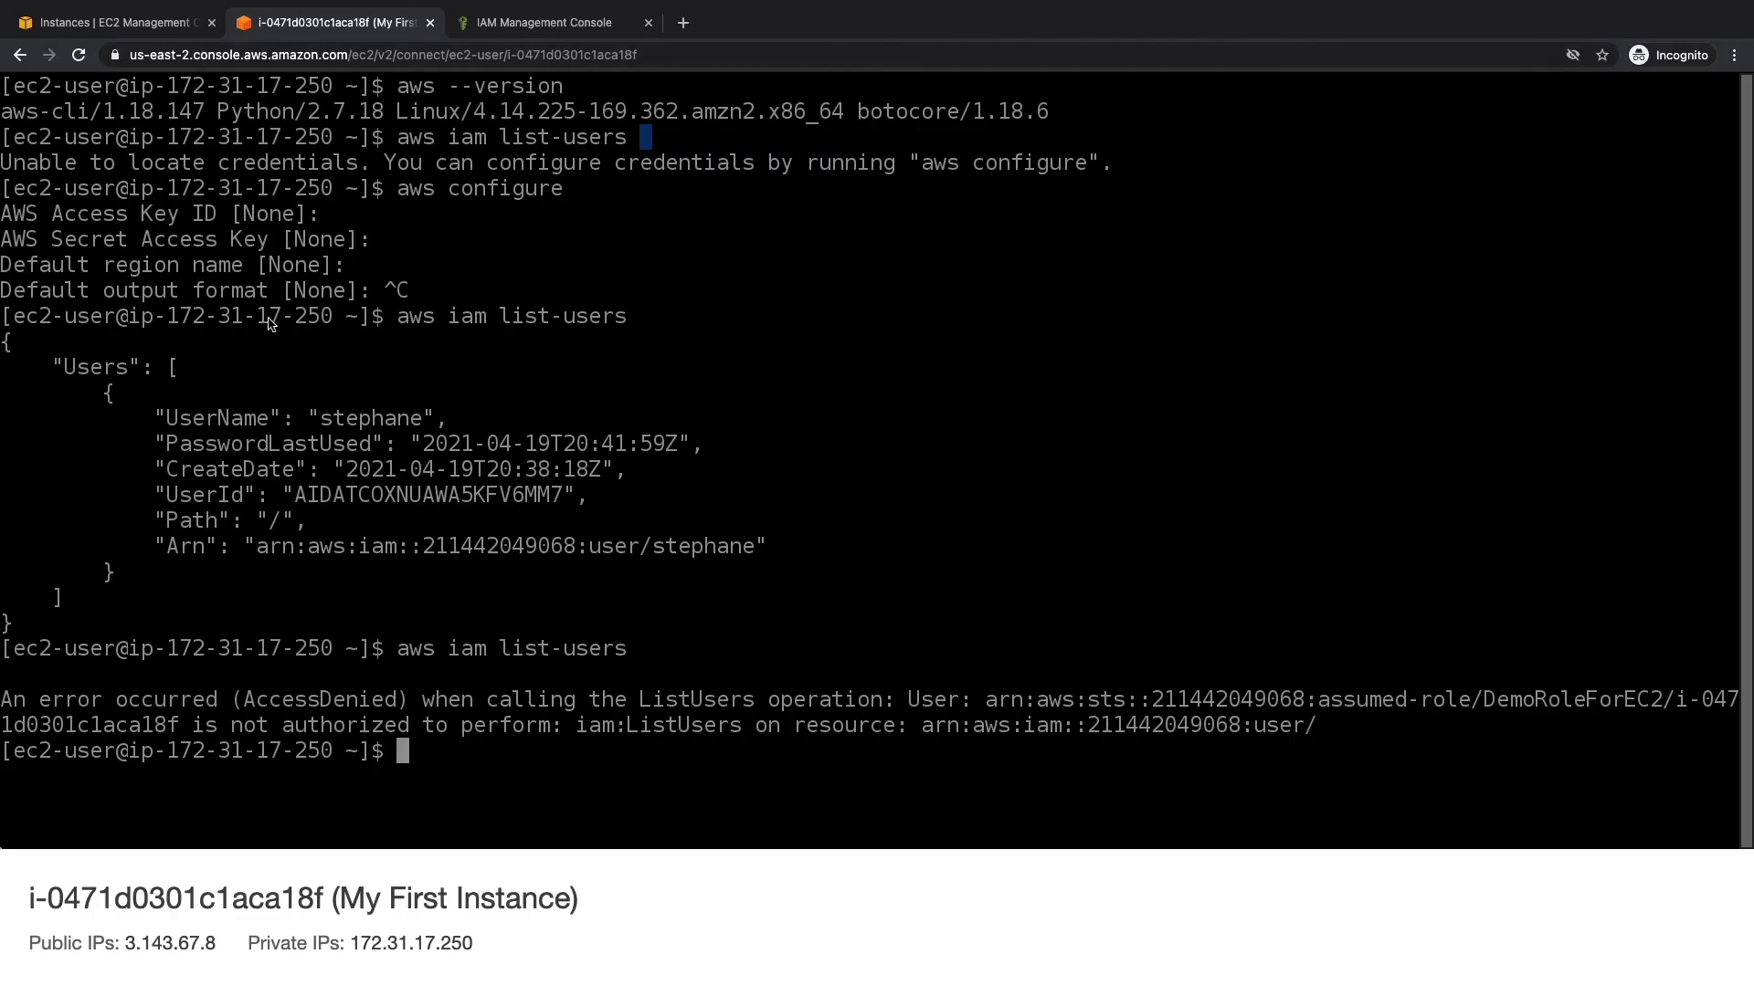
mouse_move(352, 343)
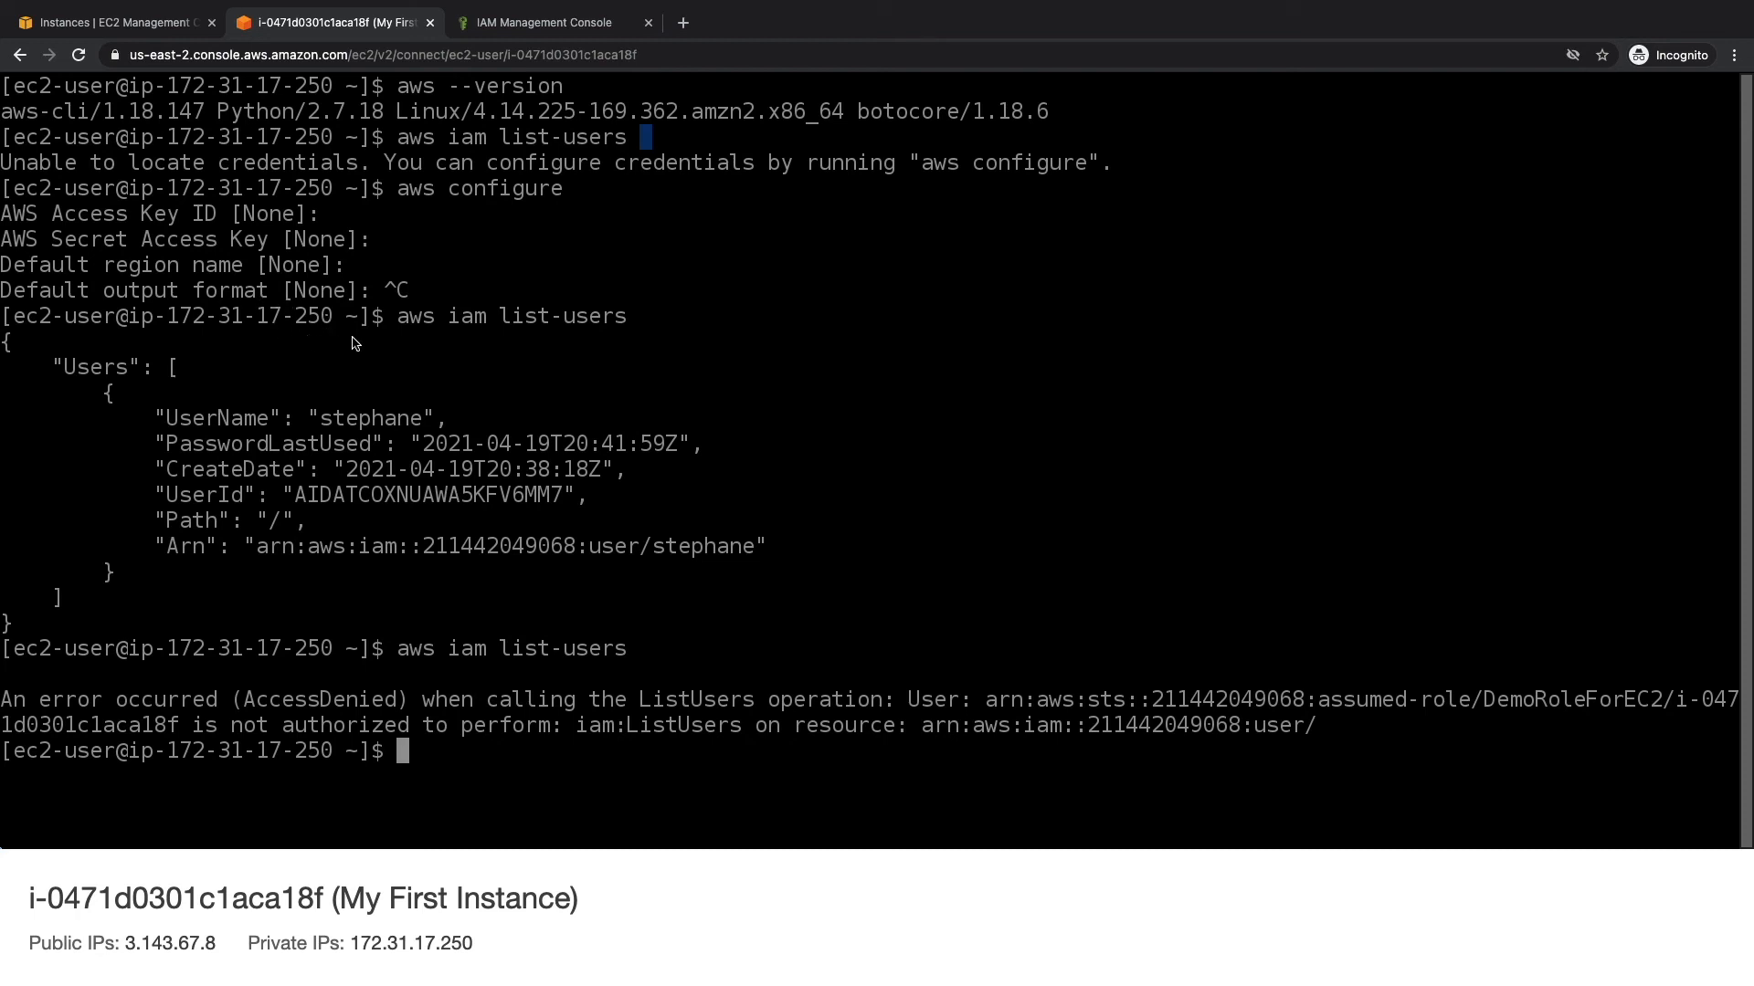
click(550, 22)
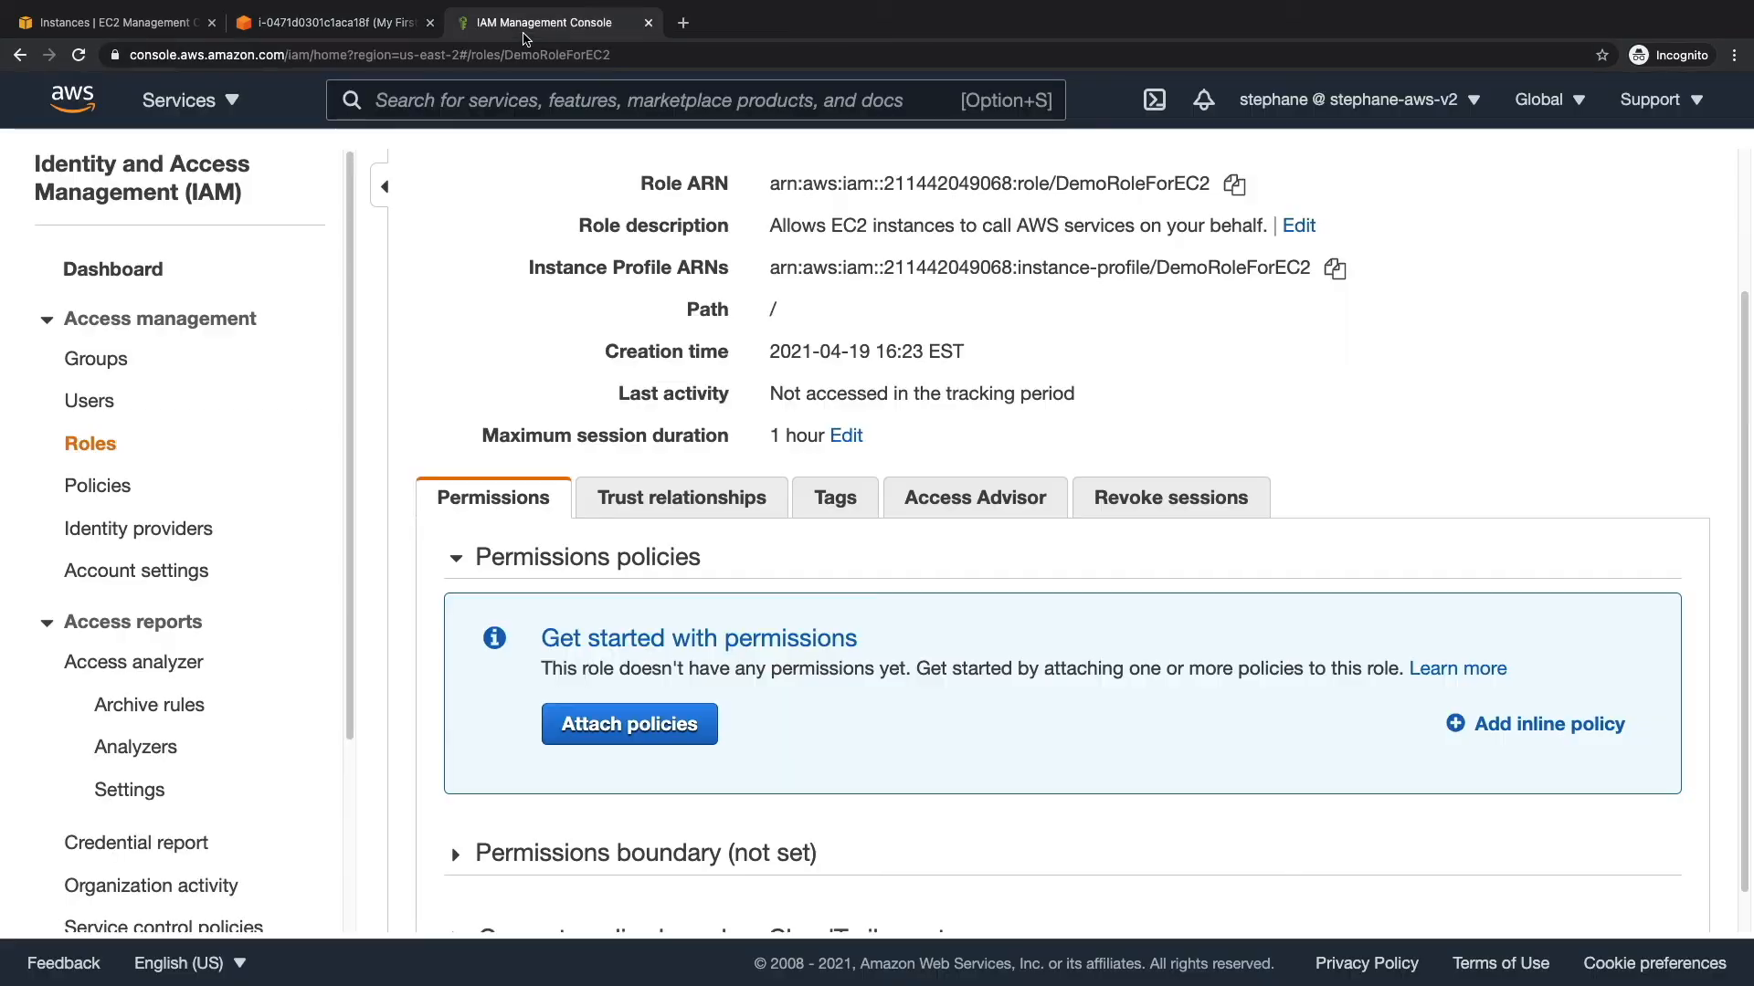
Search 'IAMR' in Attach policies and select IAMReadOnlyAccess for DemoRoleForEC2.
click(626, 723)
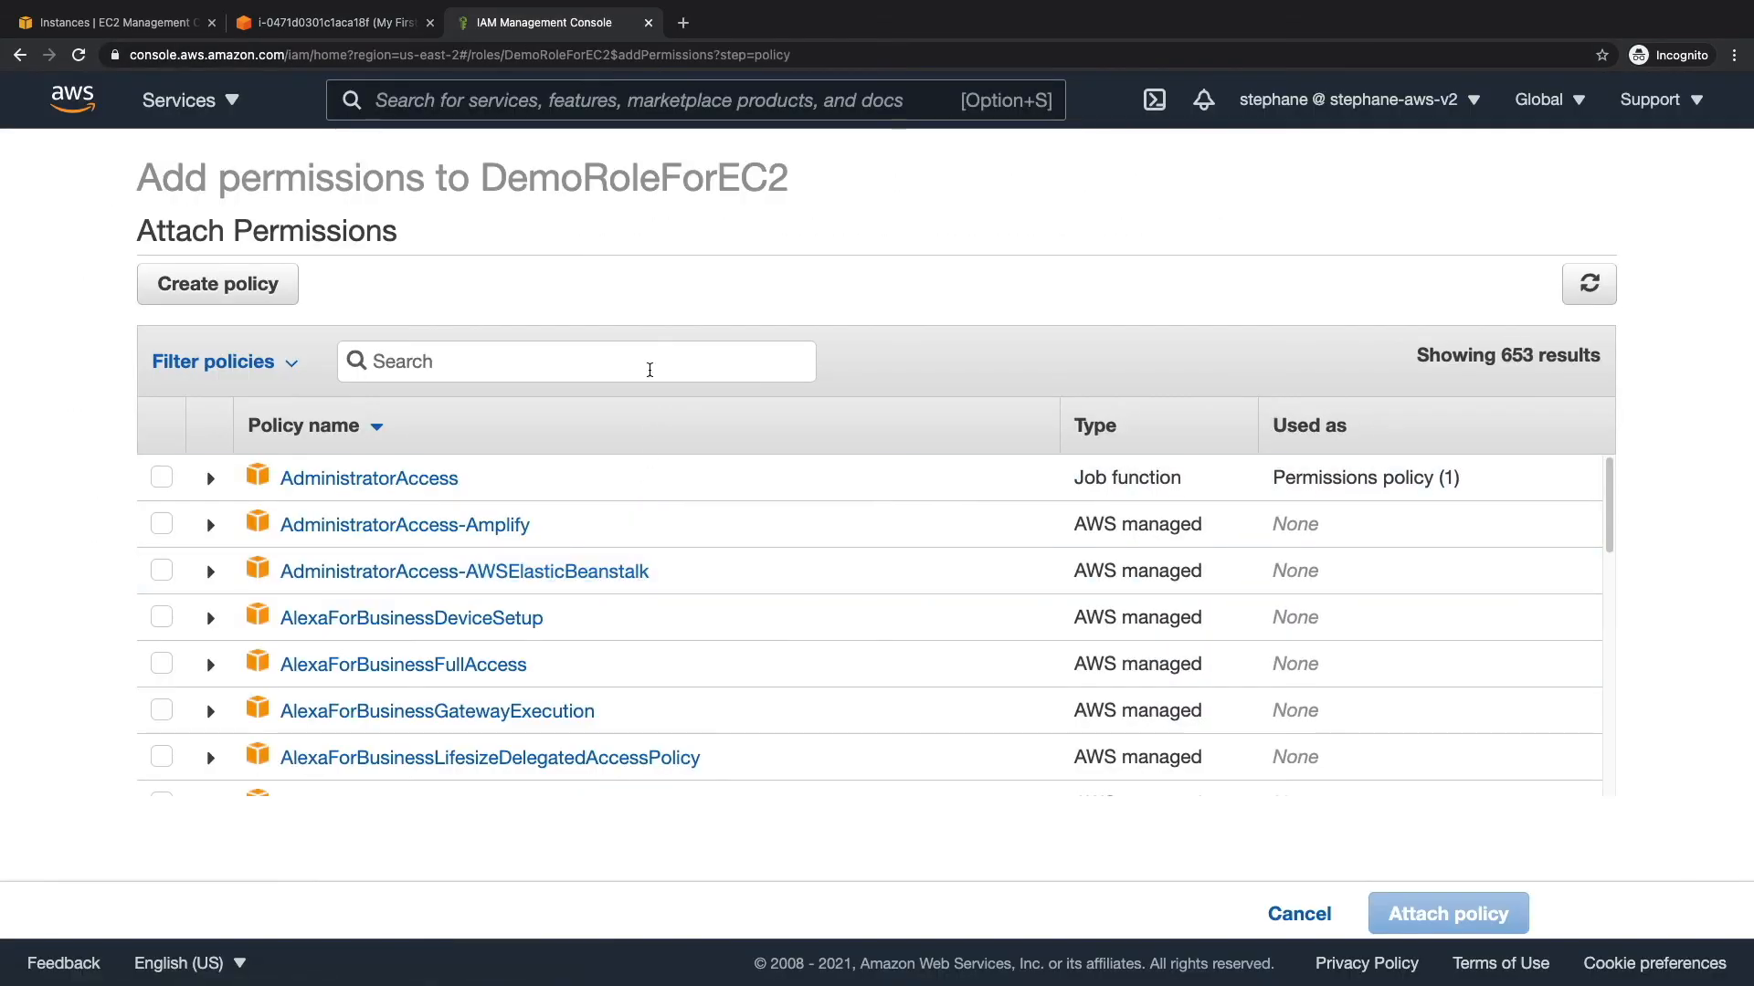
text(IAMR)
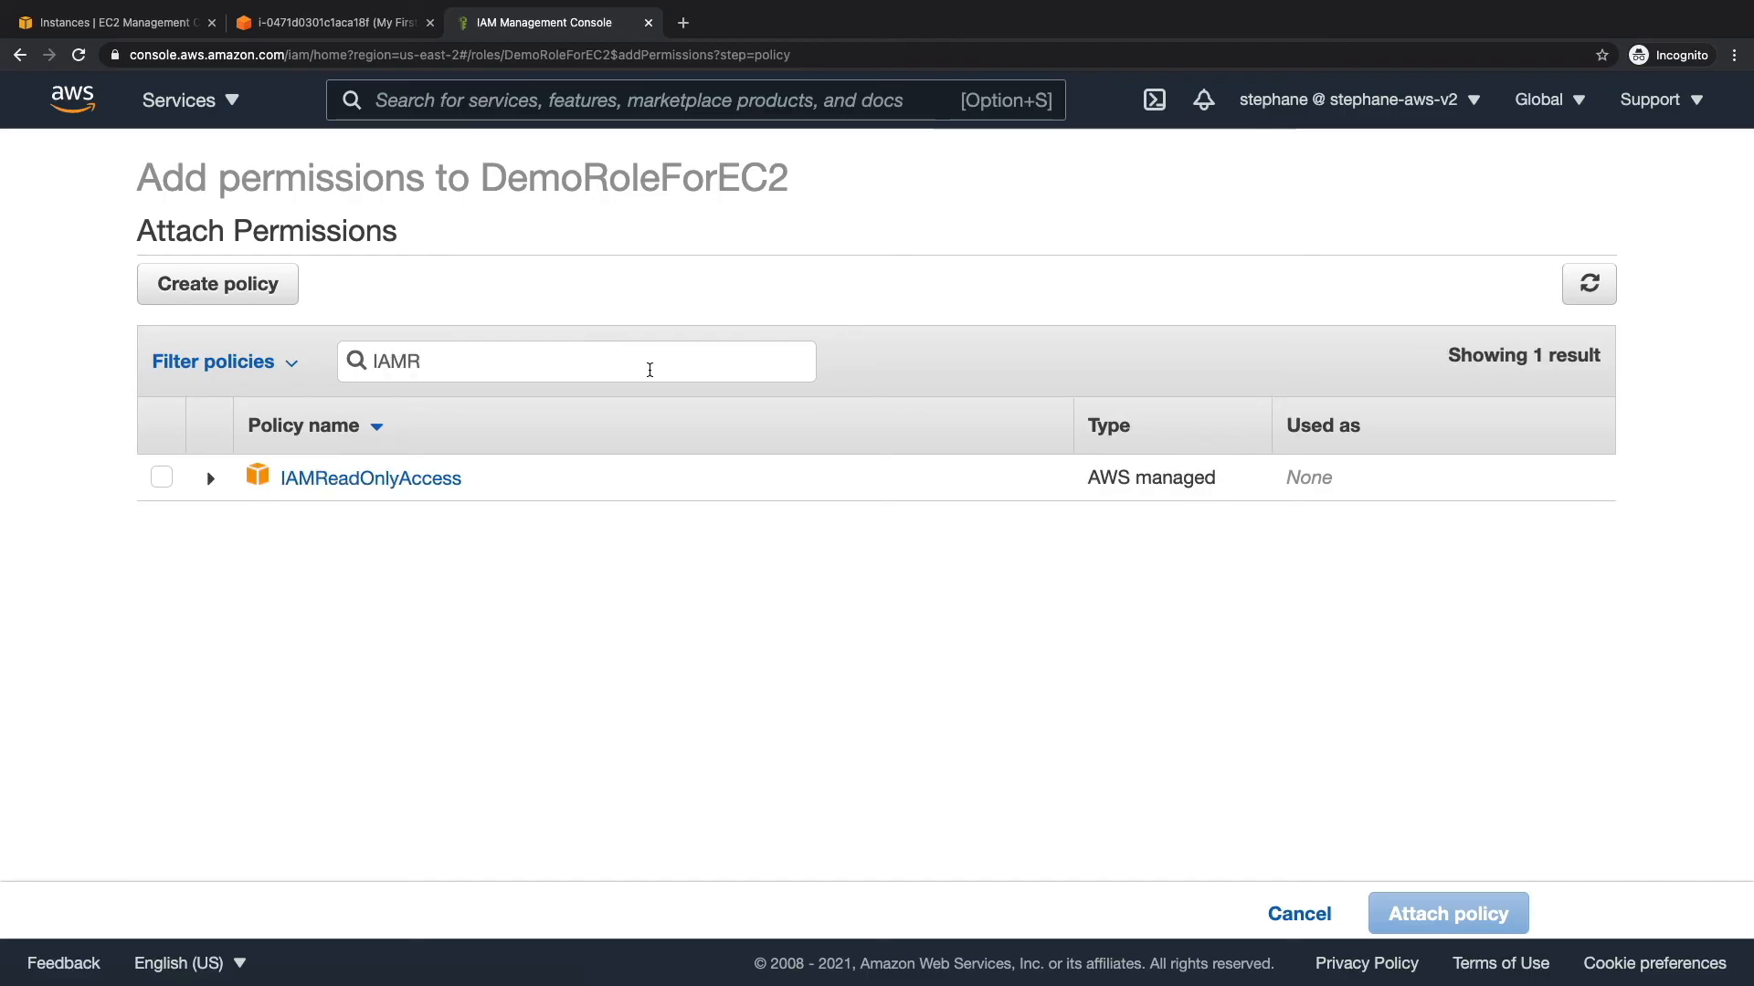
click(161, 477)
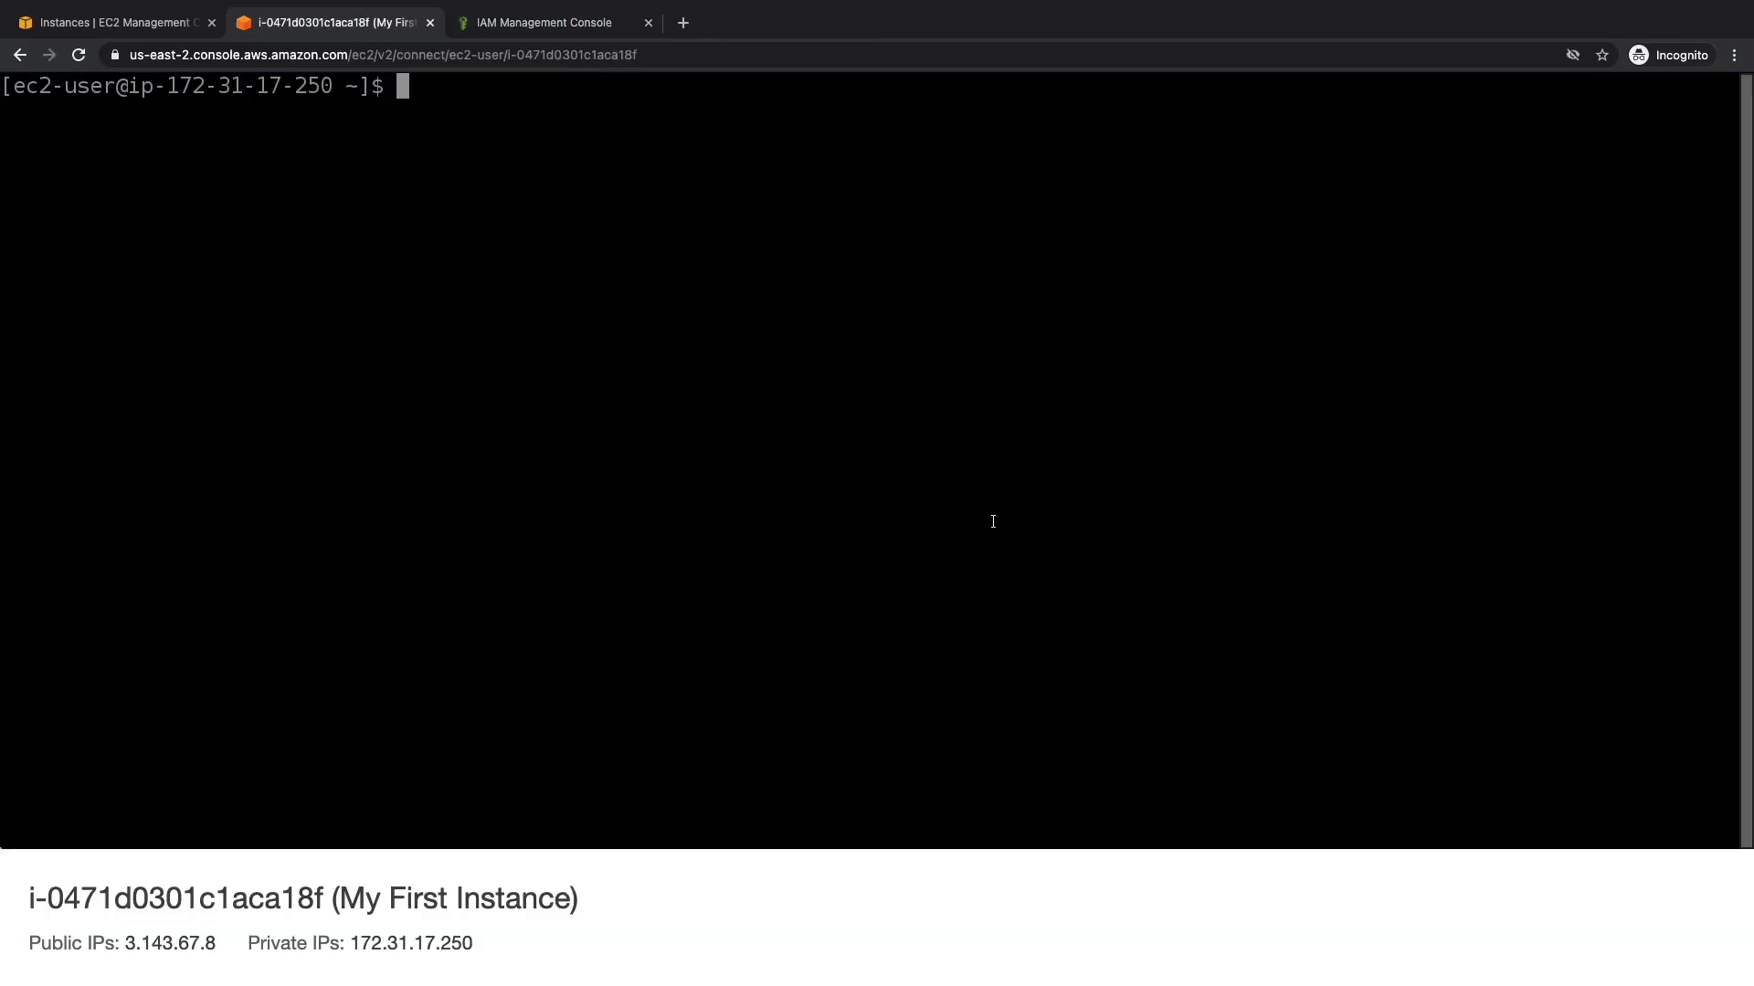
Run aws iam list-users (still AccessDenied), then view the DemoRoleForEC2 role summary showing IAMReadOnlyAccess attached.
text(aws iam list-users)
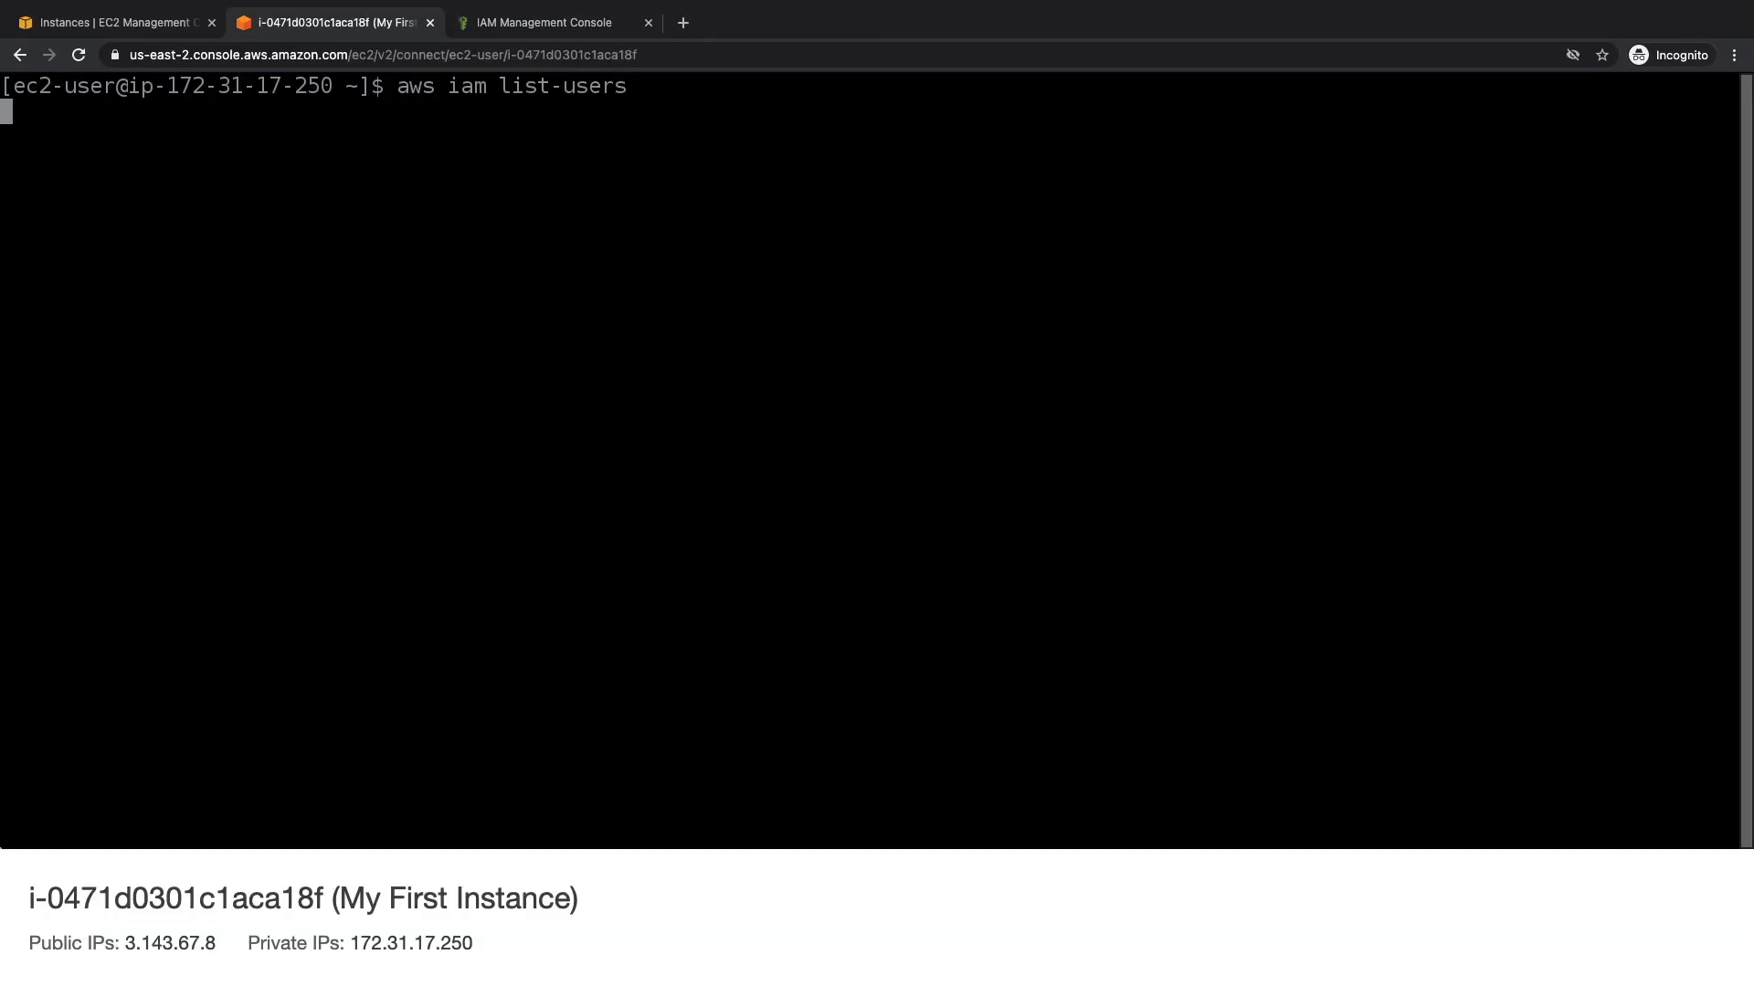
key(Return)
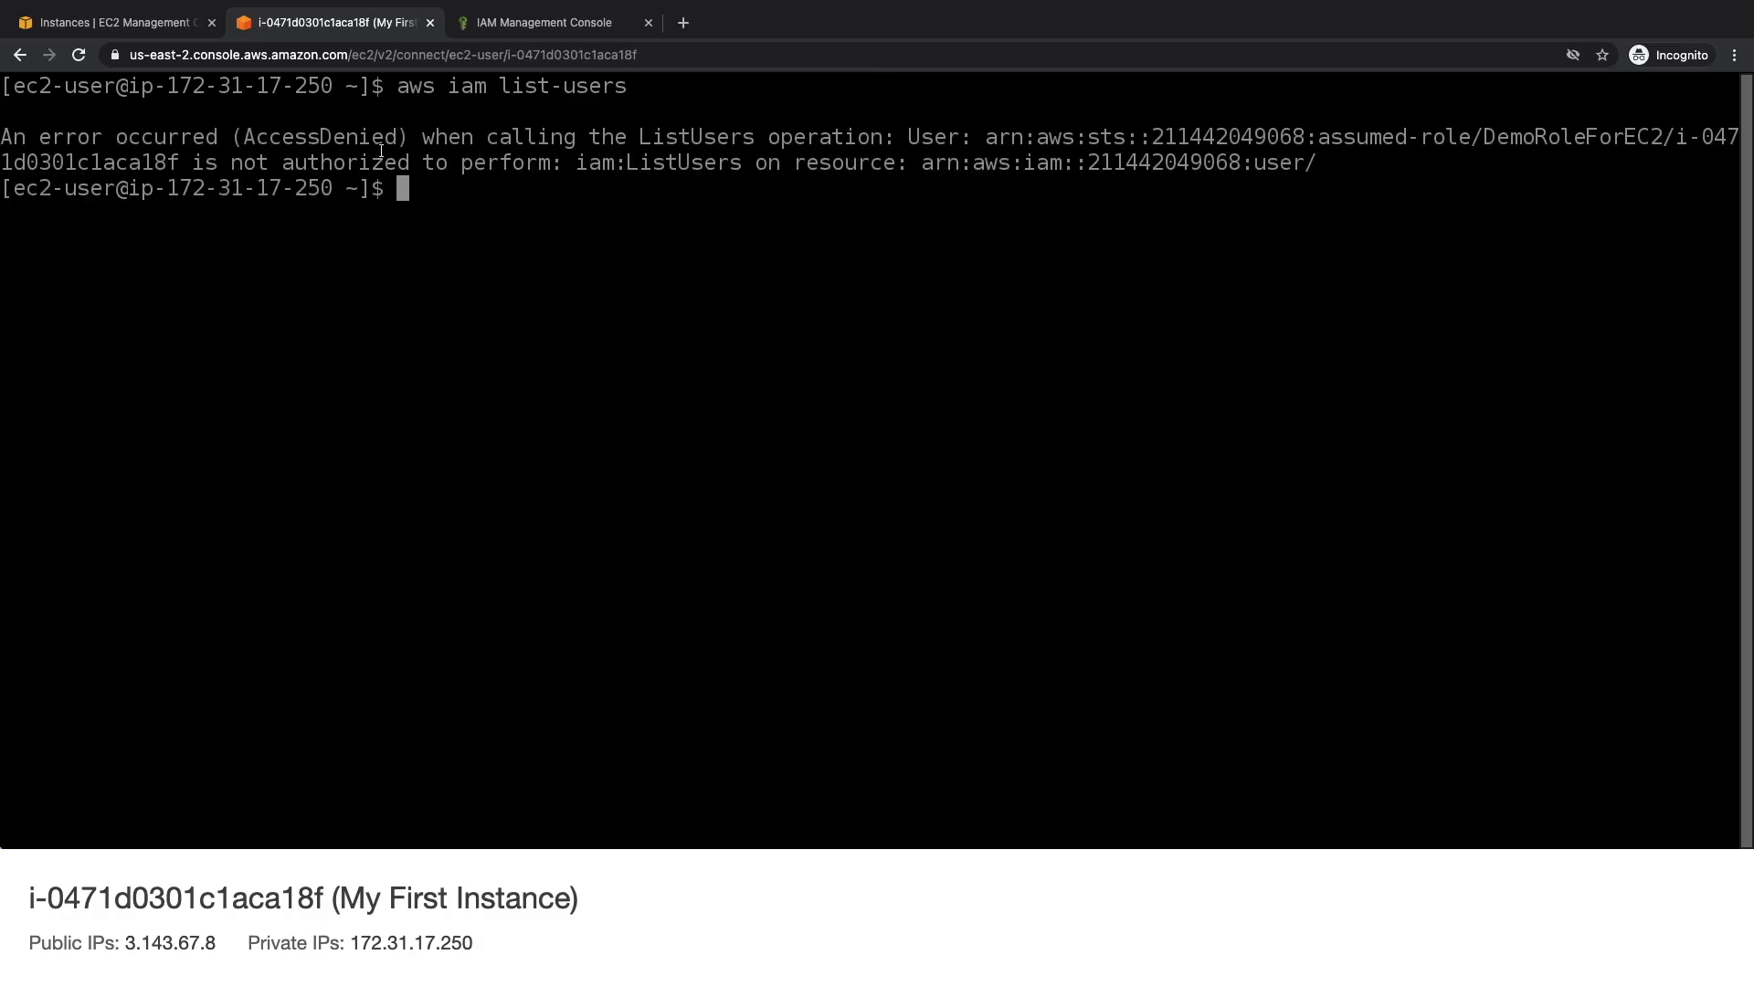
click(548, 22)
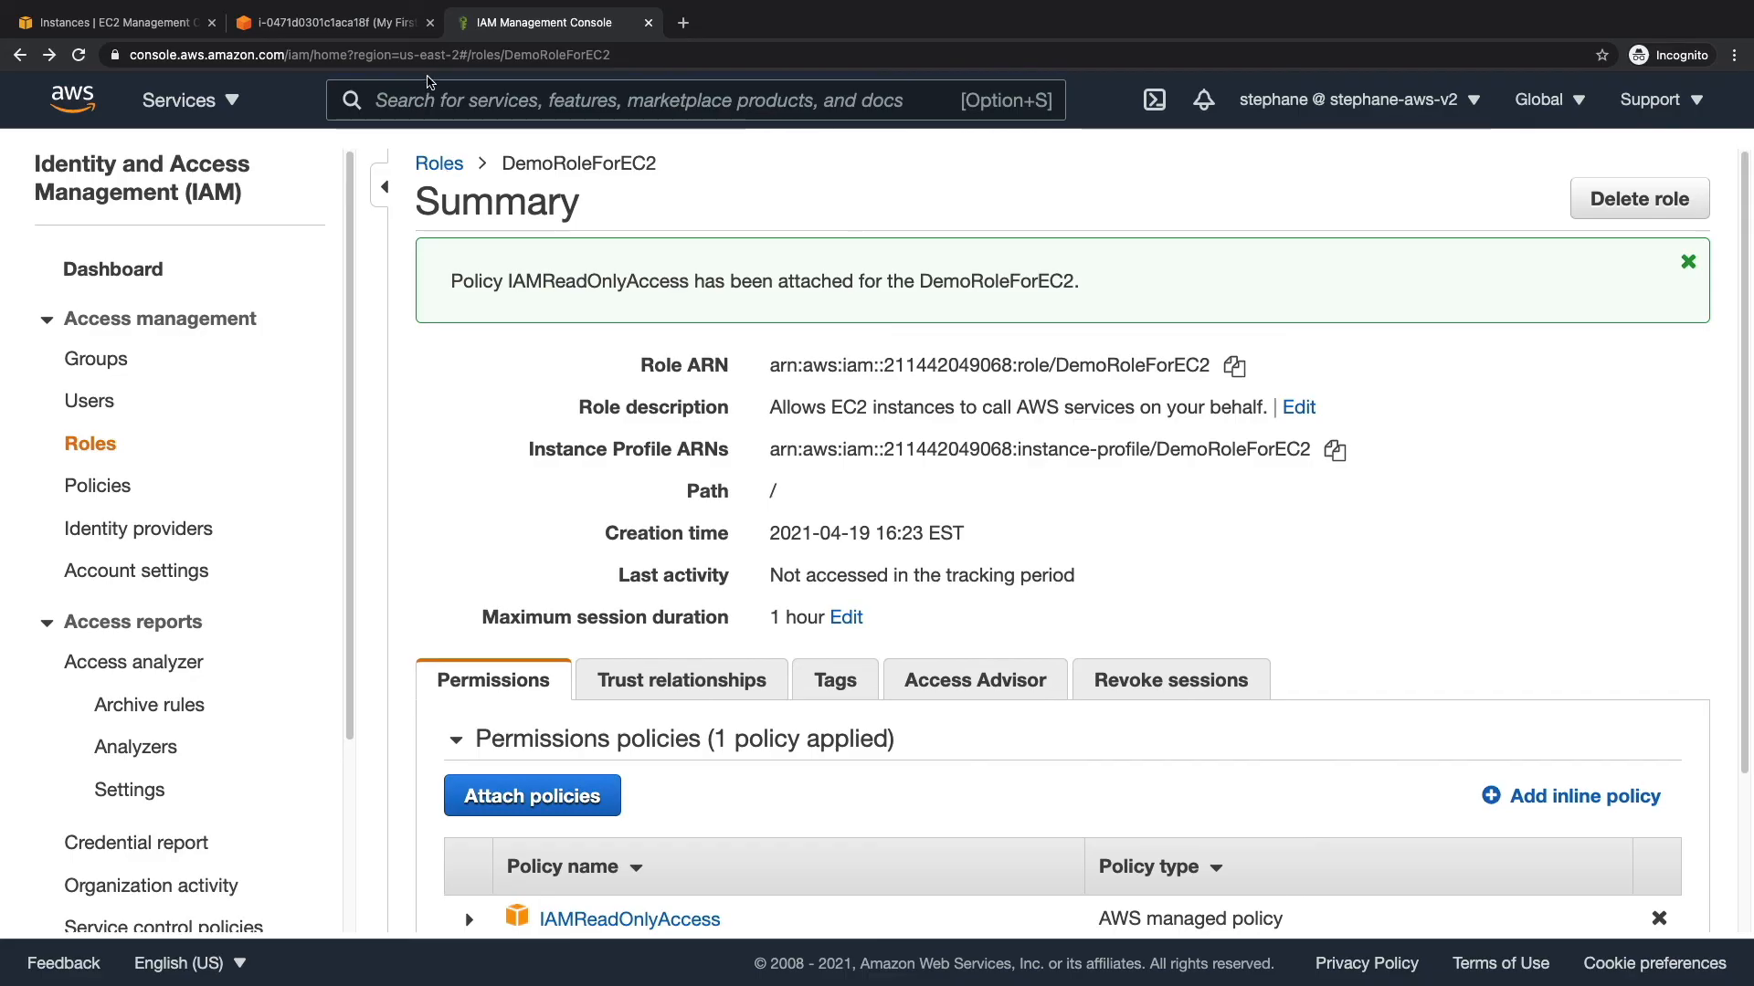
Rerun aws iam list-users in the instance terminal until the user list returns, then go back to EC2 Instances.
click(326, 22)
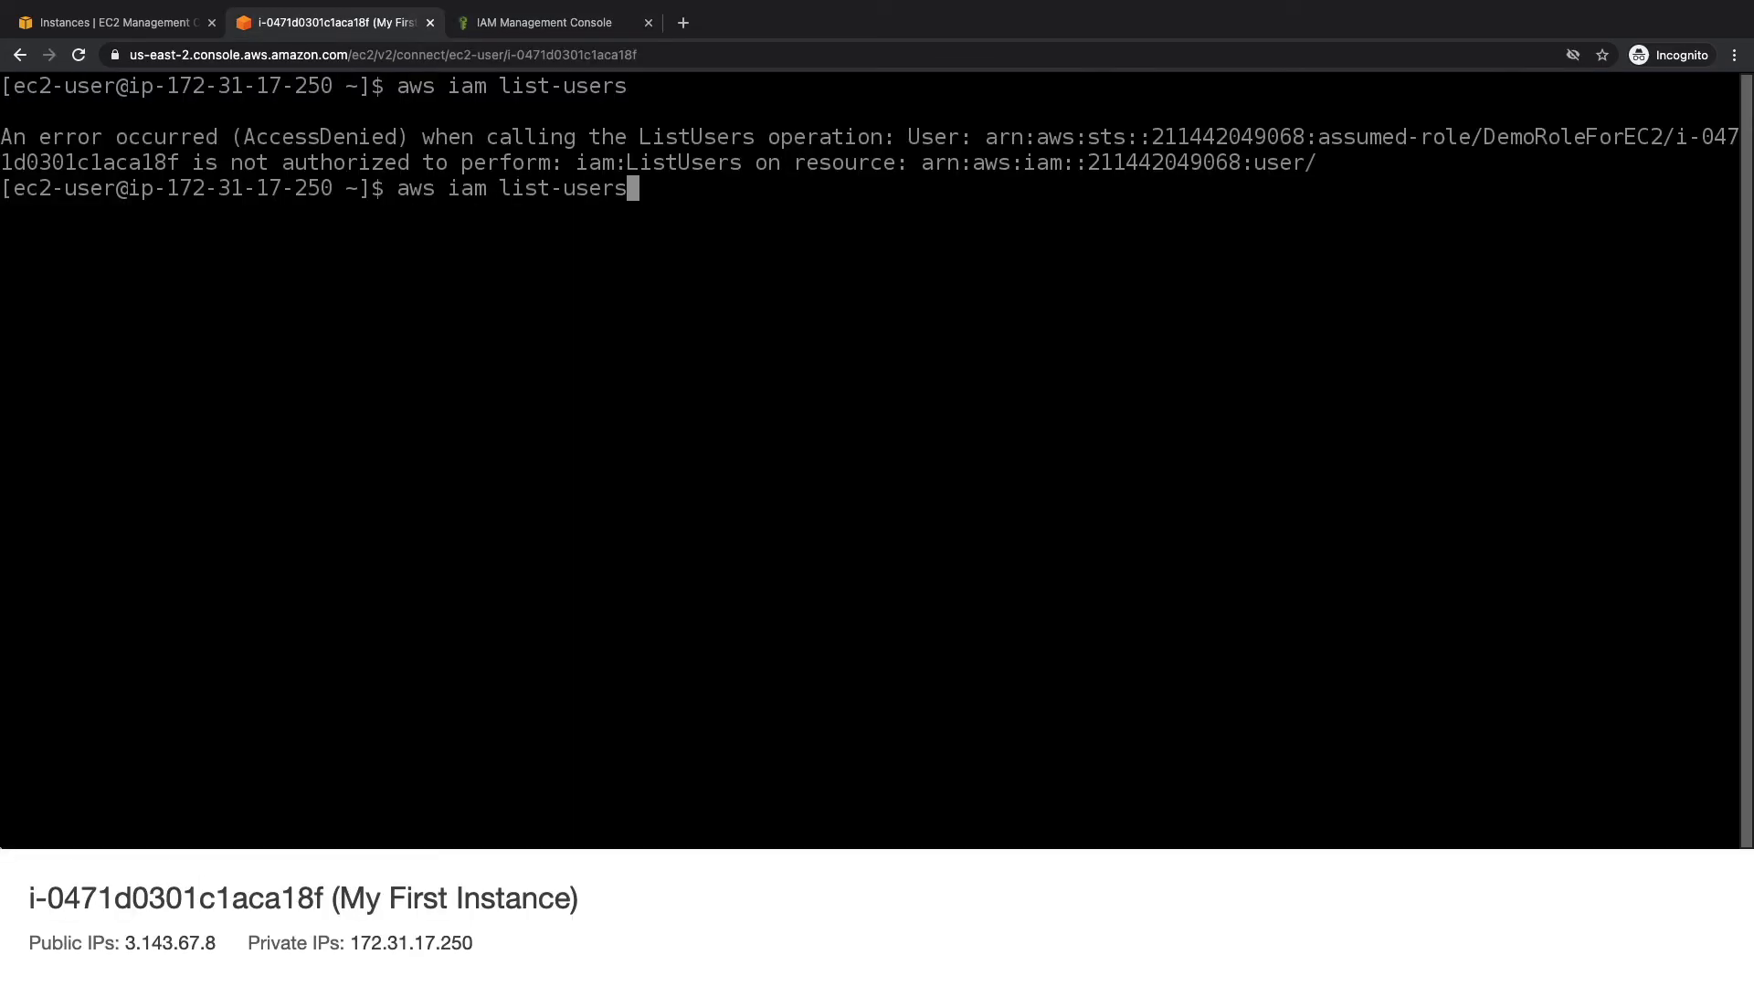
key(Return)
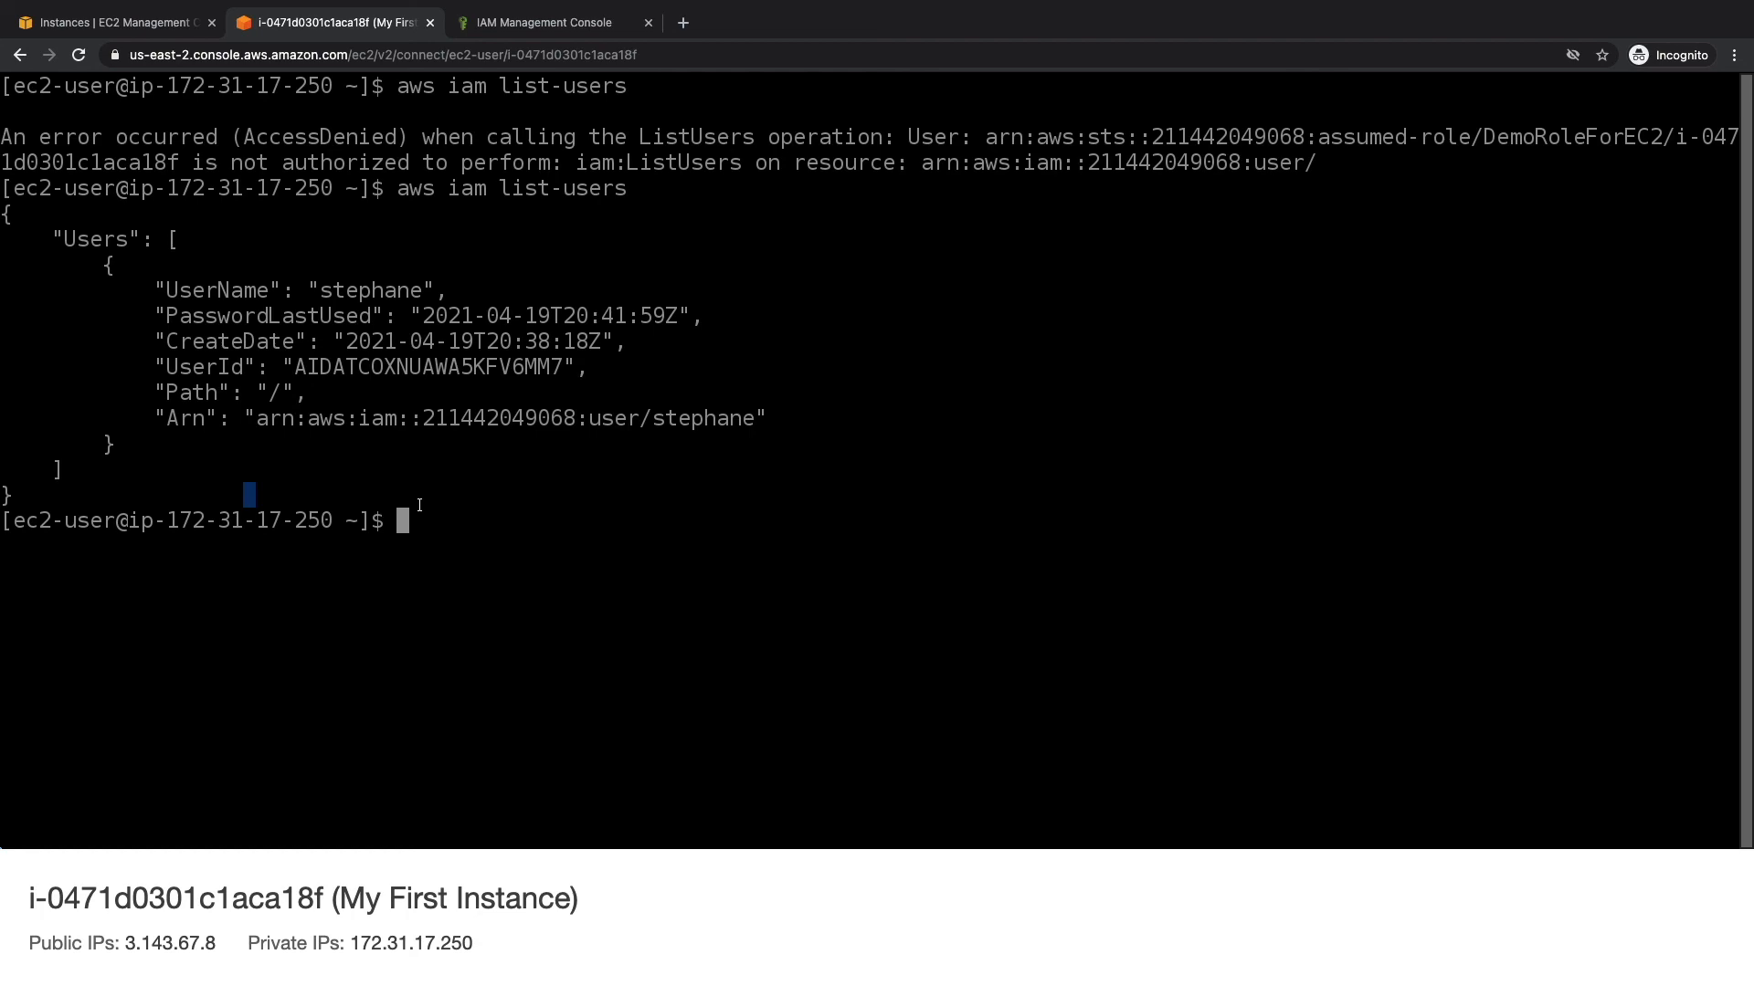
mouse_move(168, 58)
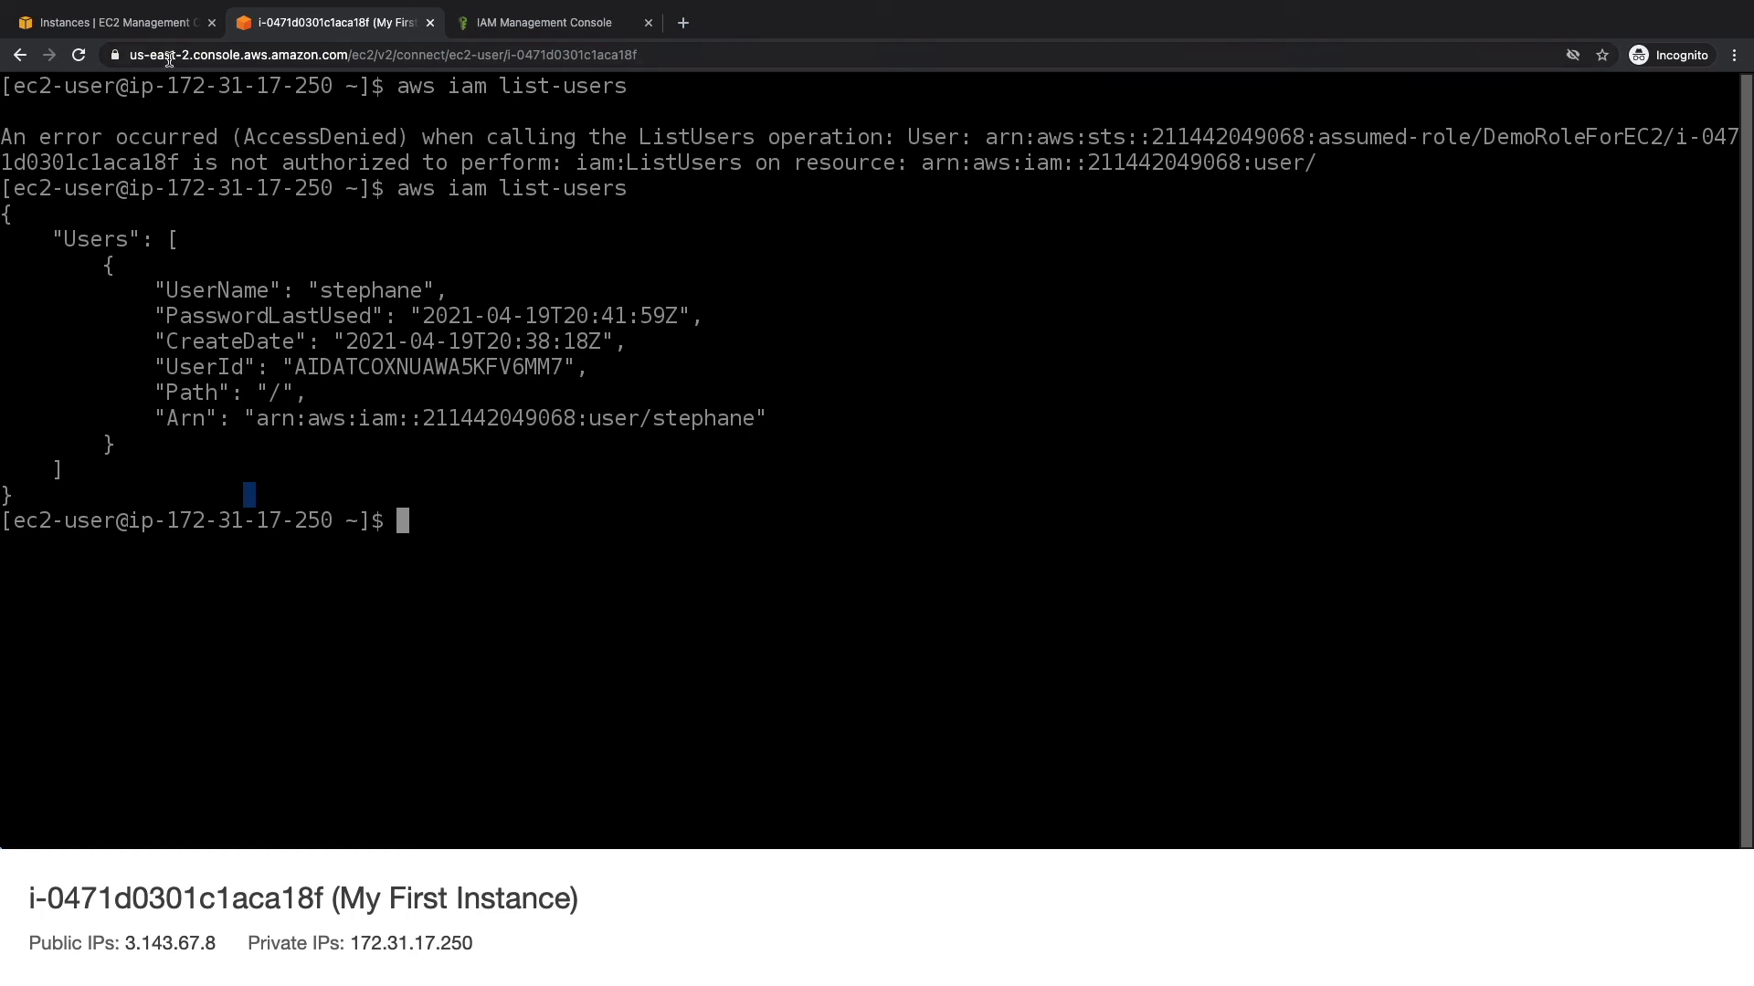
click(106, 22)
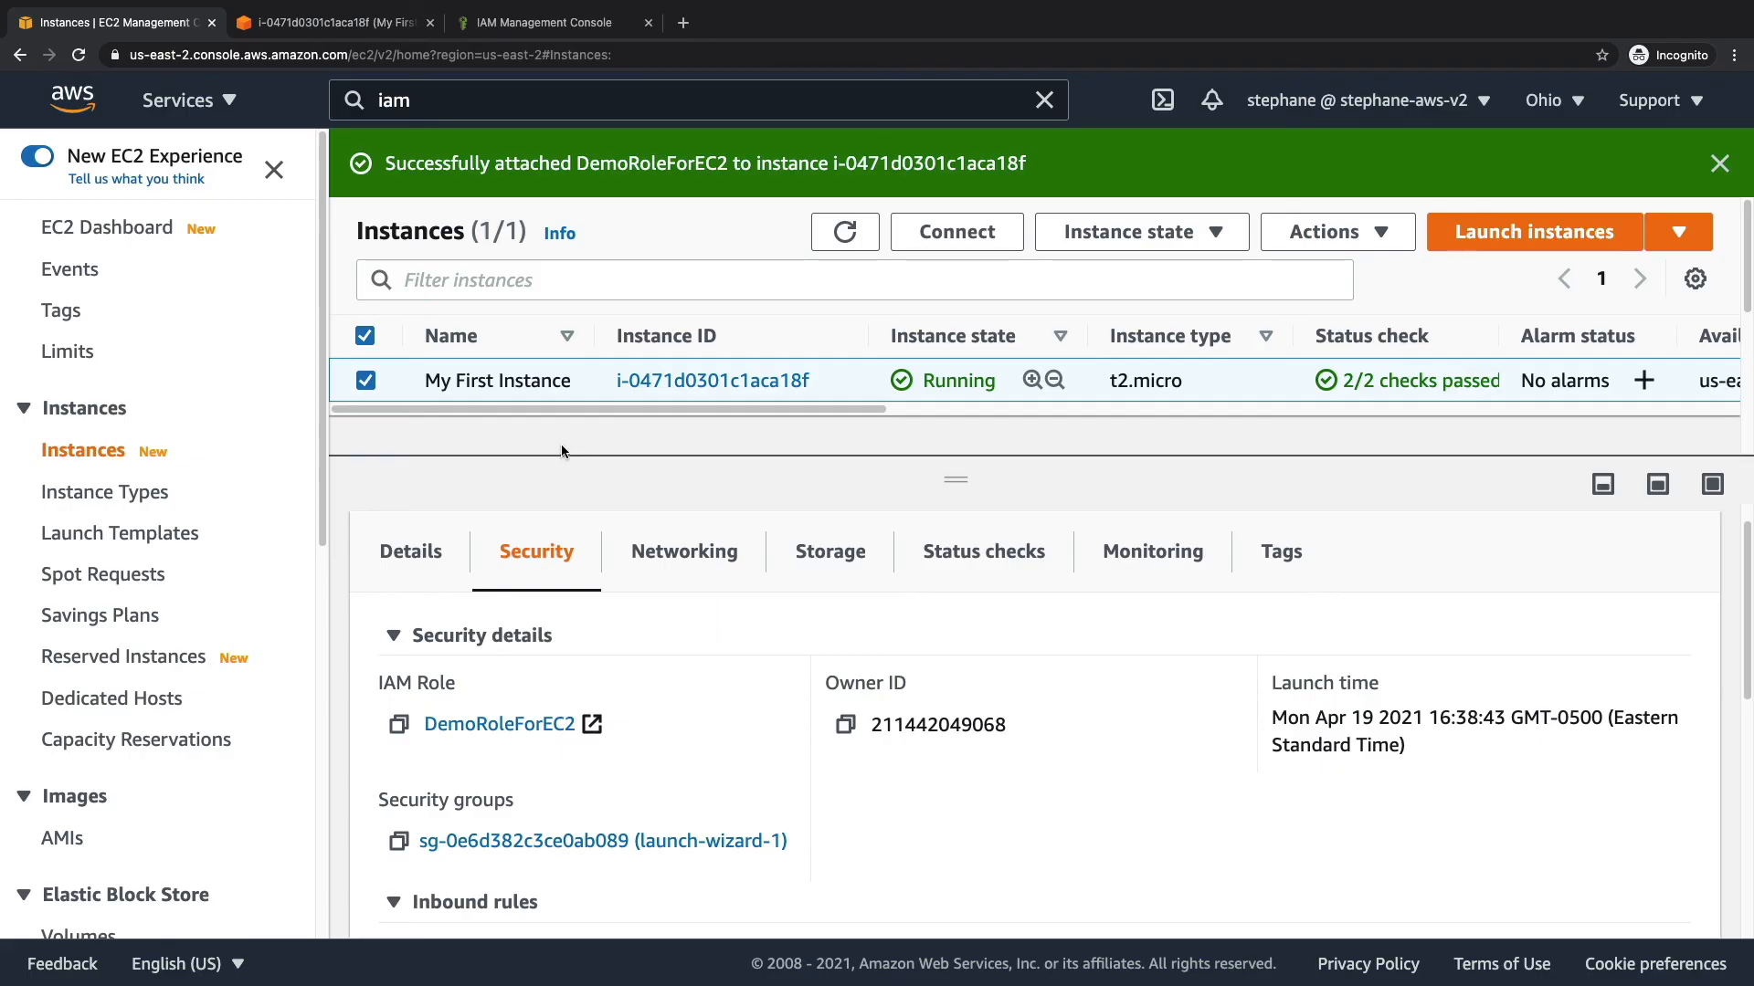